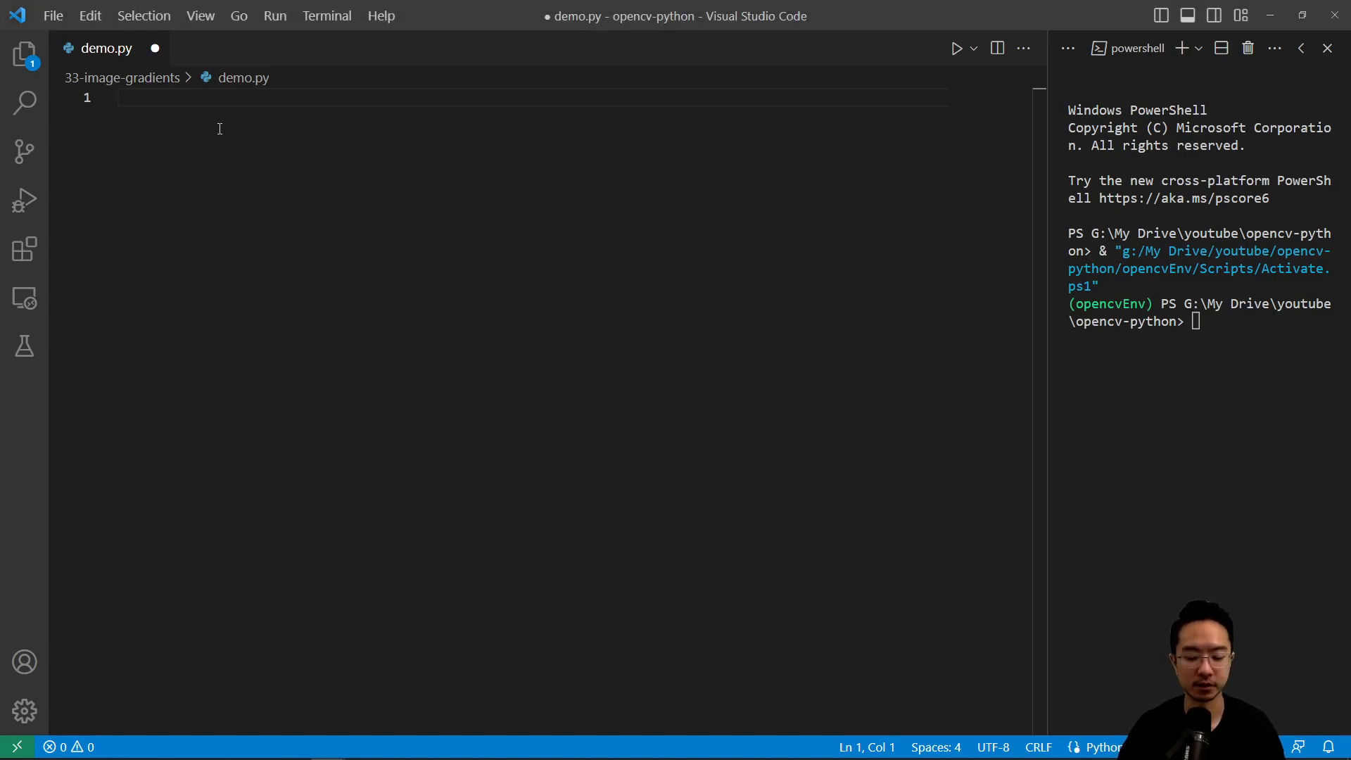
Import cv2 as cv, matplotlib.pyplot as plt, numpy and os at the top of demo.py
type("import cv2")
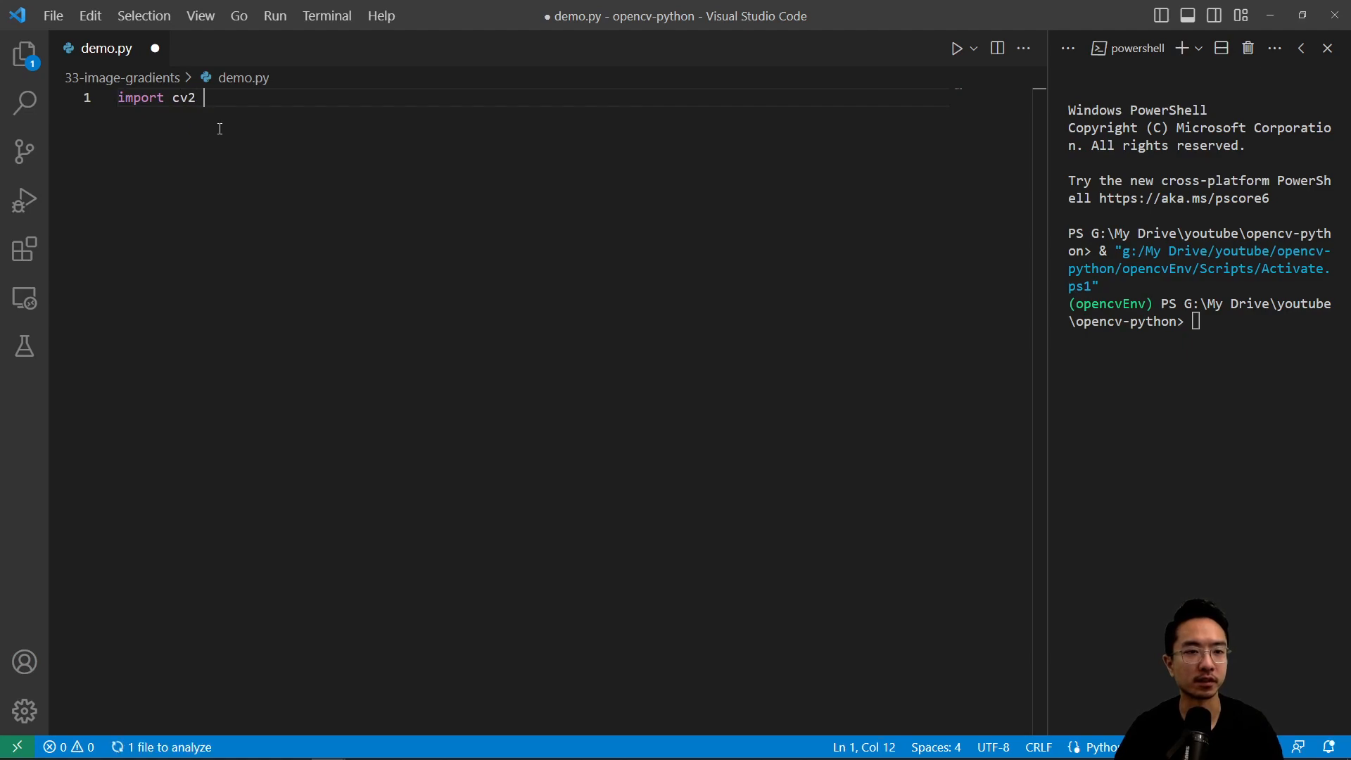
type("as cv")
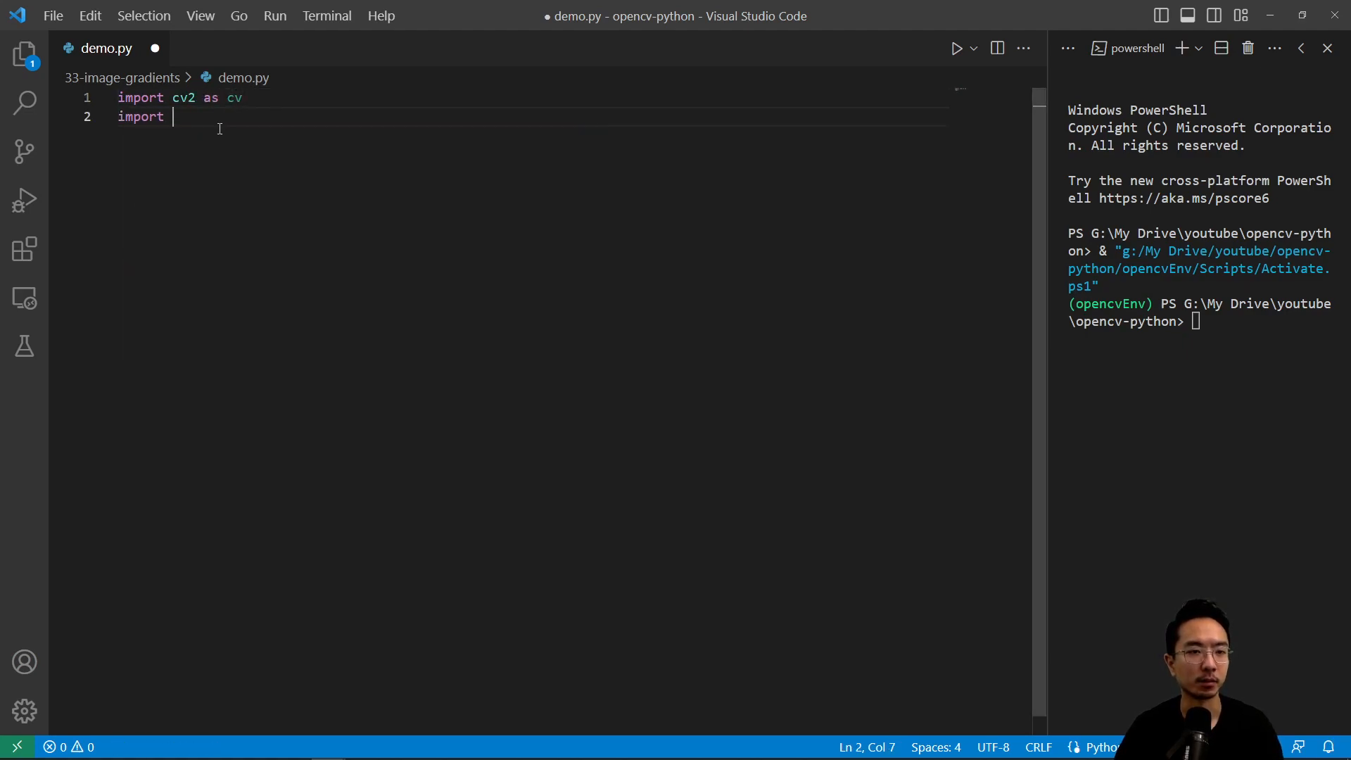
type("matplotlib.py")
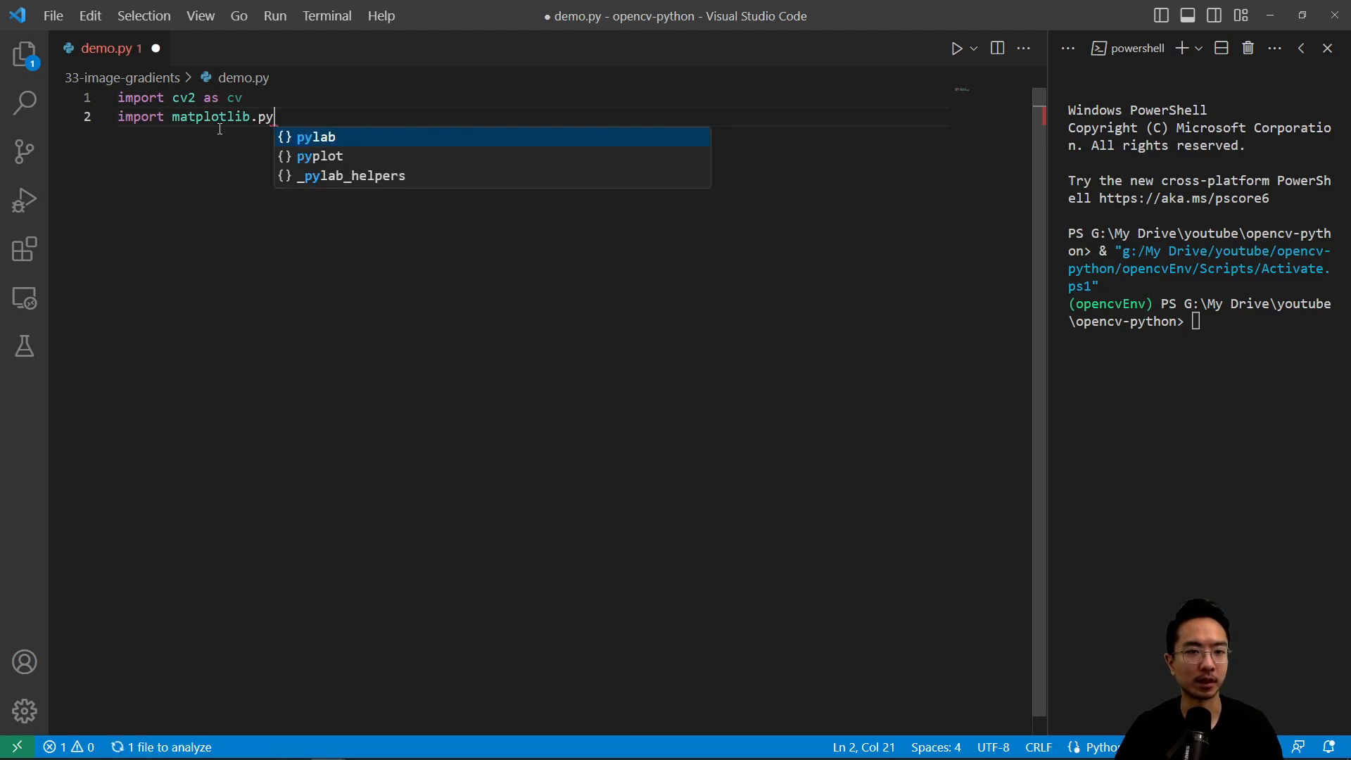
type("plot as ply")
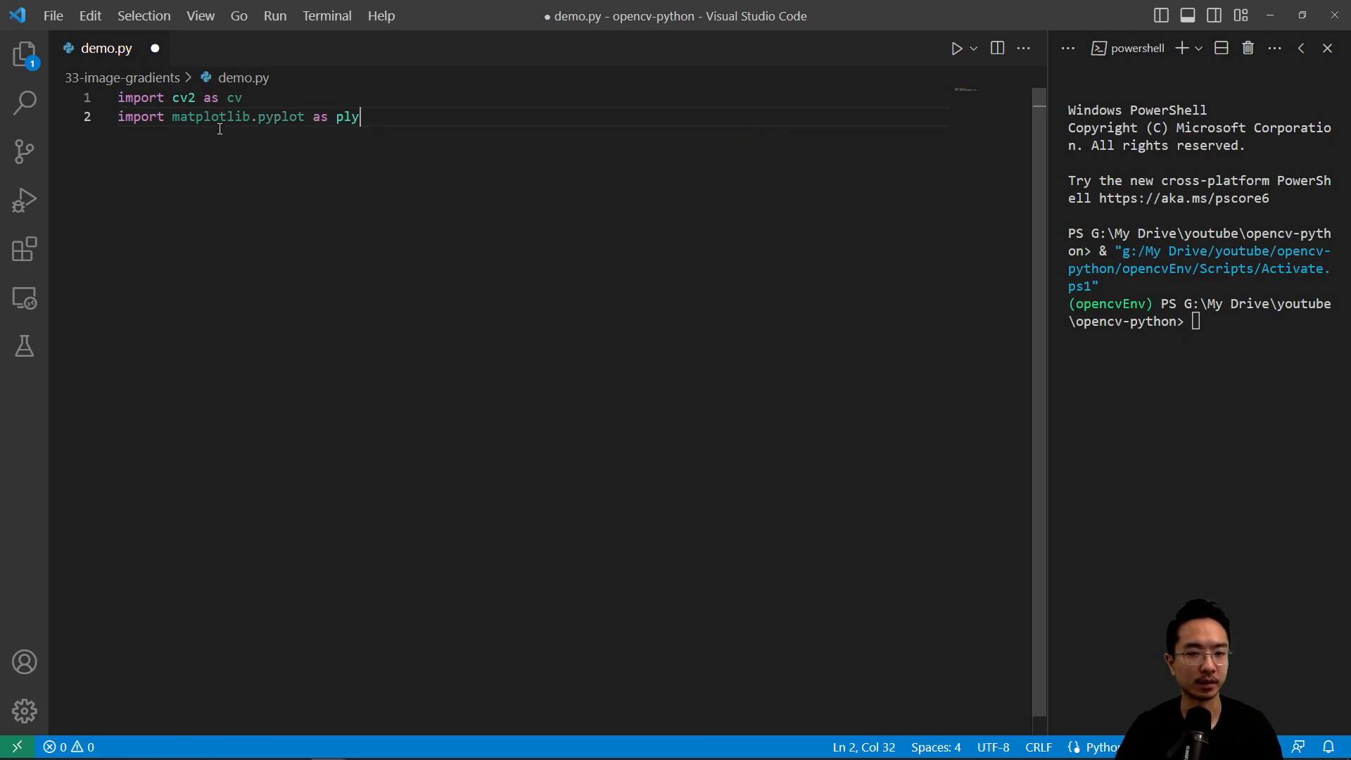
type("p")
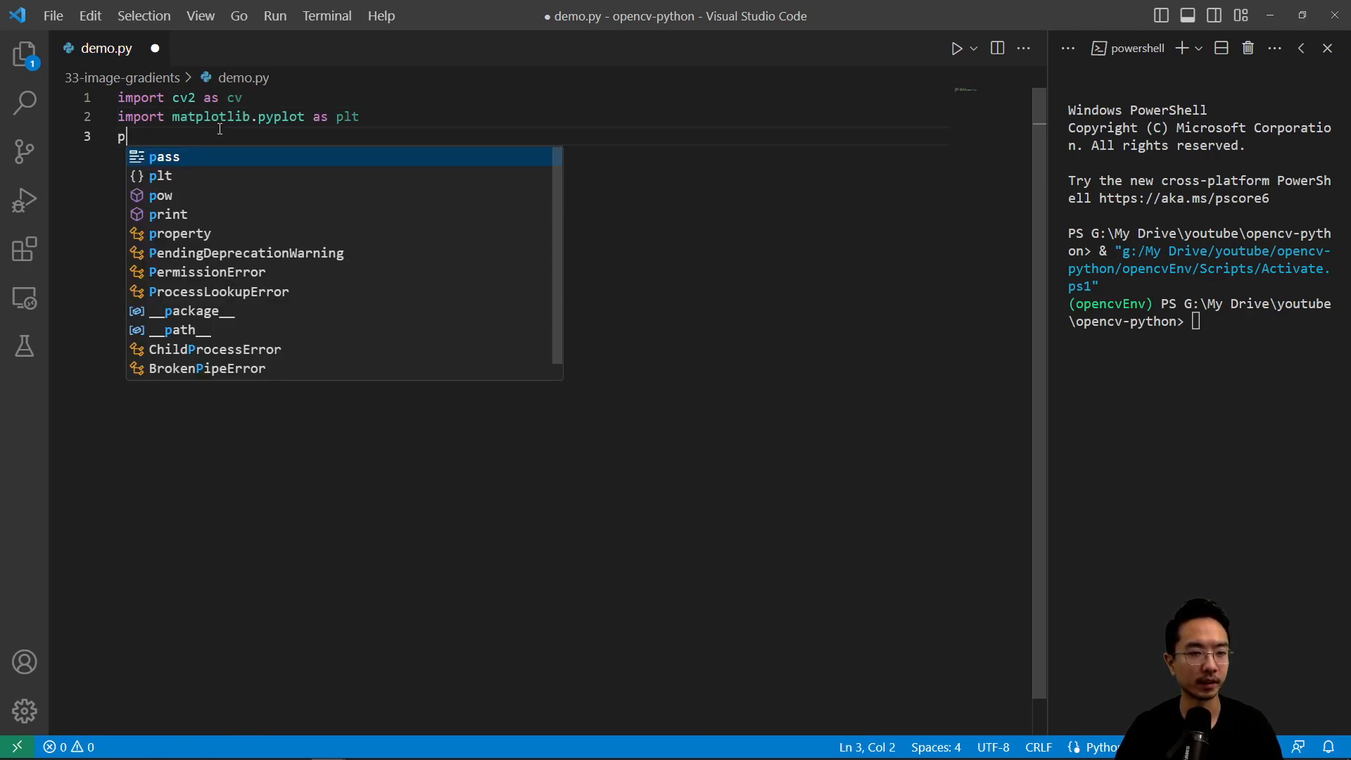
type("import numpy as np")
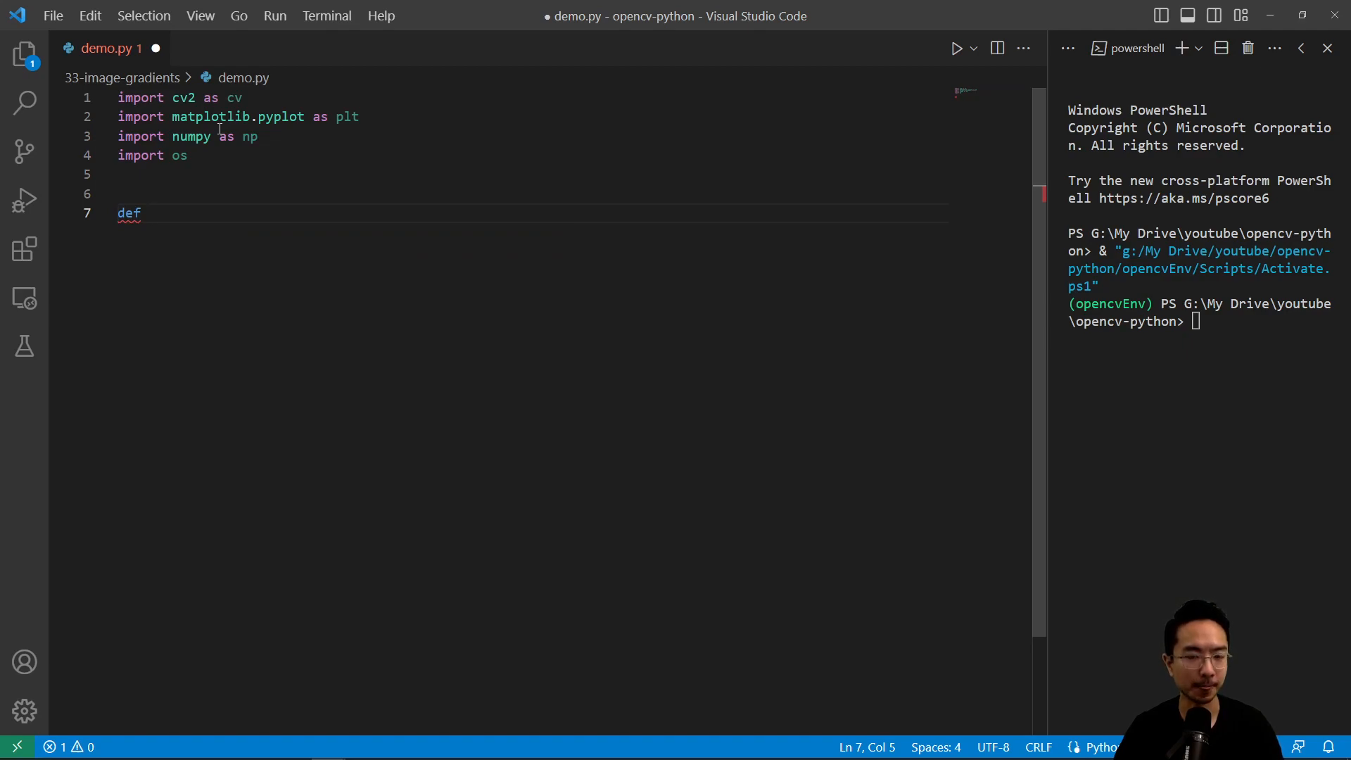
Define an empty imageGradient() function and call it from the __main__ guard
type("imageGr")
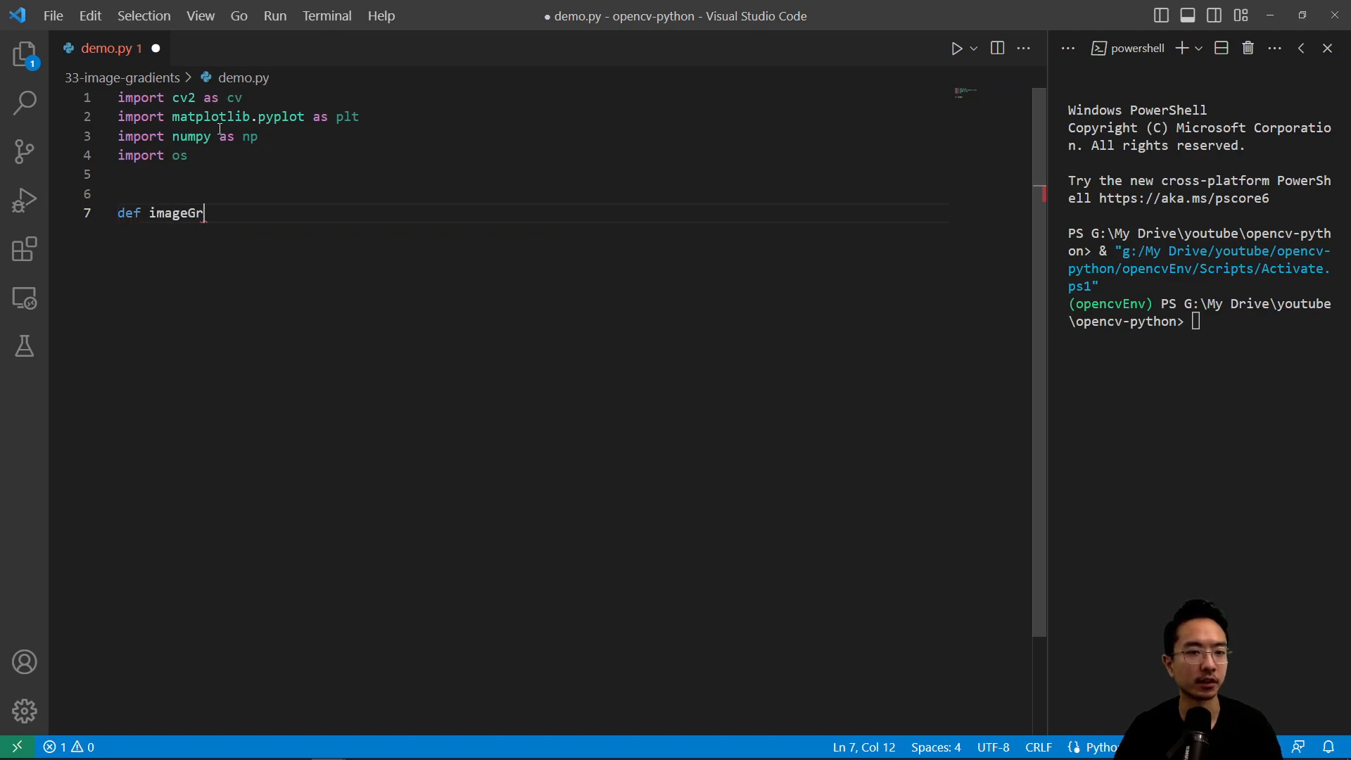
type("adient():")
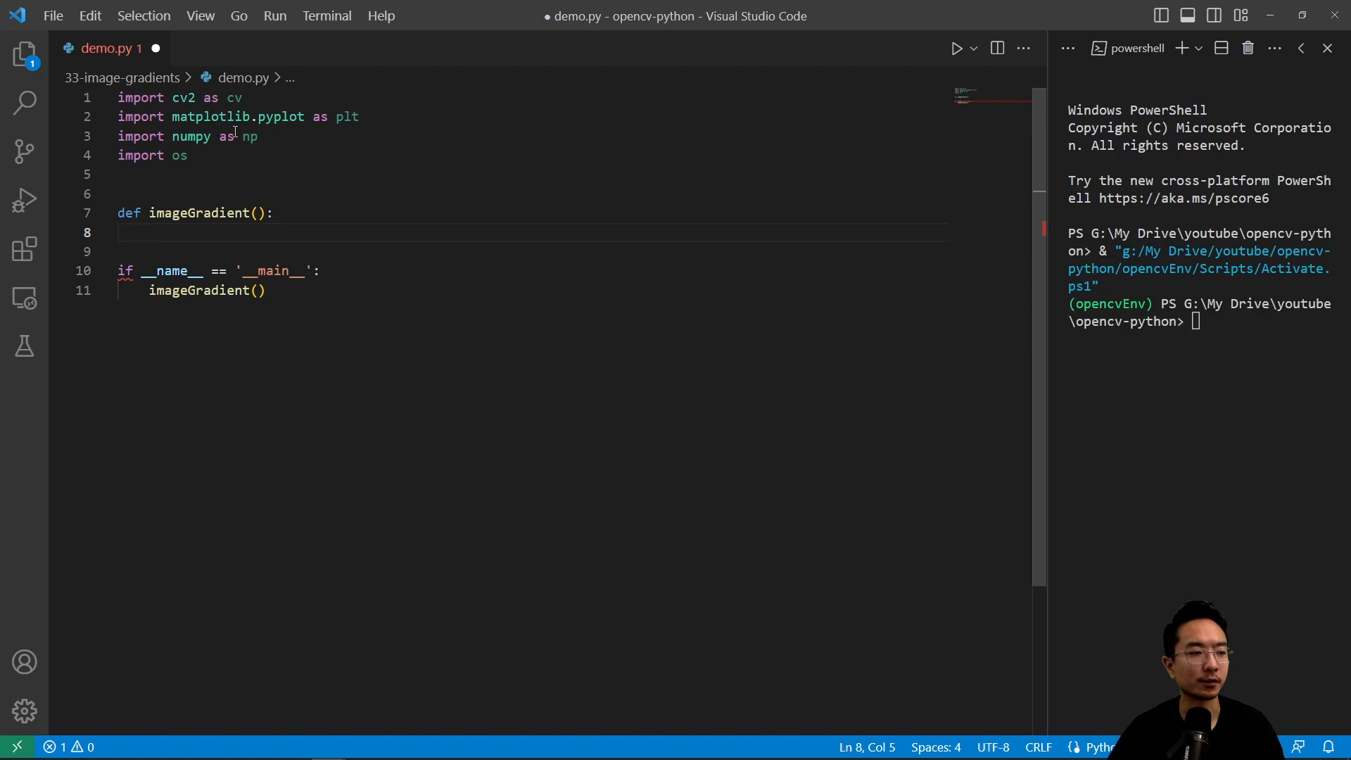
Build imgPath from os.getcwd() joined with 'demoImages//tesla.jpg'
type("root =")
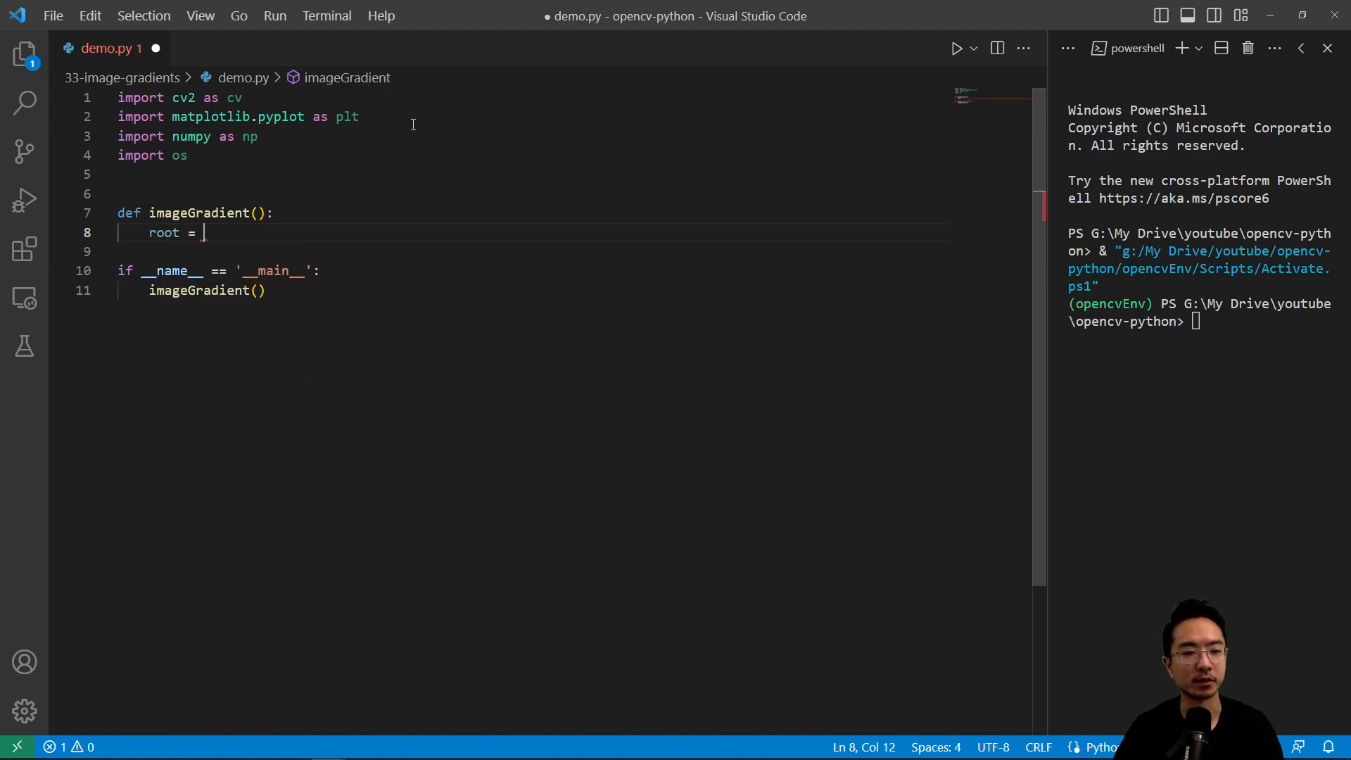
type("os.getcwd(")
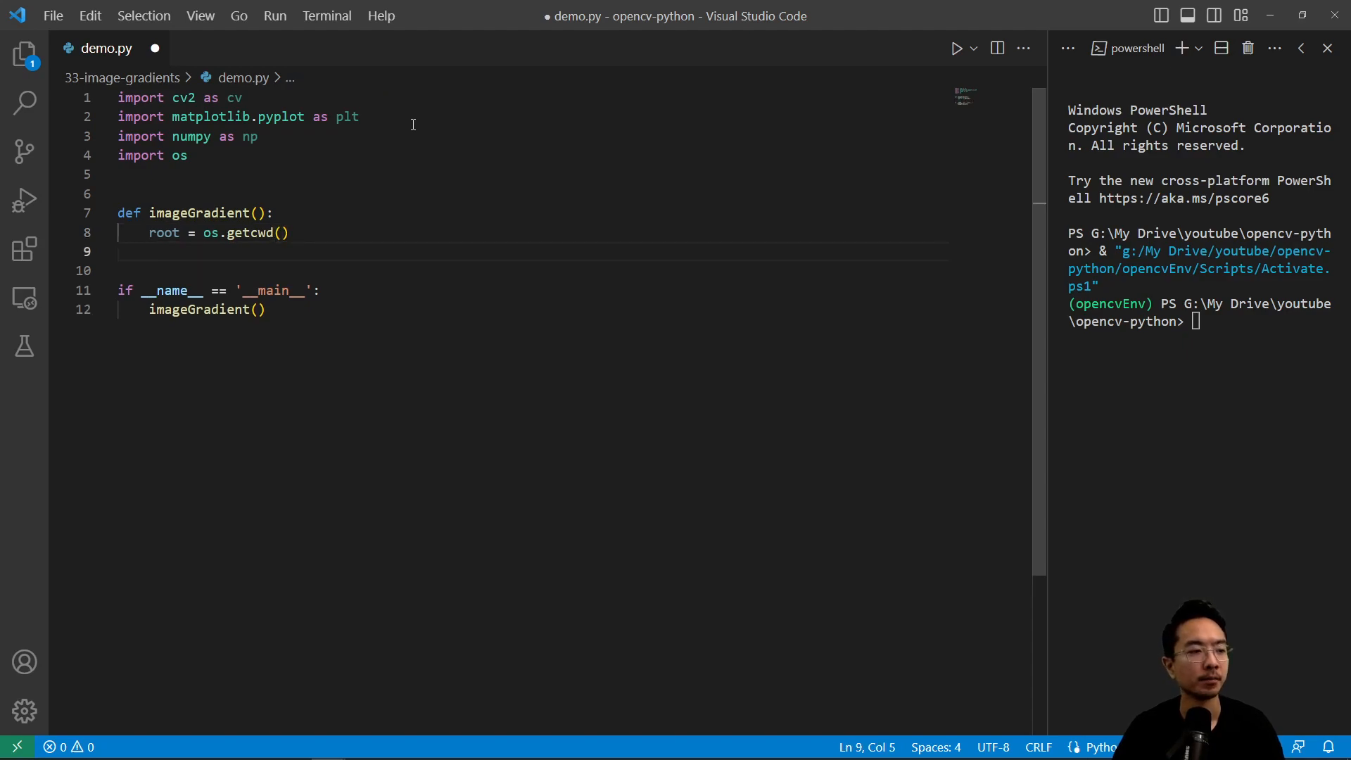
type("imgPath =")
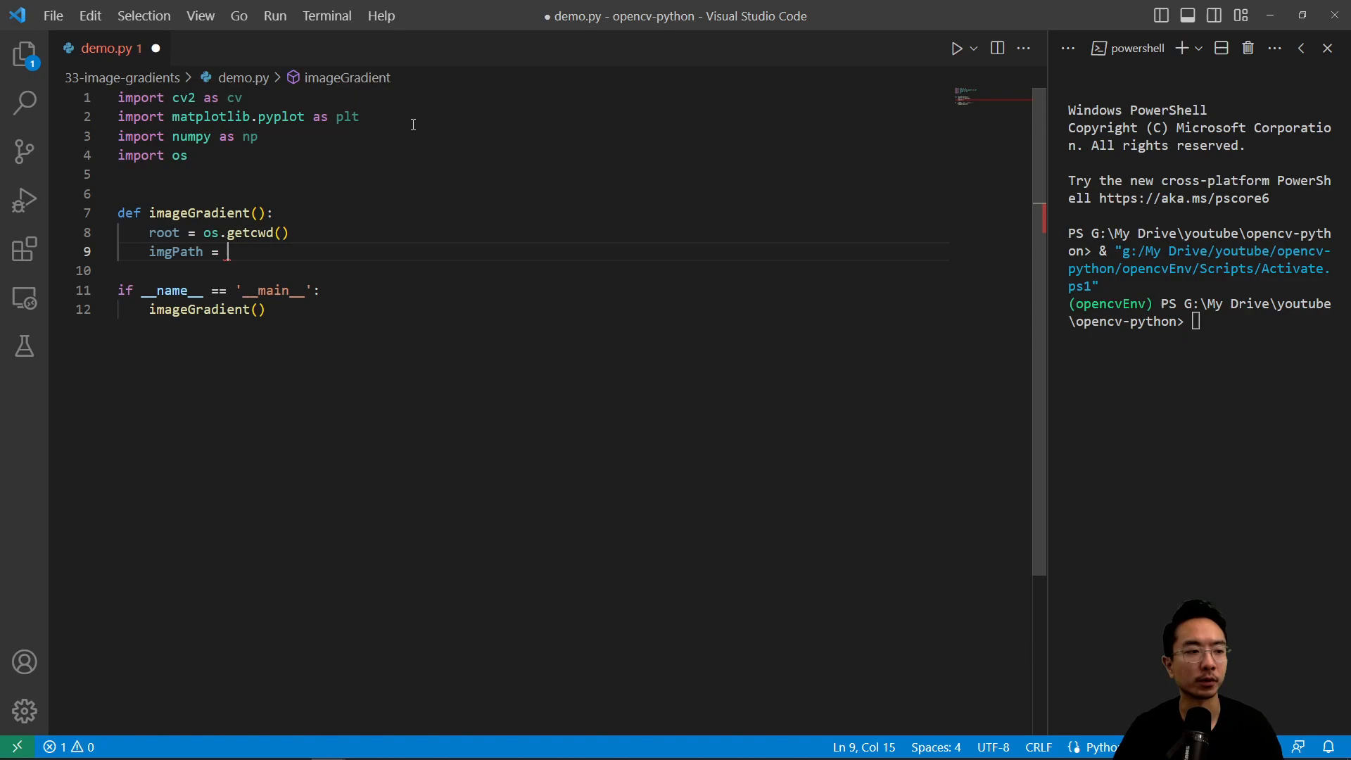
type("os.path.join(root,'")
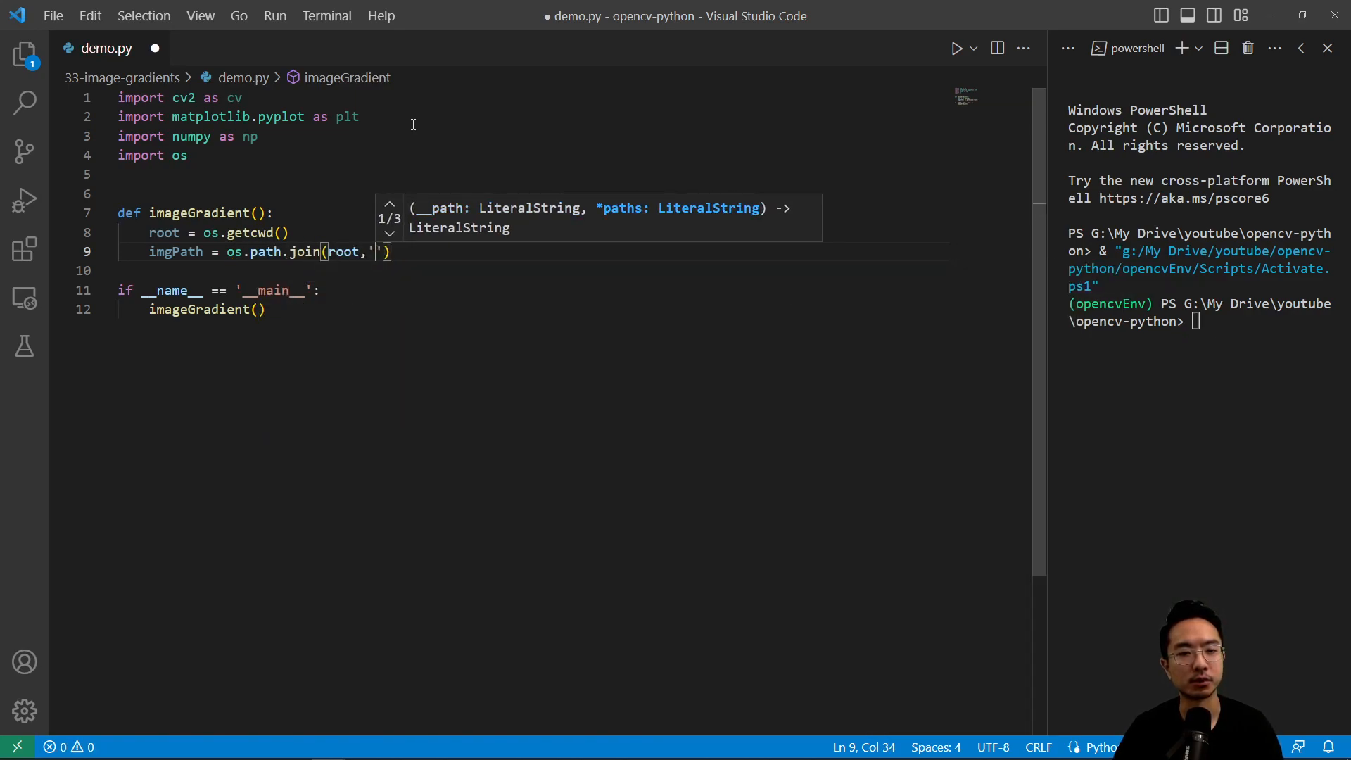
type("demoImages")
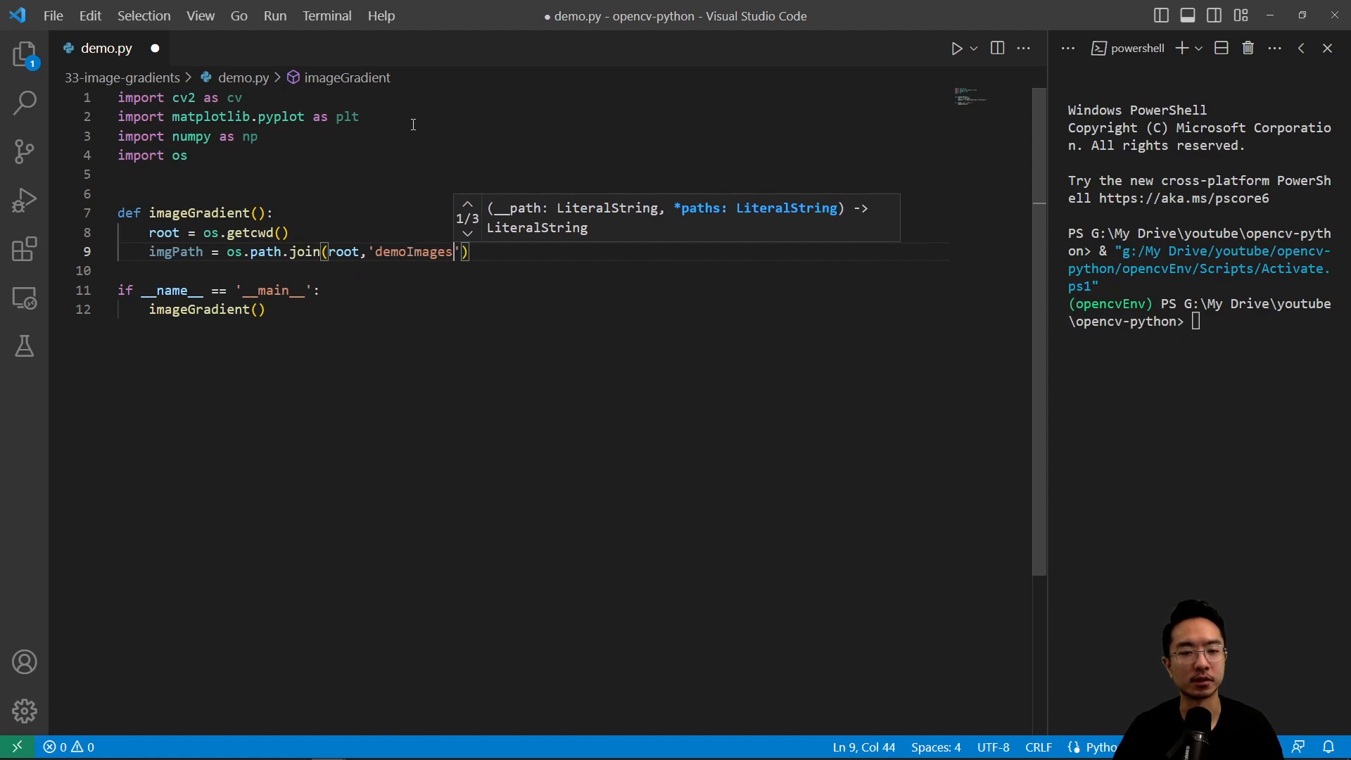
type("//tes")
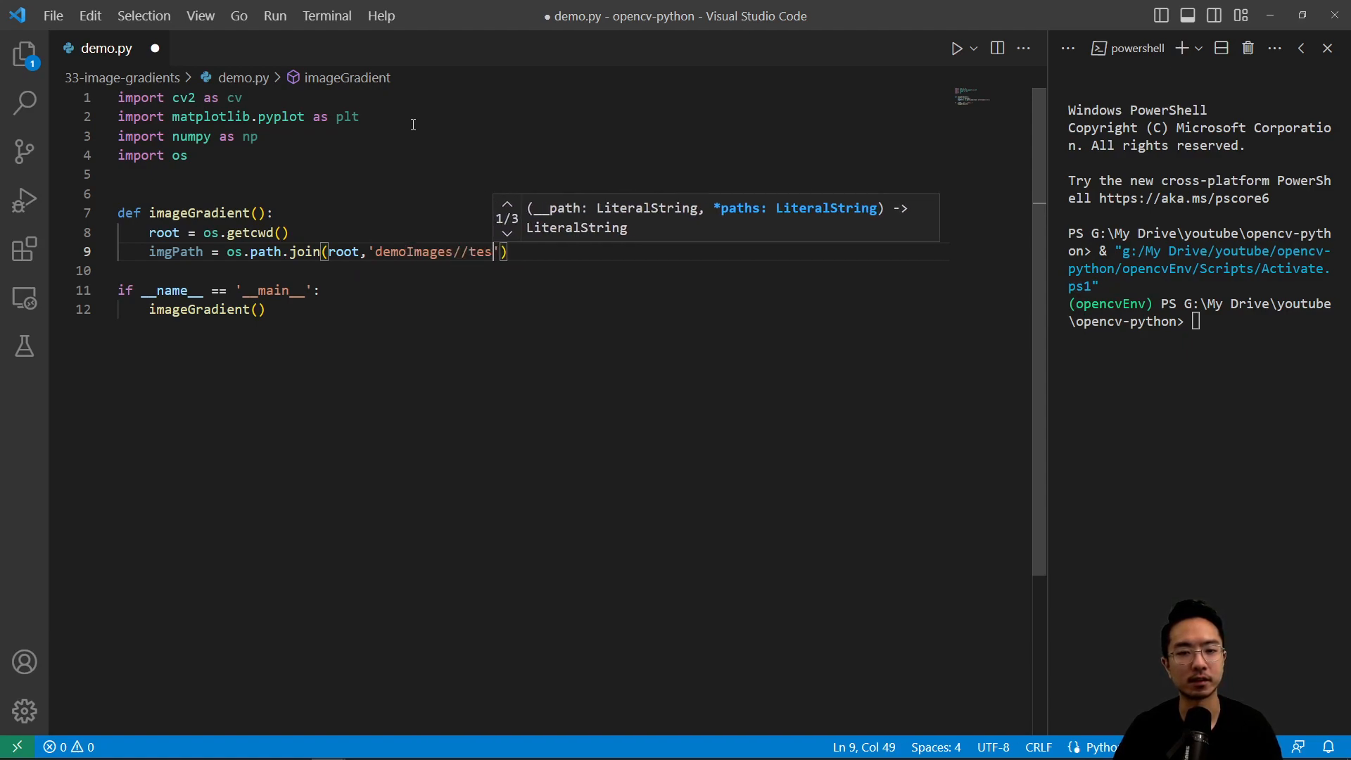
type("la.jpg")
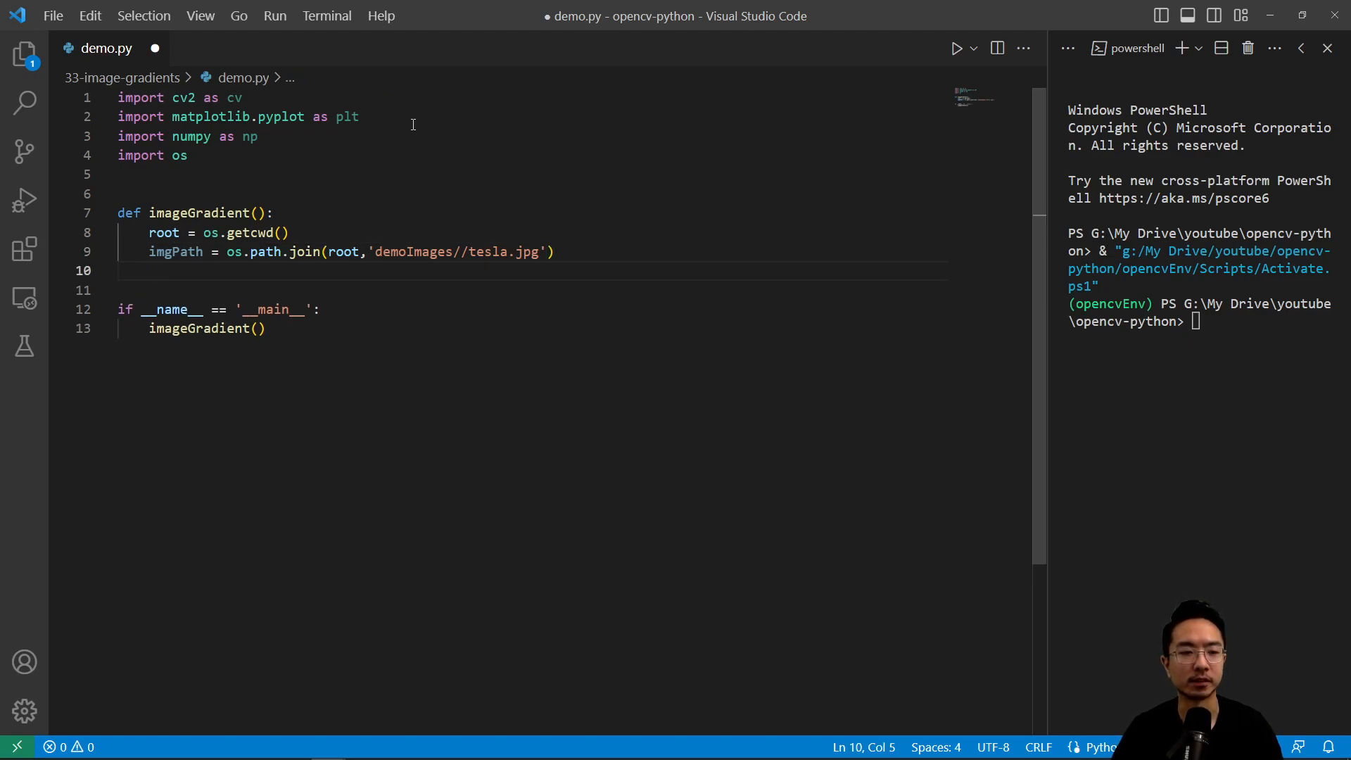
Load the image with cv.imread(imgPath, cv.IMREAD_GRAYSCALE)
type("img =")
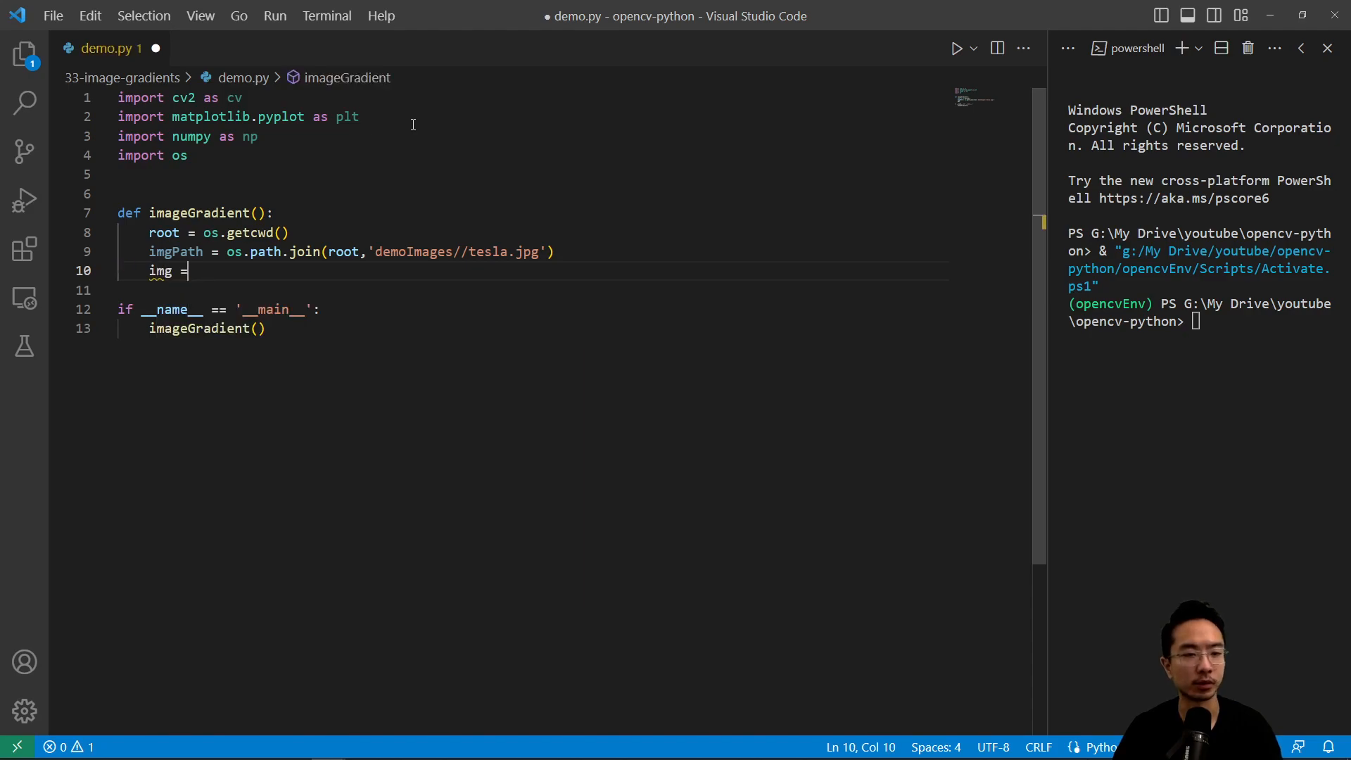
type("cv.imrea")
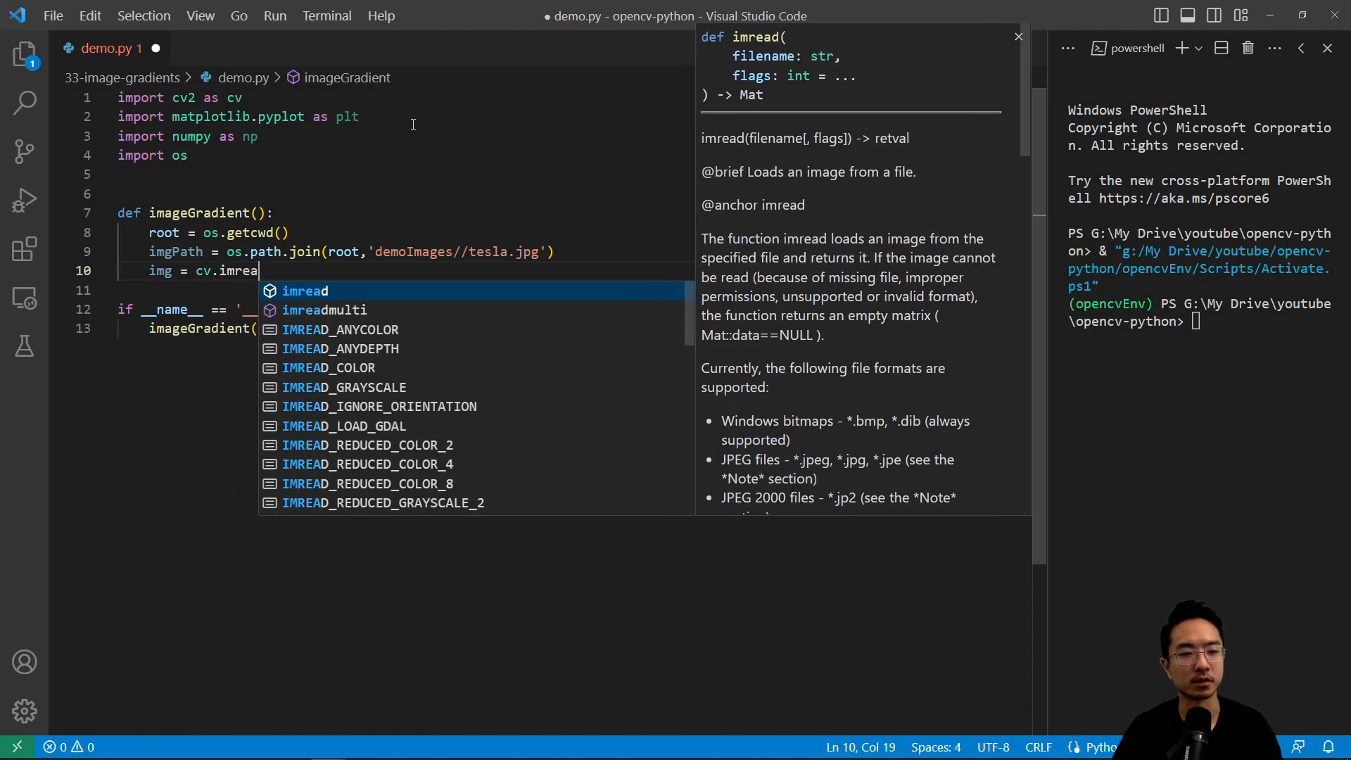
type("d(imgPath,")
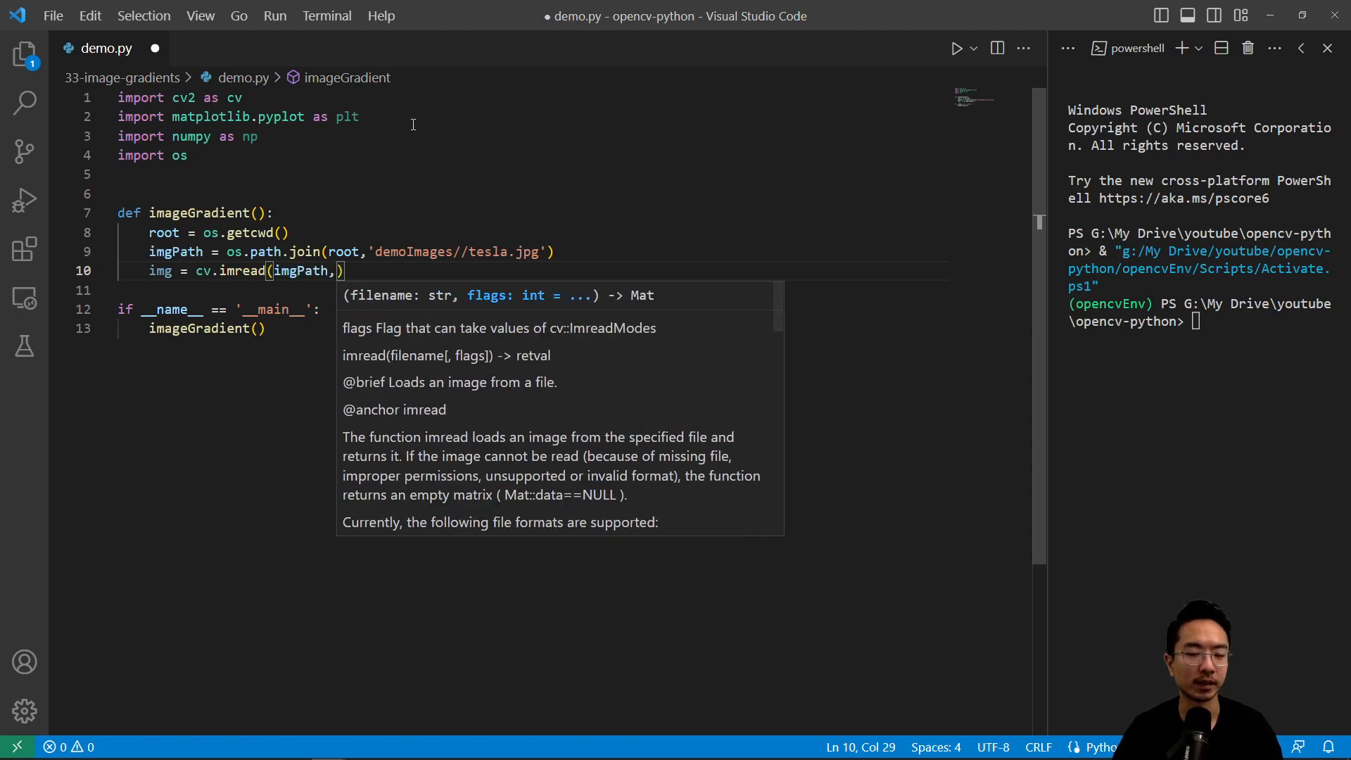
type("cv.im")
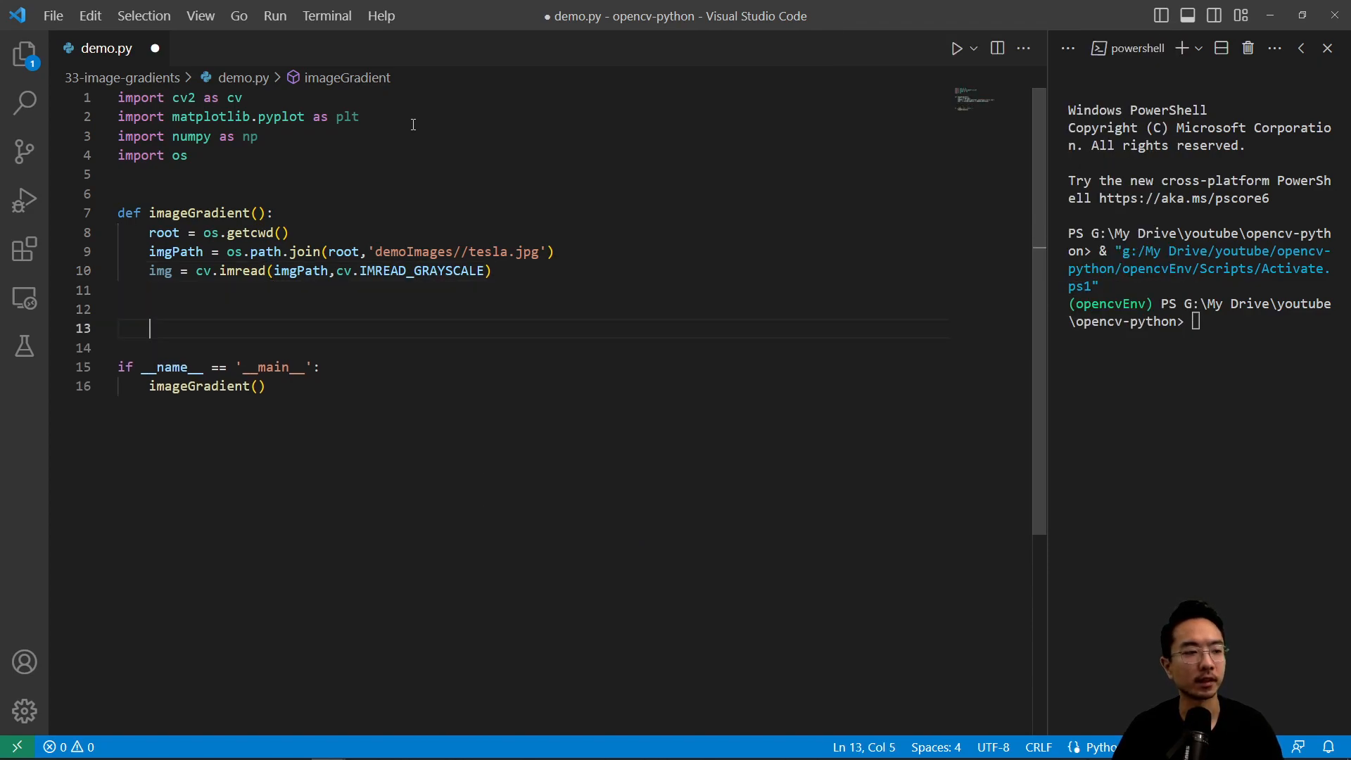
Create plt.figure() and show img with plt.imshow inside plt.subplot(221)
type("plt.")
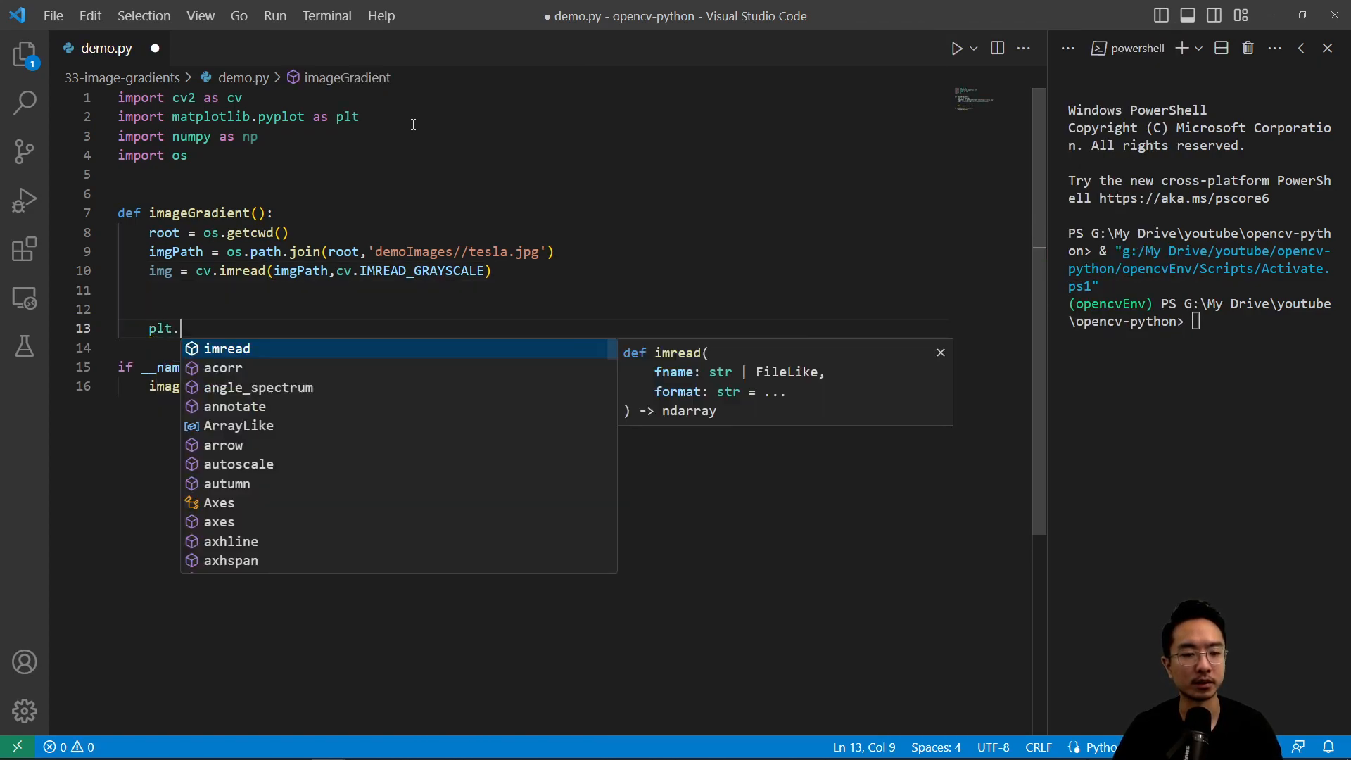
type("figure()")
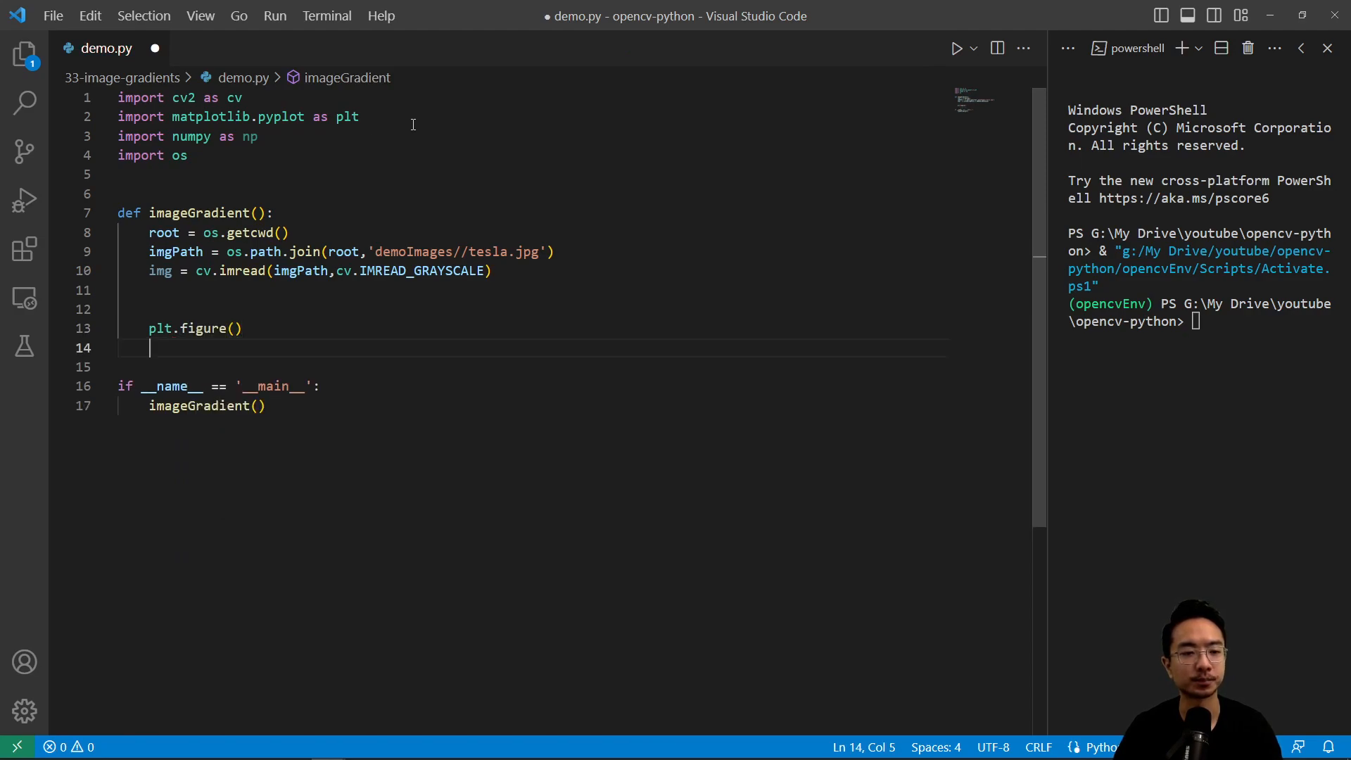
type("plt.imshow")
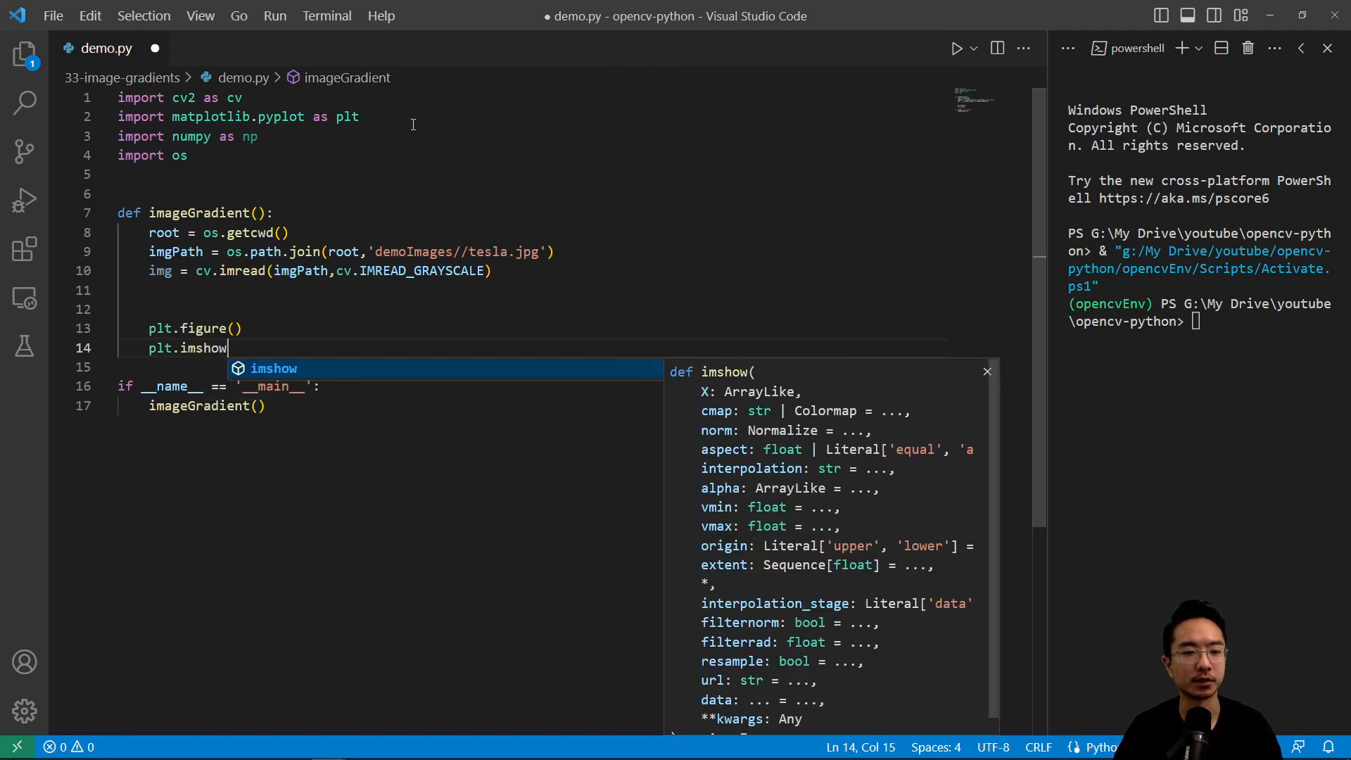
type("(img,")
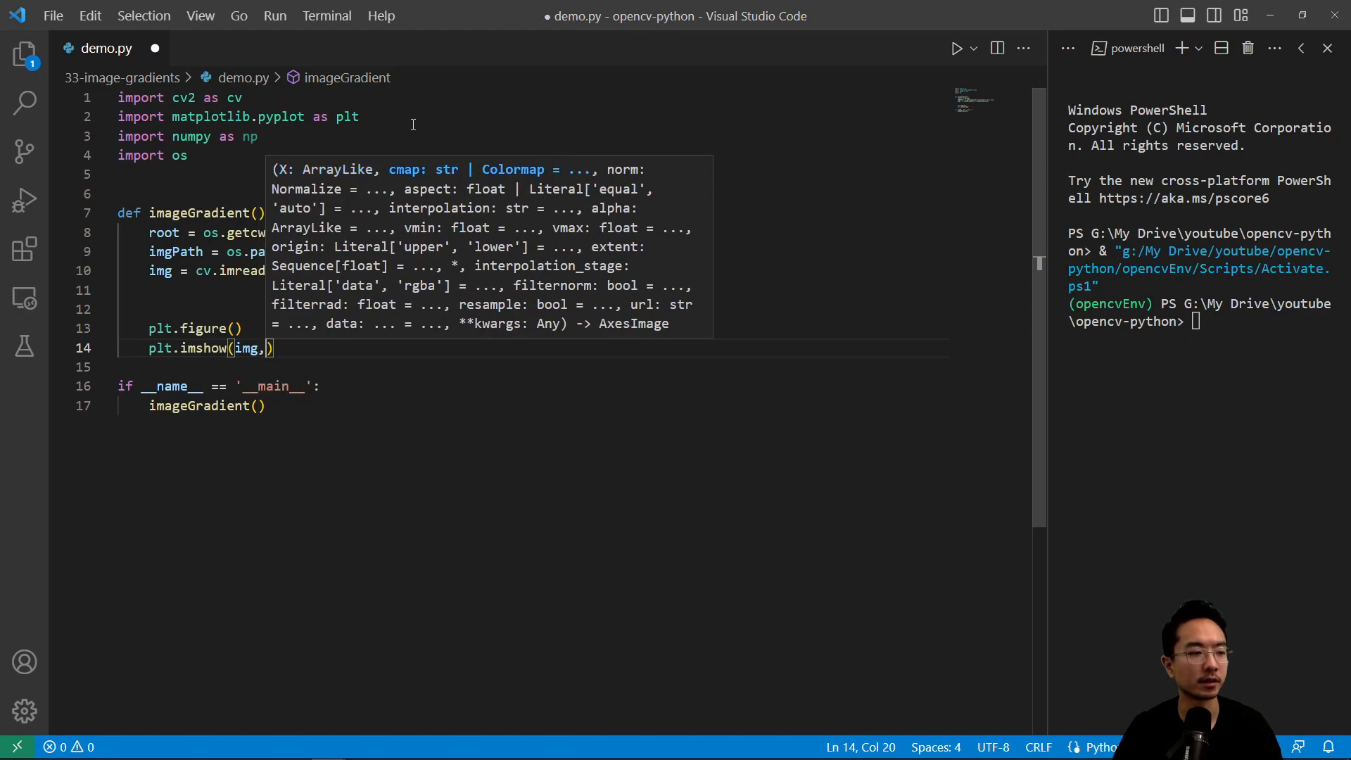
key("Enter")
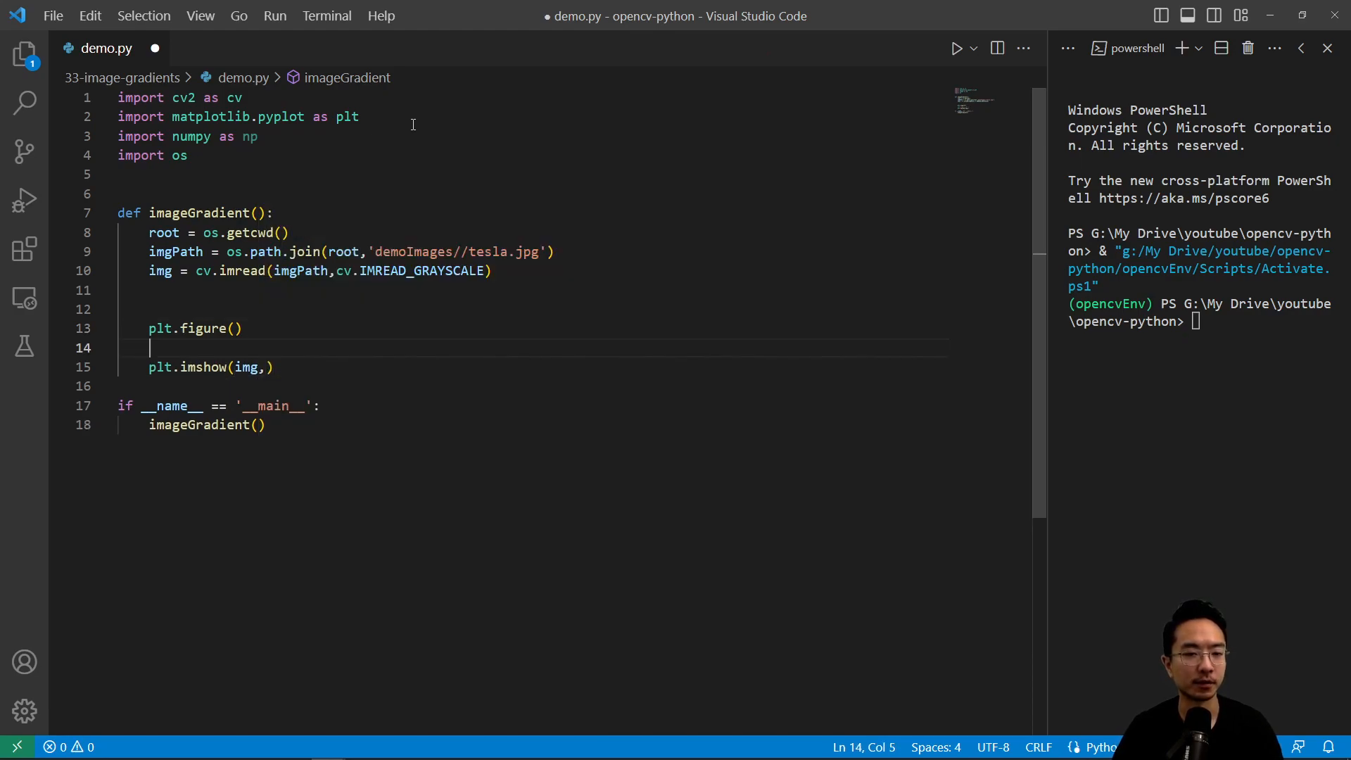
type("plt")
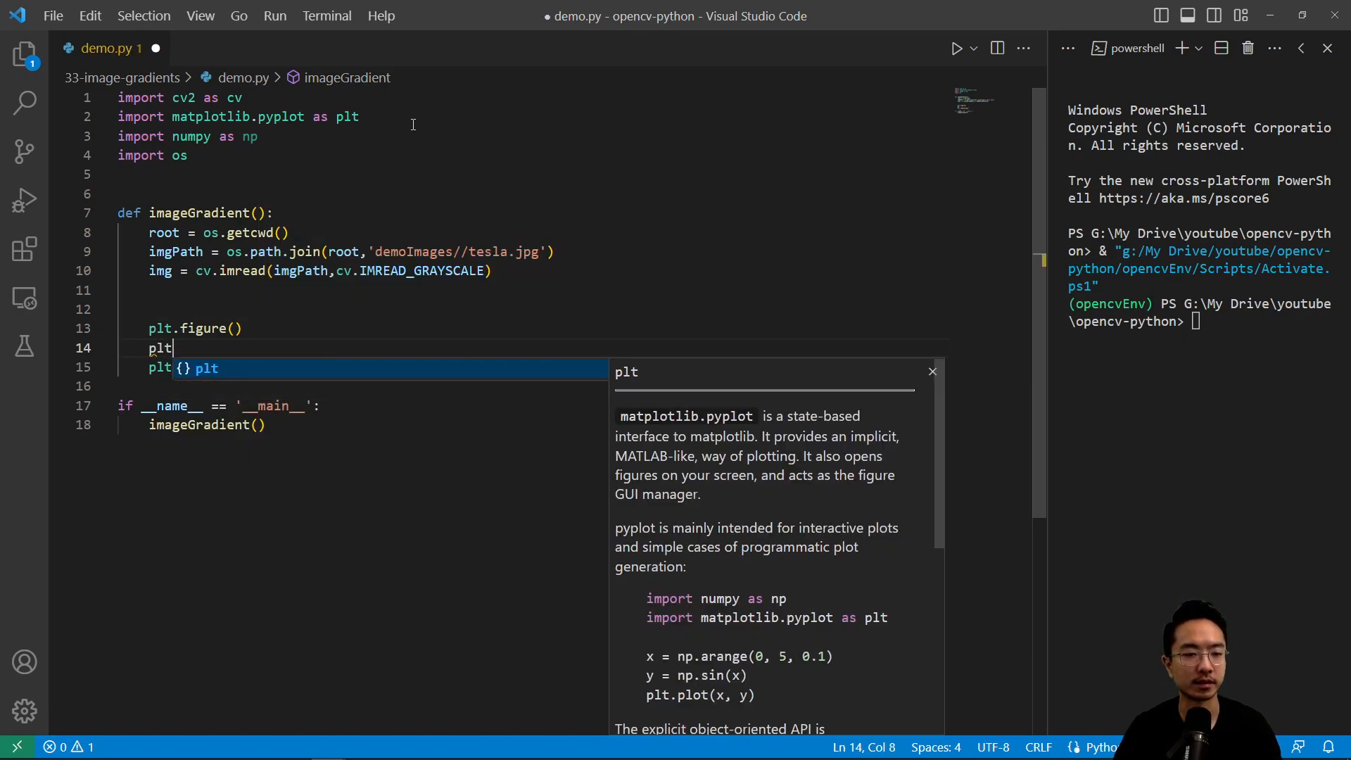
type("subplot()")
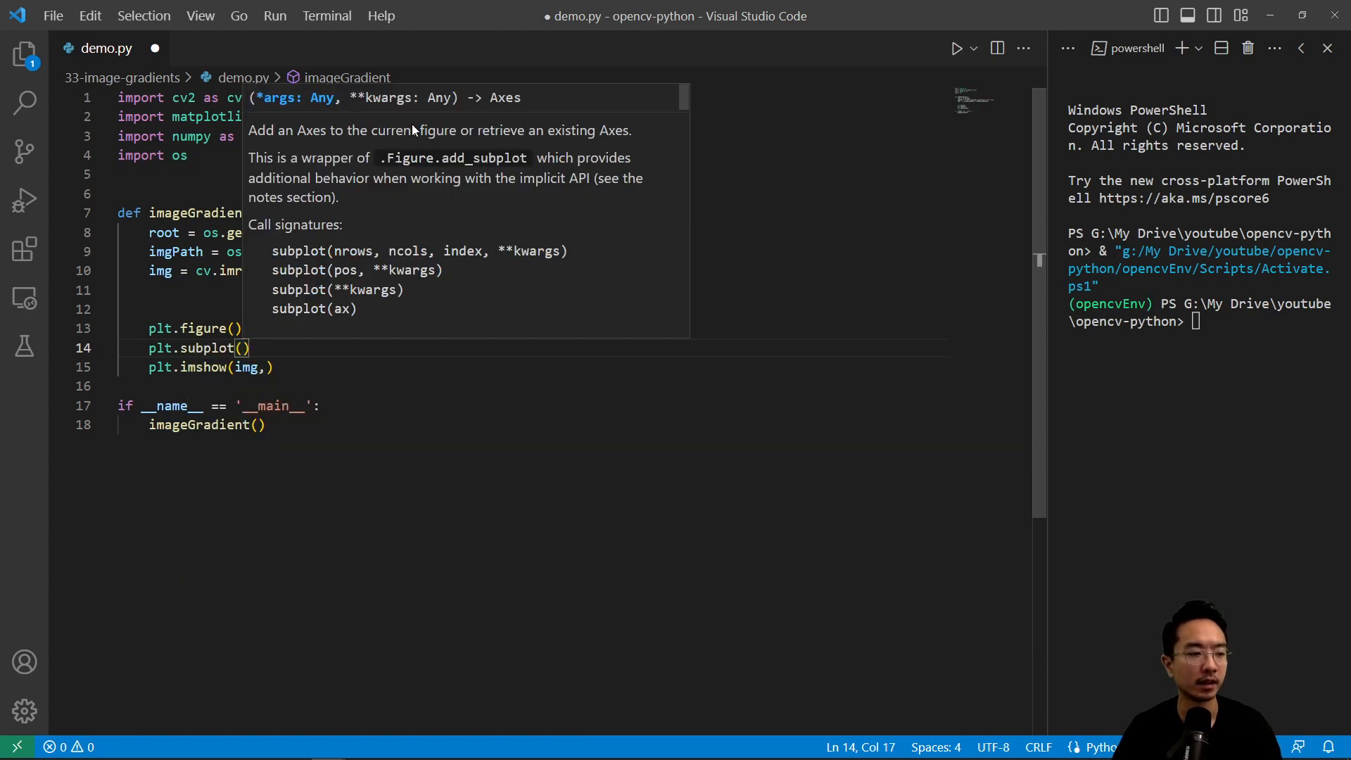
type("221")
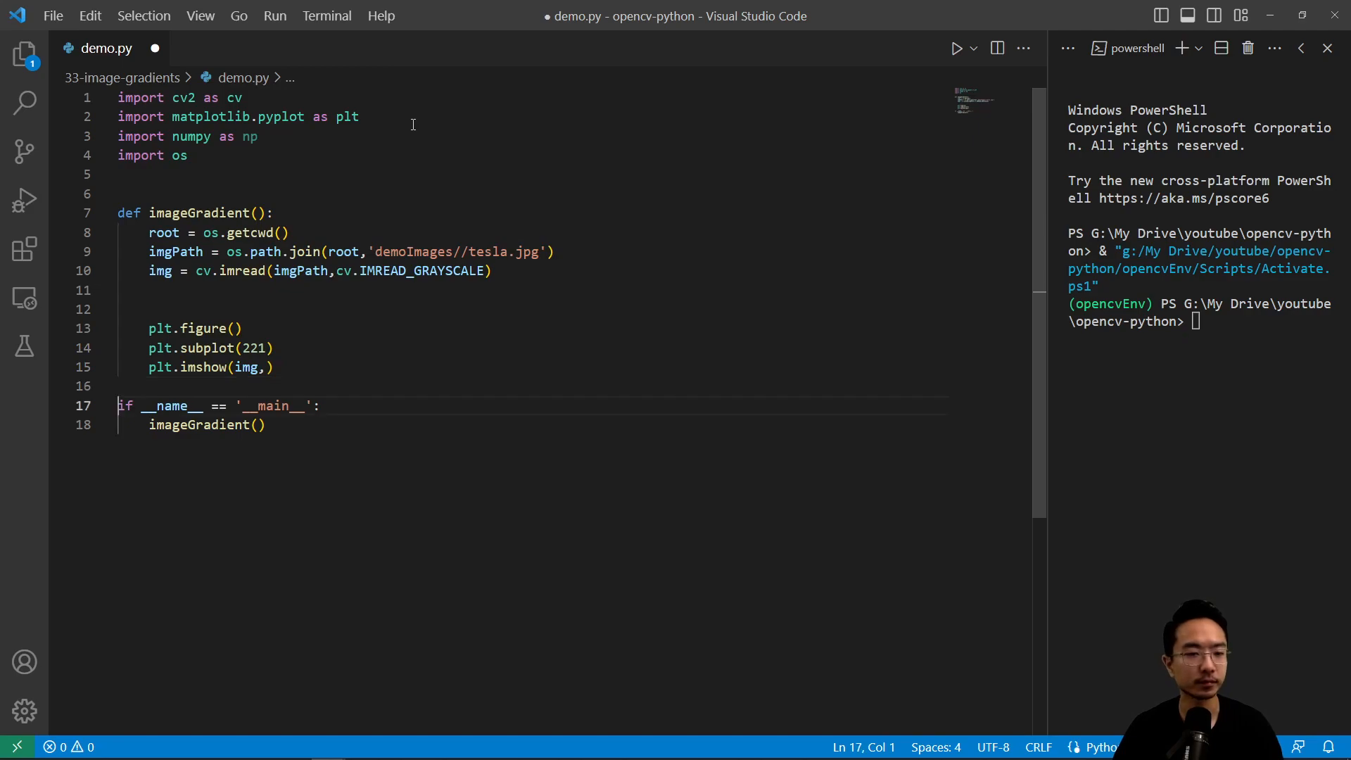
Finish with plt.show() and launch a debug run of the script
left_click(210, 367)
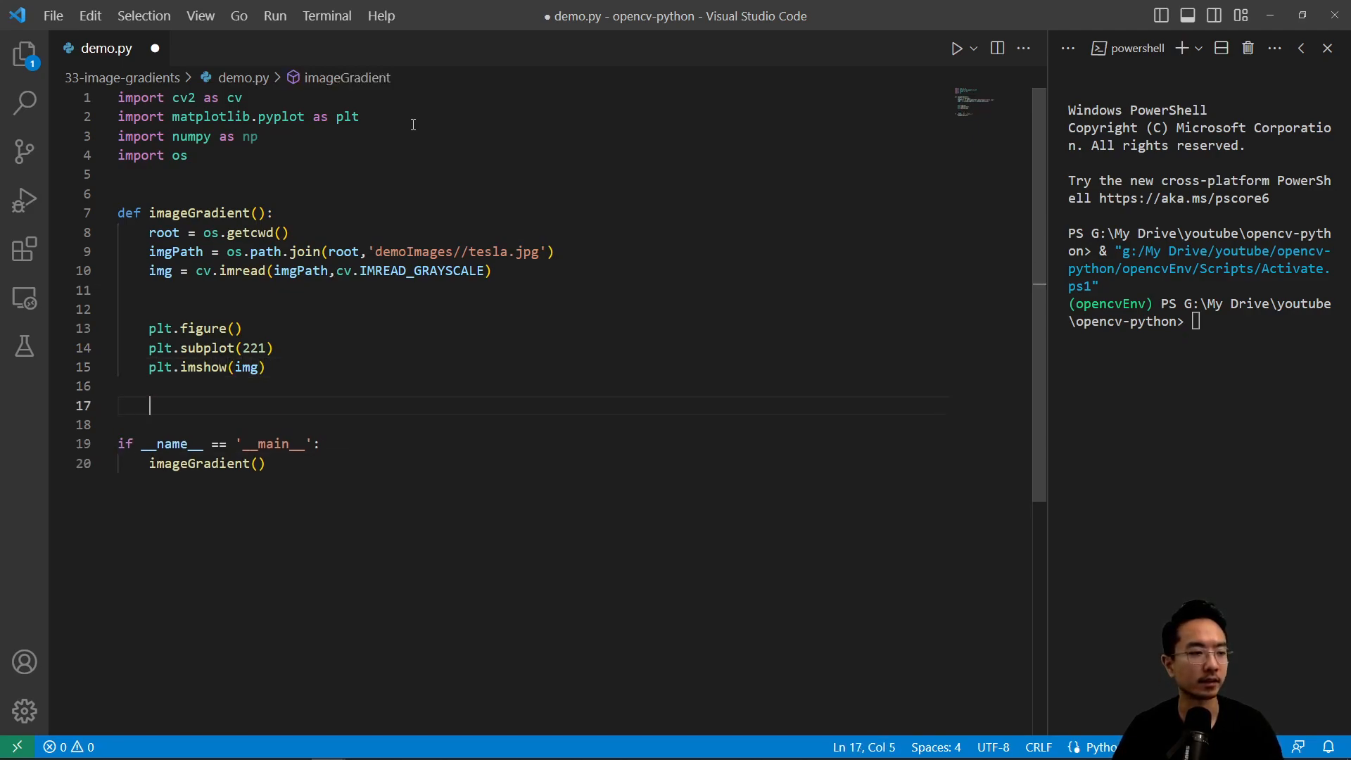
type("plt.show()")
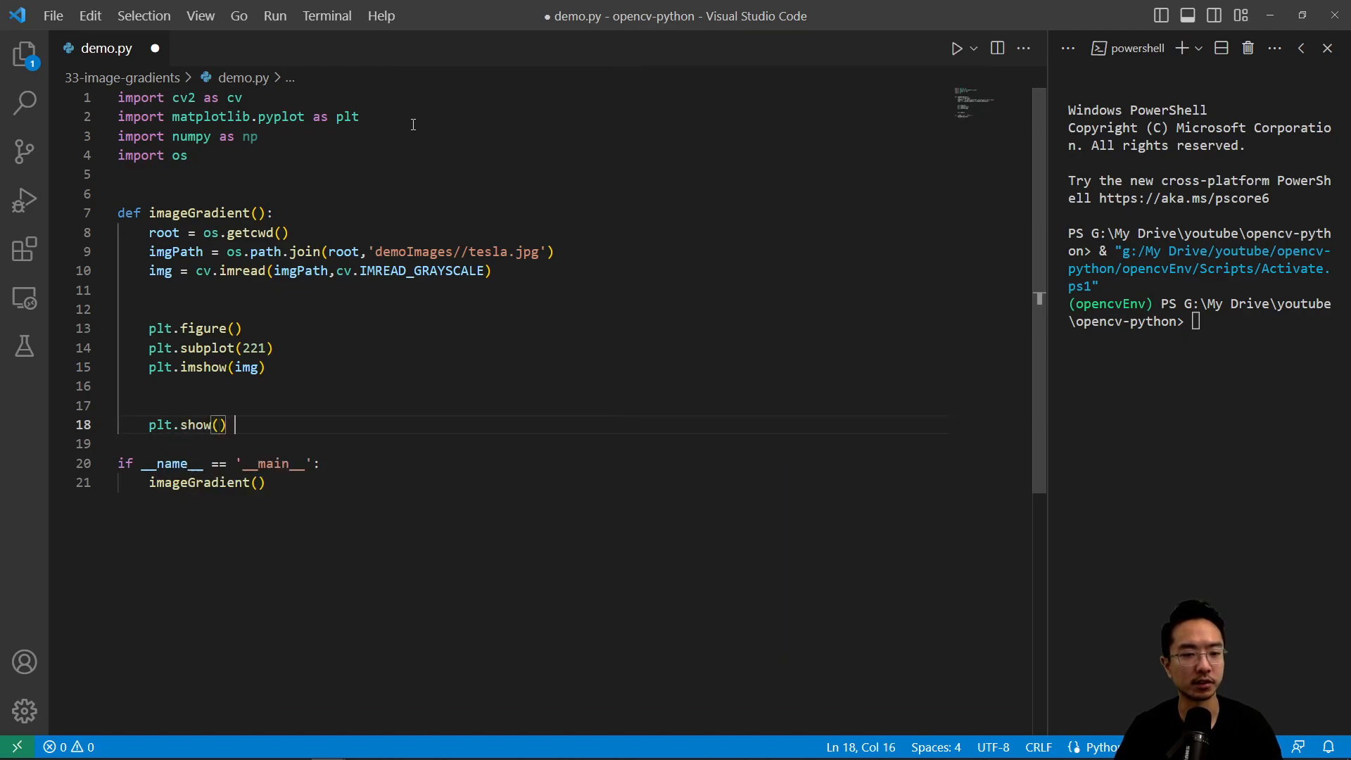
left_click(955, 48)
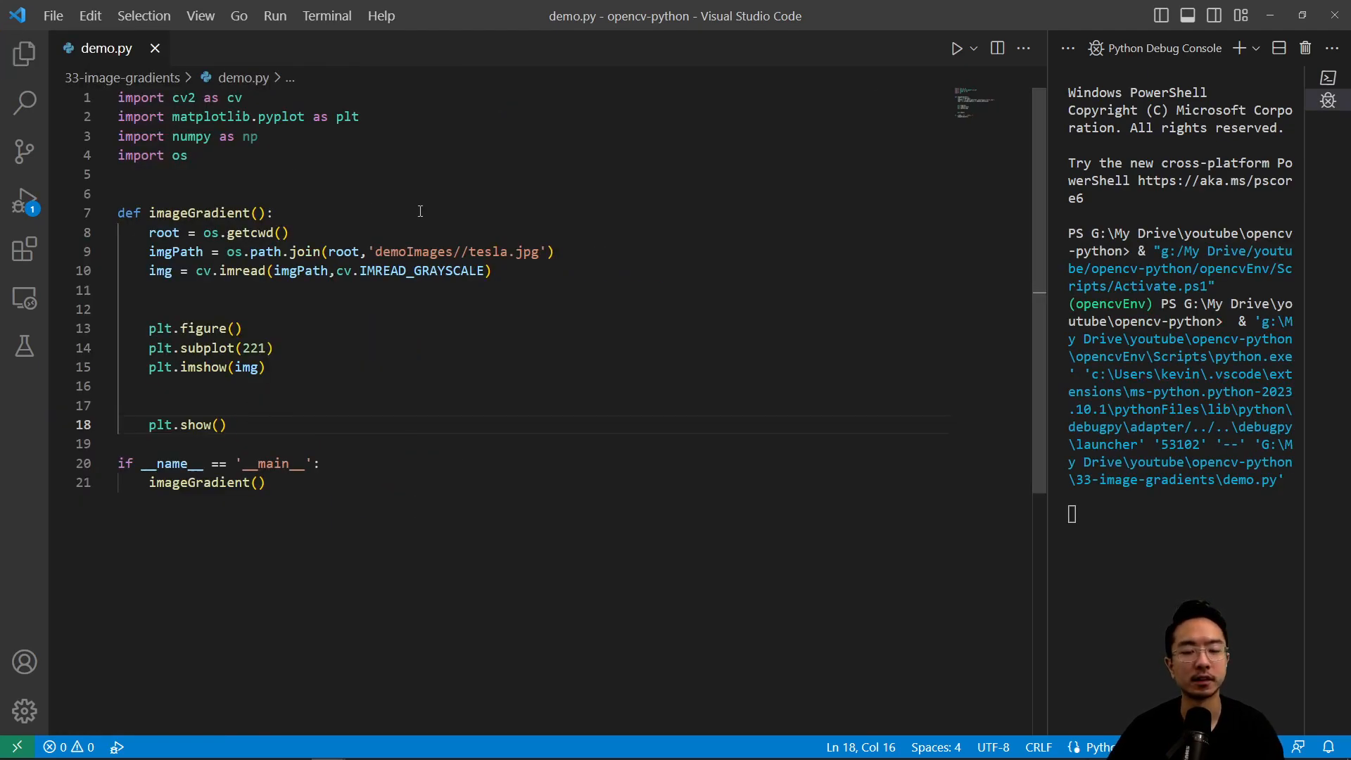
Run the script to preview the Tesla photo in the default colour map, then close the figure
left_click(954, 48)
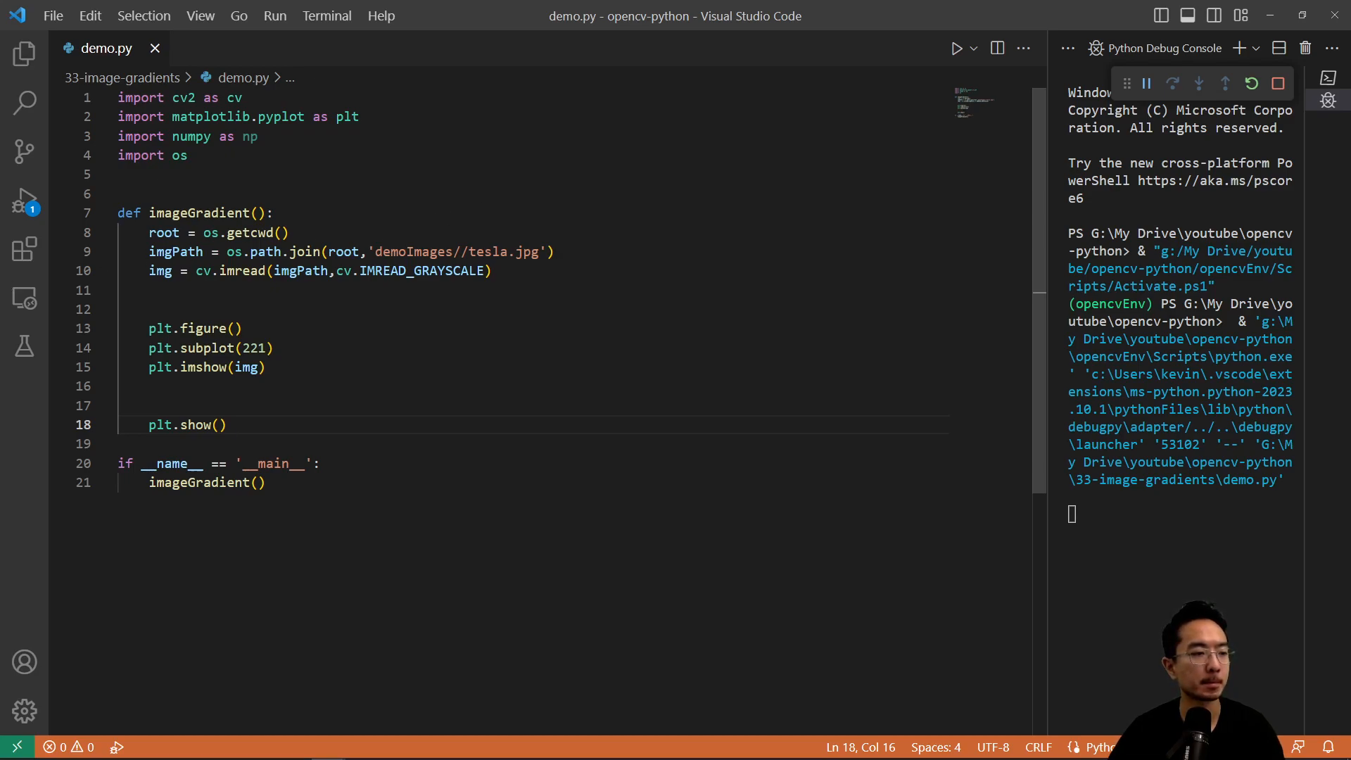
left_click(955, 47)
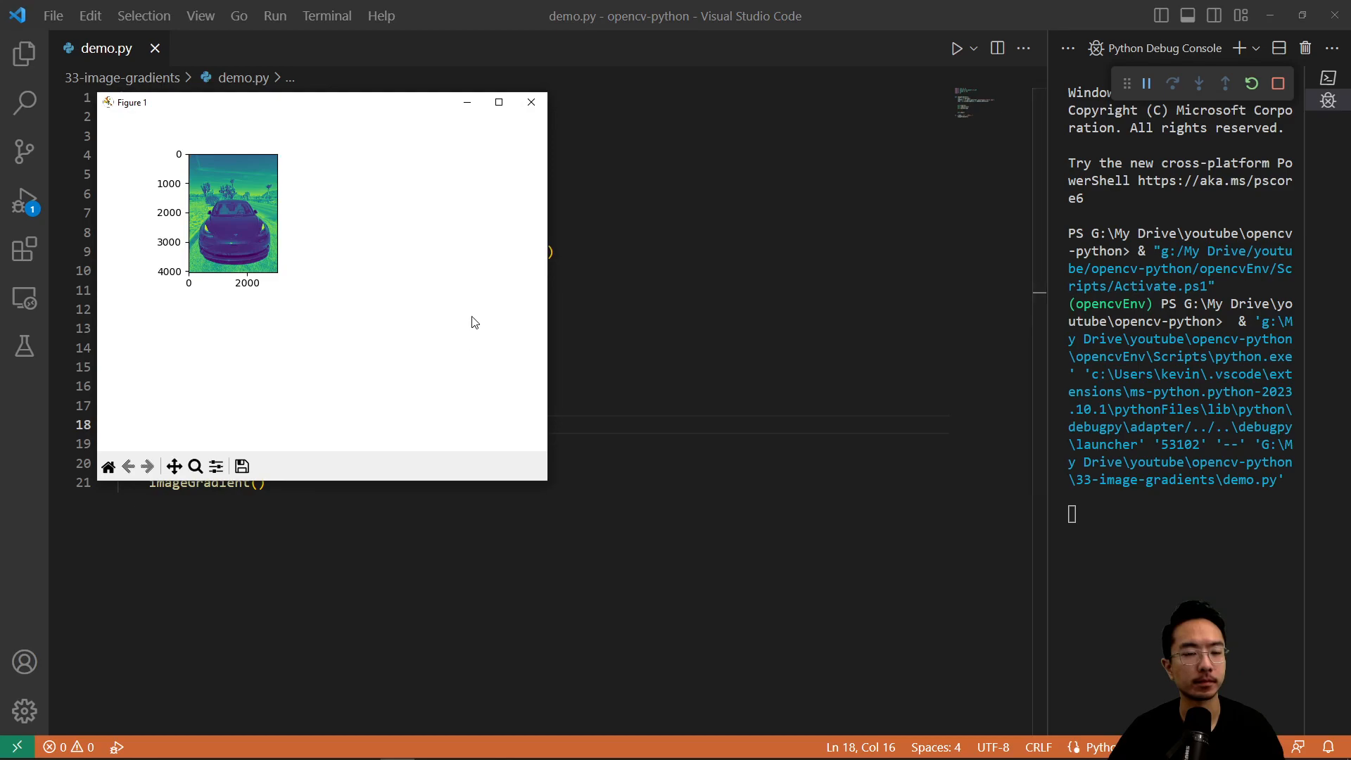
mouse_move(498, 101)
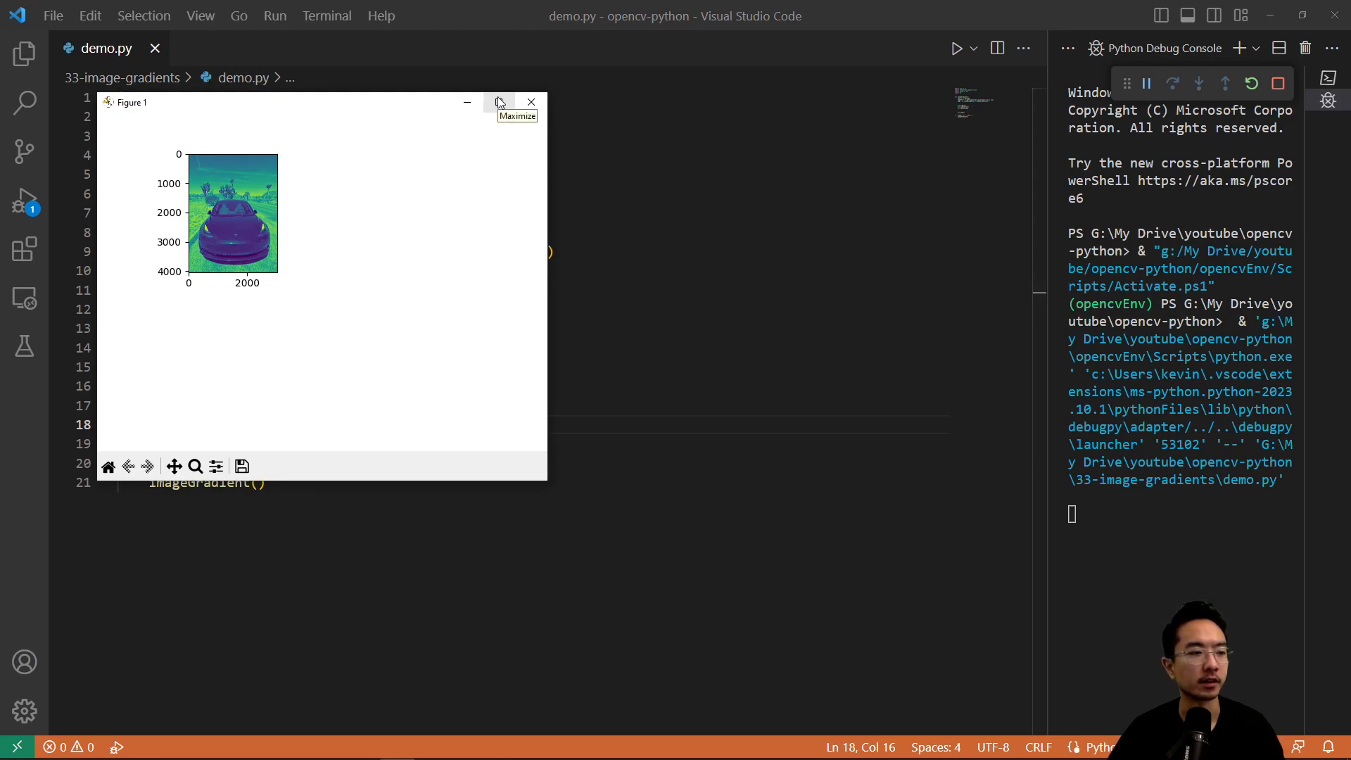
left_click(530, 101)
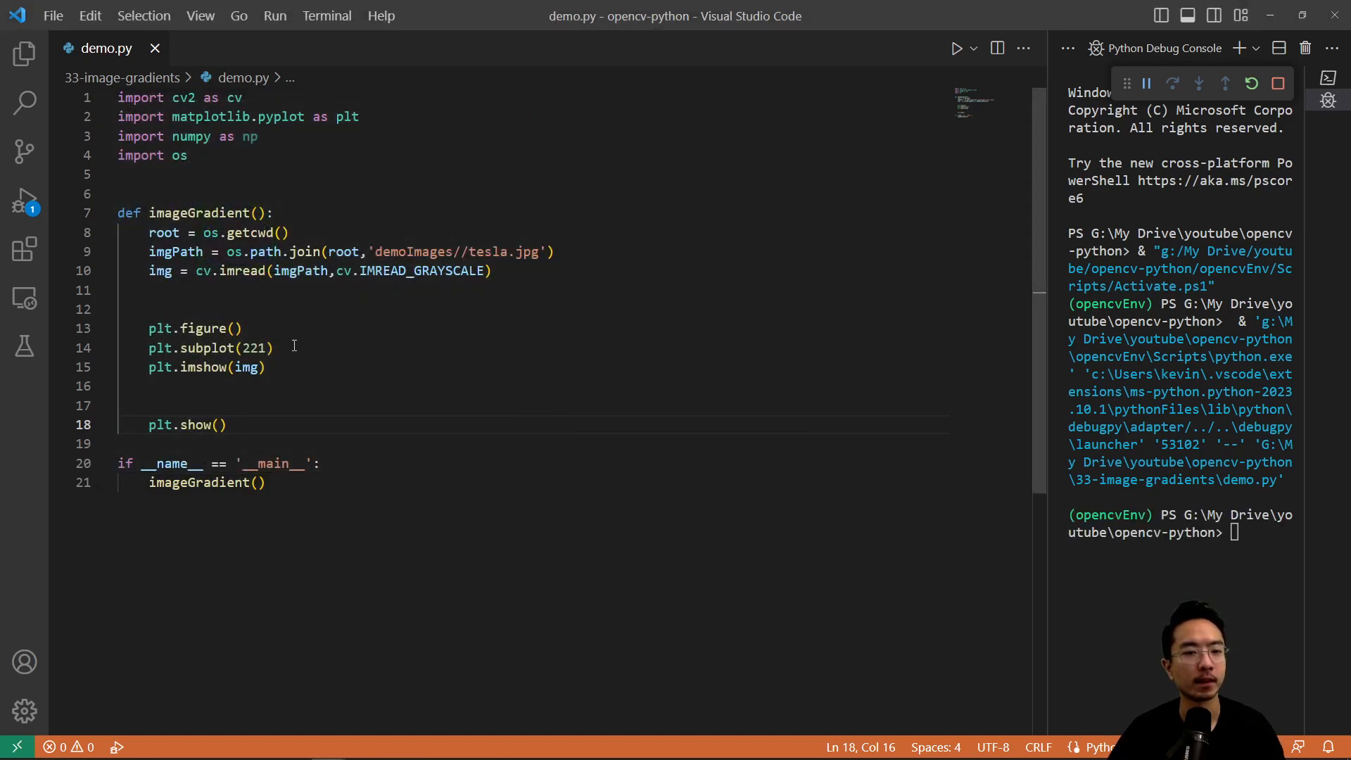
Change the imshow call to use cmap='gray' and run again
type(",")
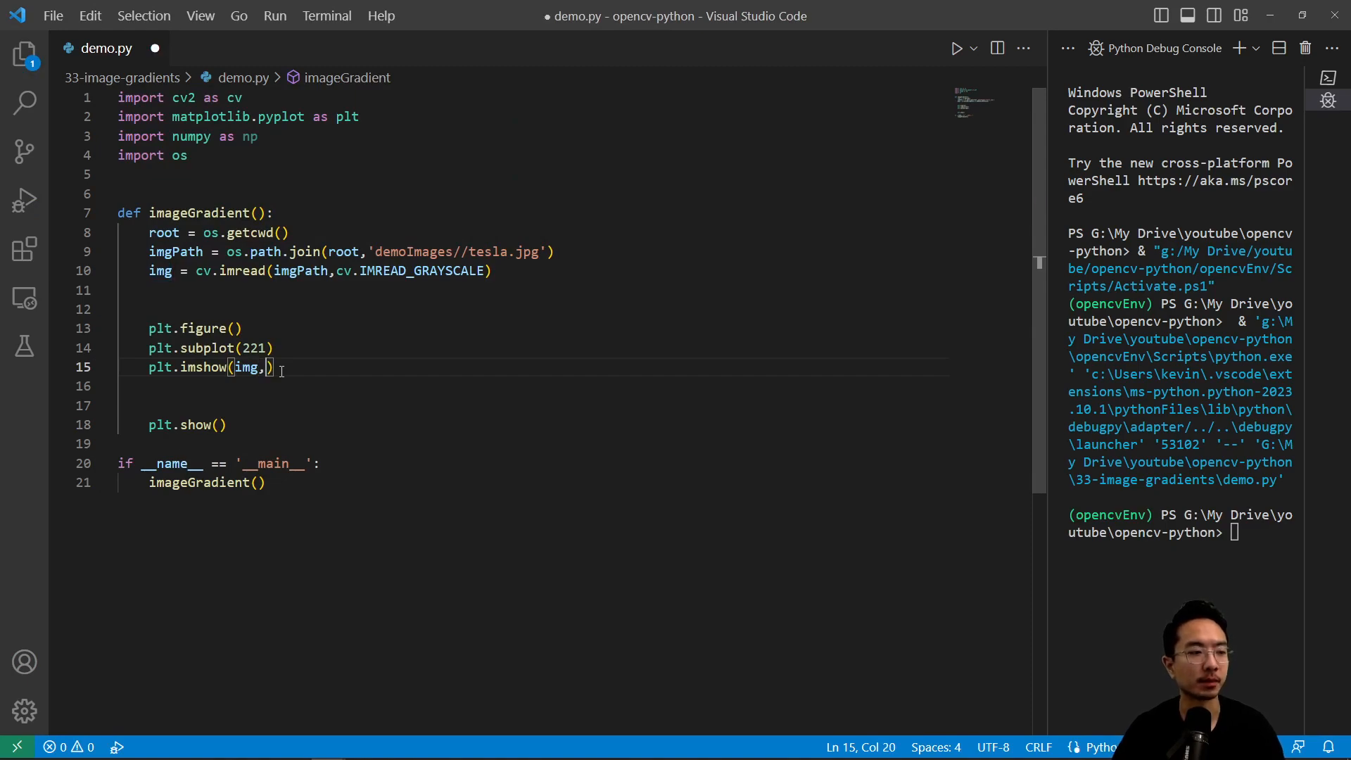
type("cmap='gray'")
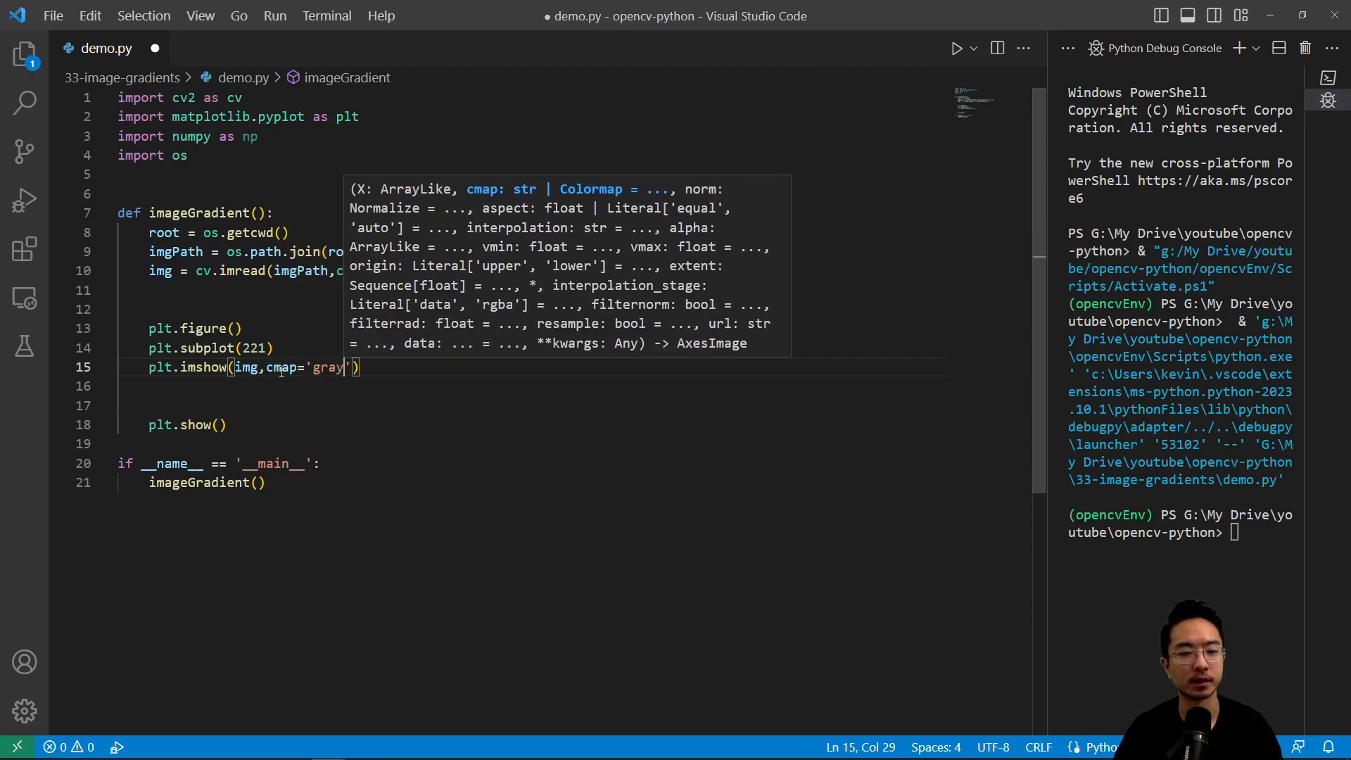
left_click(972, 48)
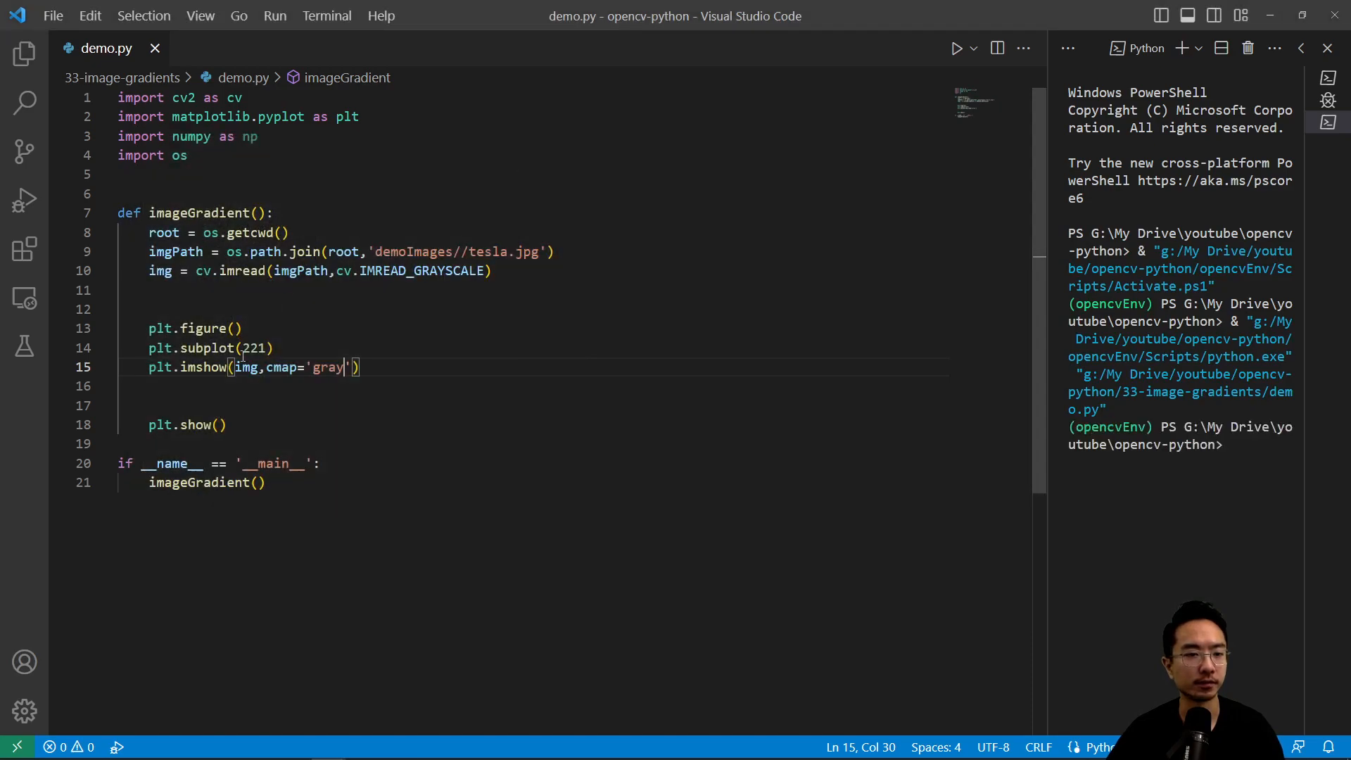
Compute laplacian = cv.Laplacian(img, cv.CV_64F, ksize=21)
key("Enter")
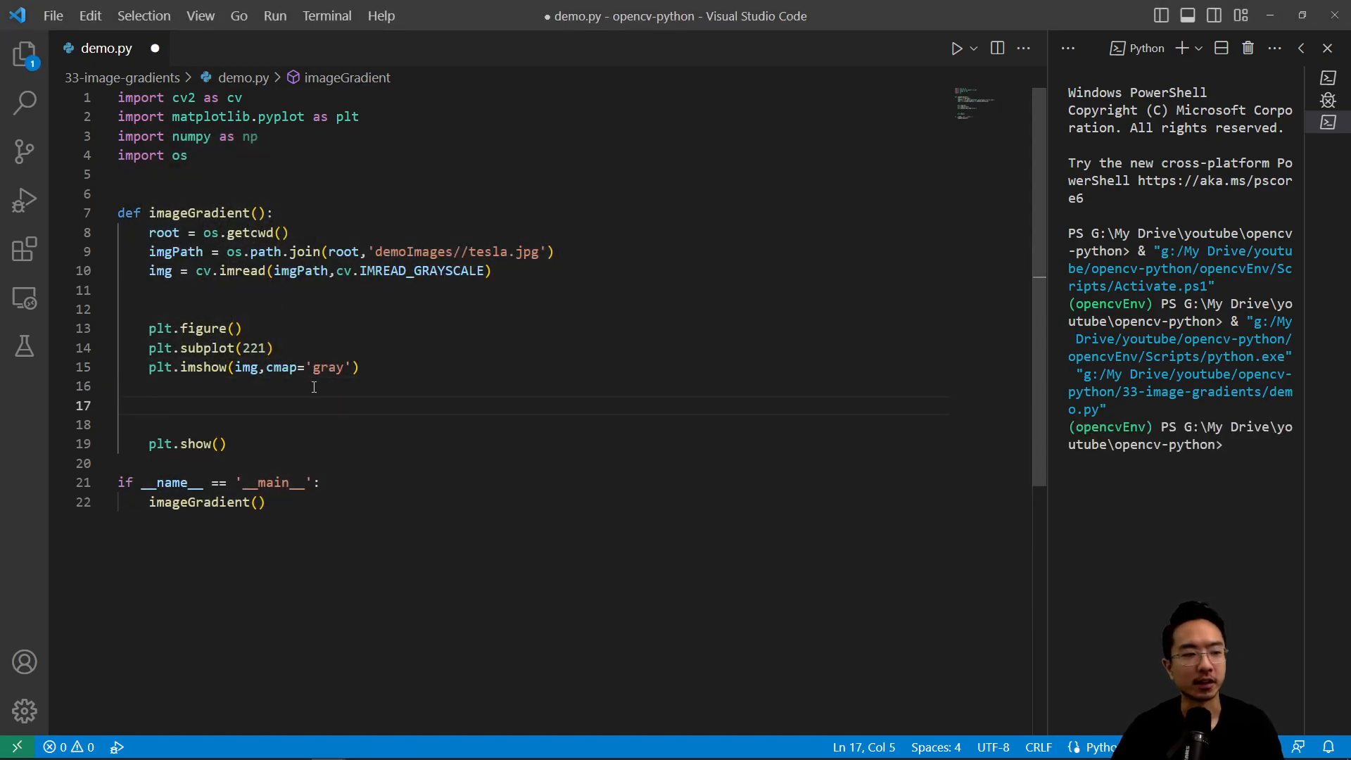
type("laplaa")
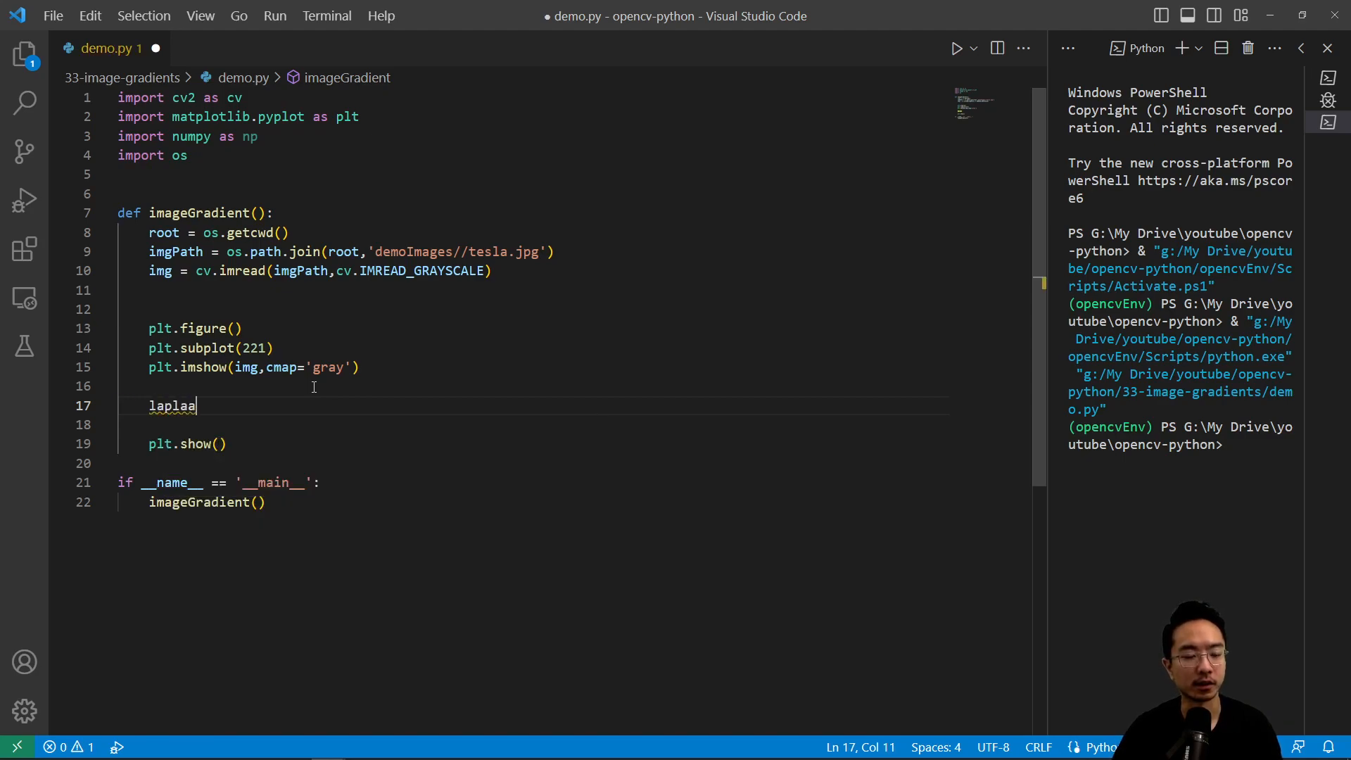
type("cian = cv")
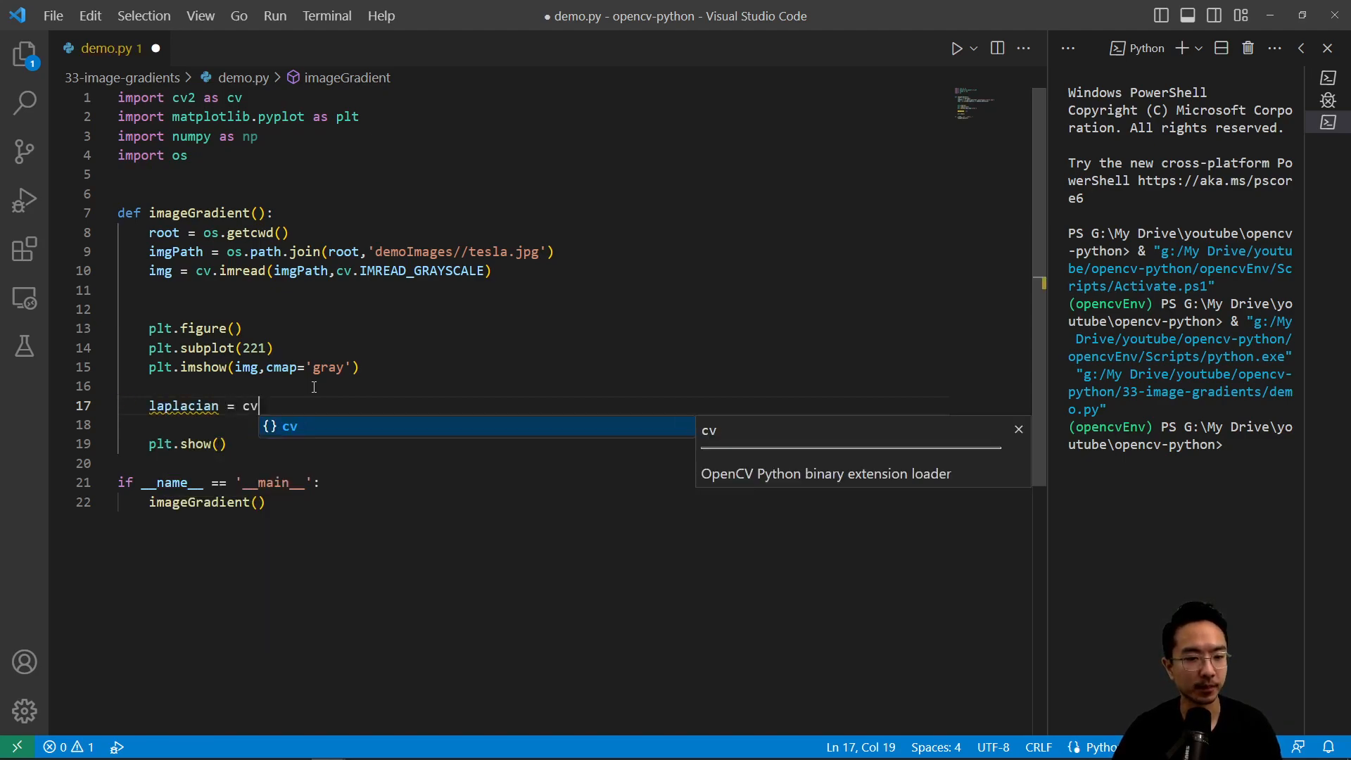
type(".Laplacian()")
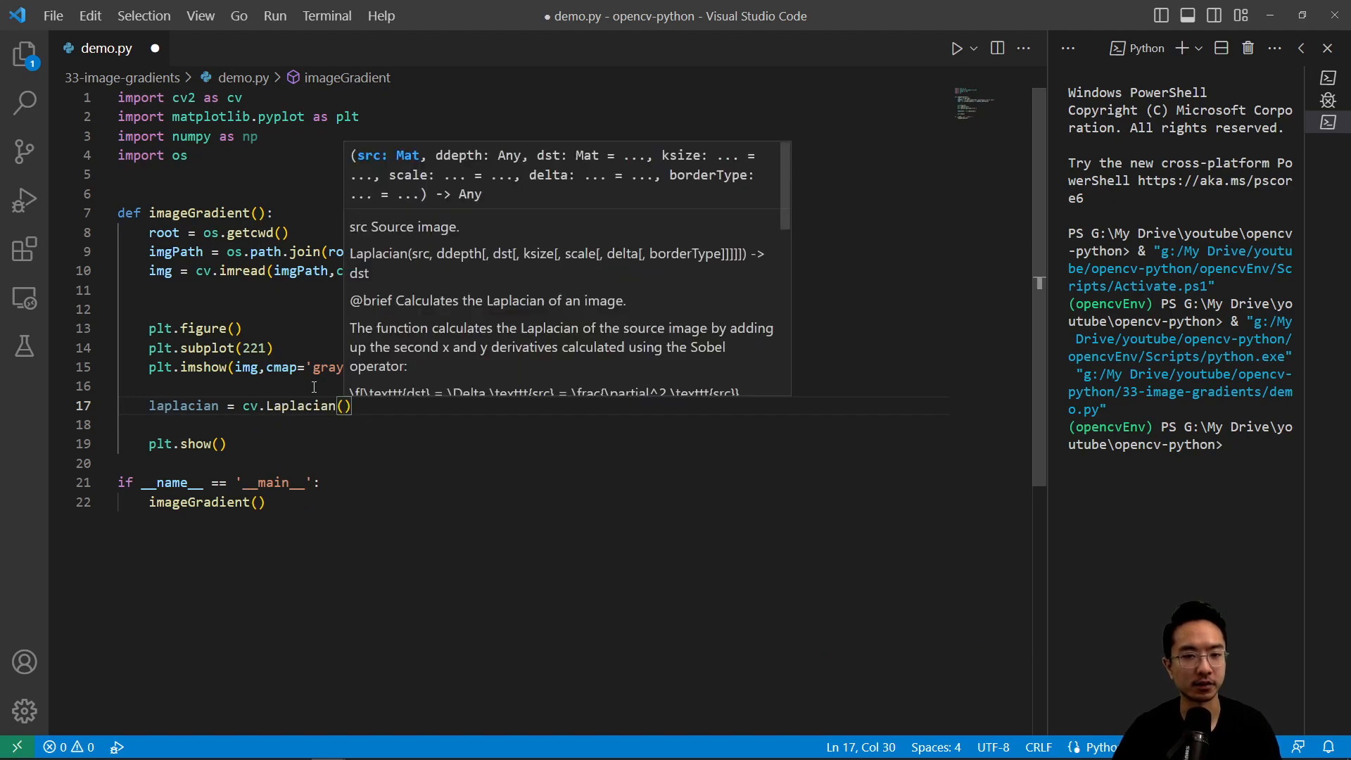
type("img,")
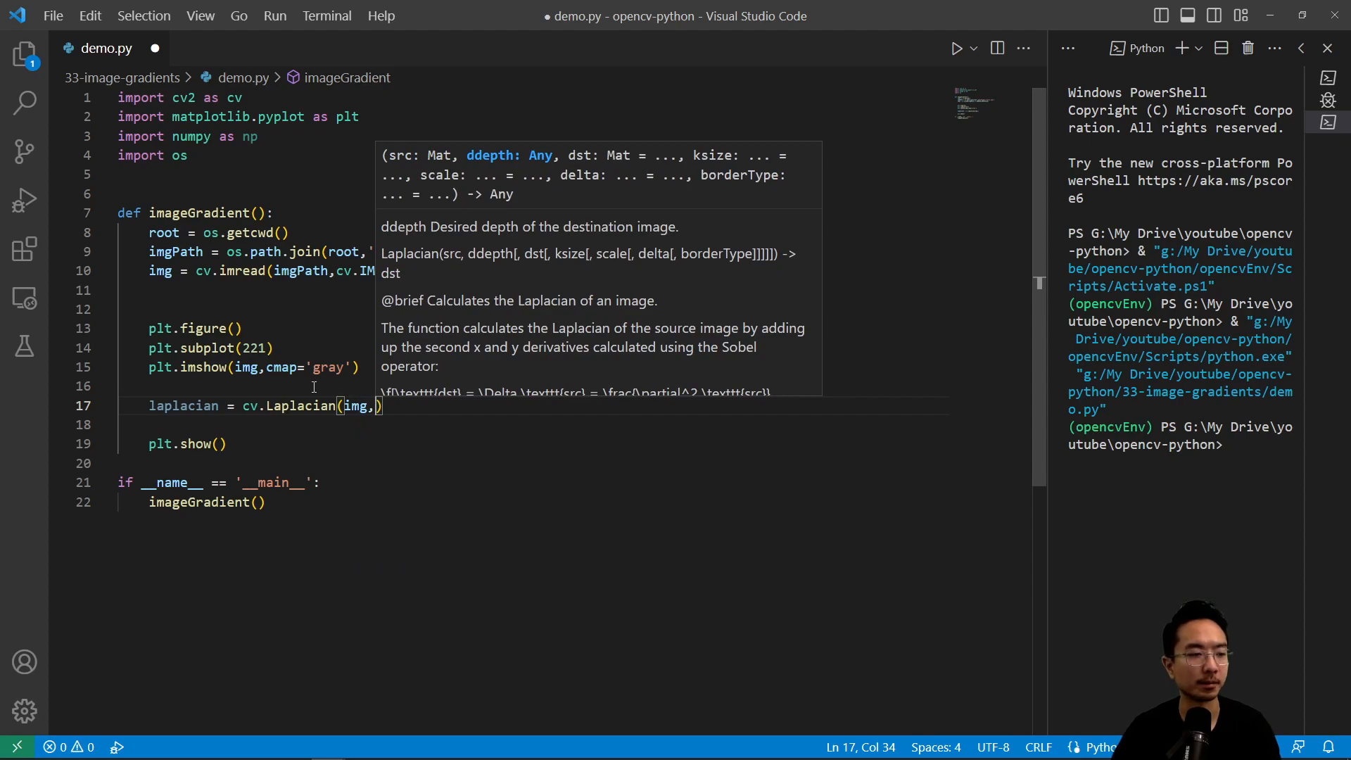
type("cv.")
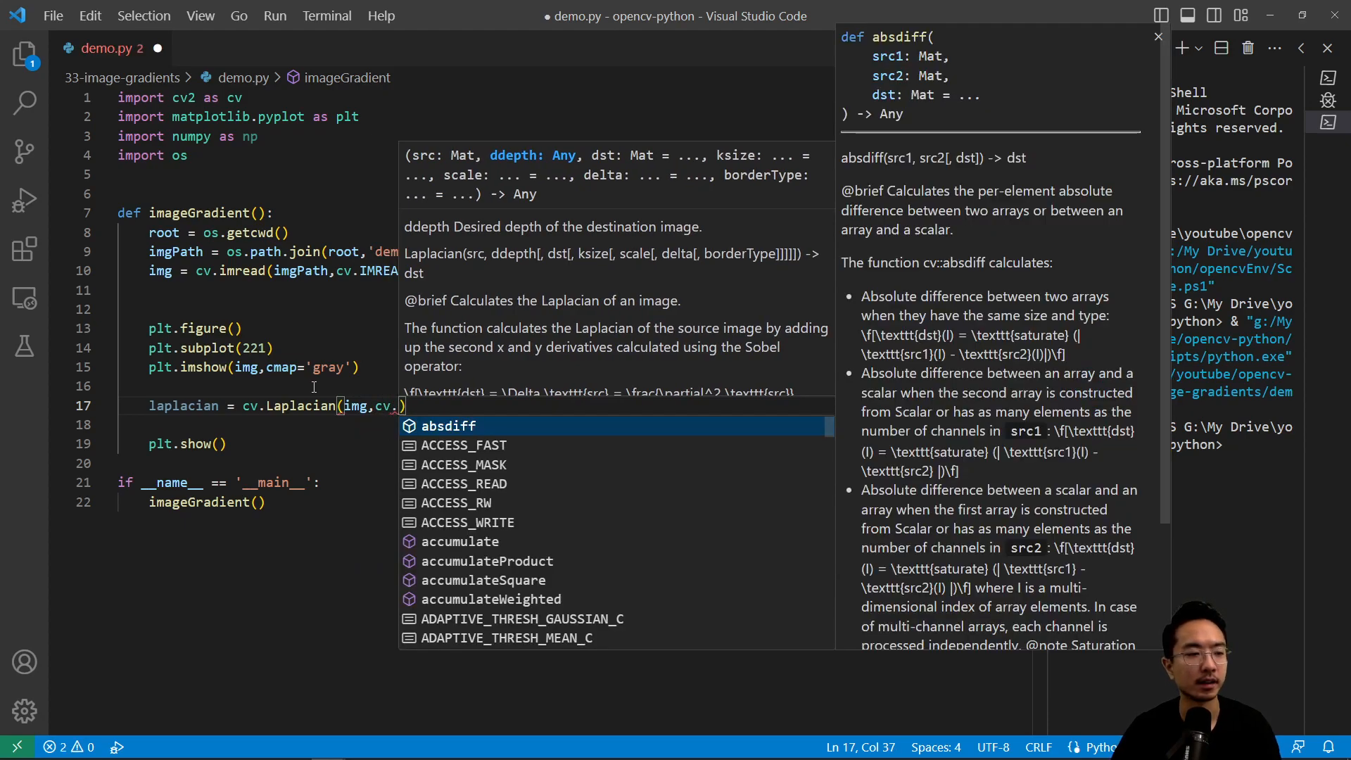
type("CV_g")
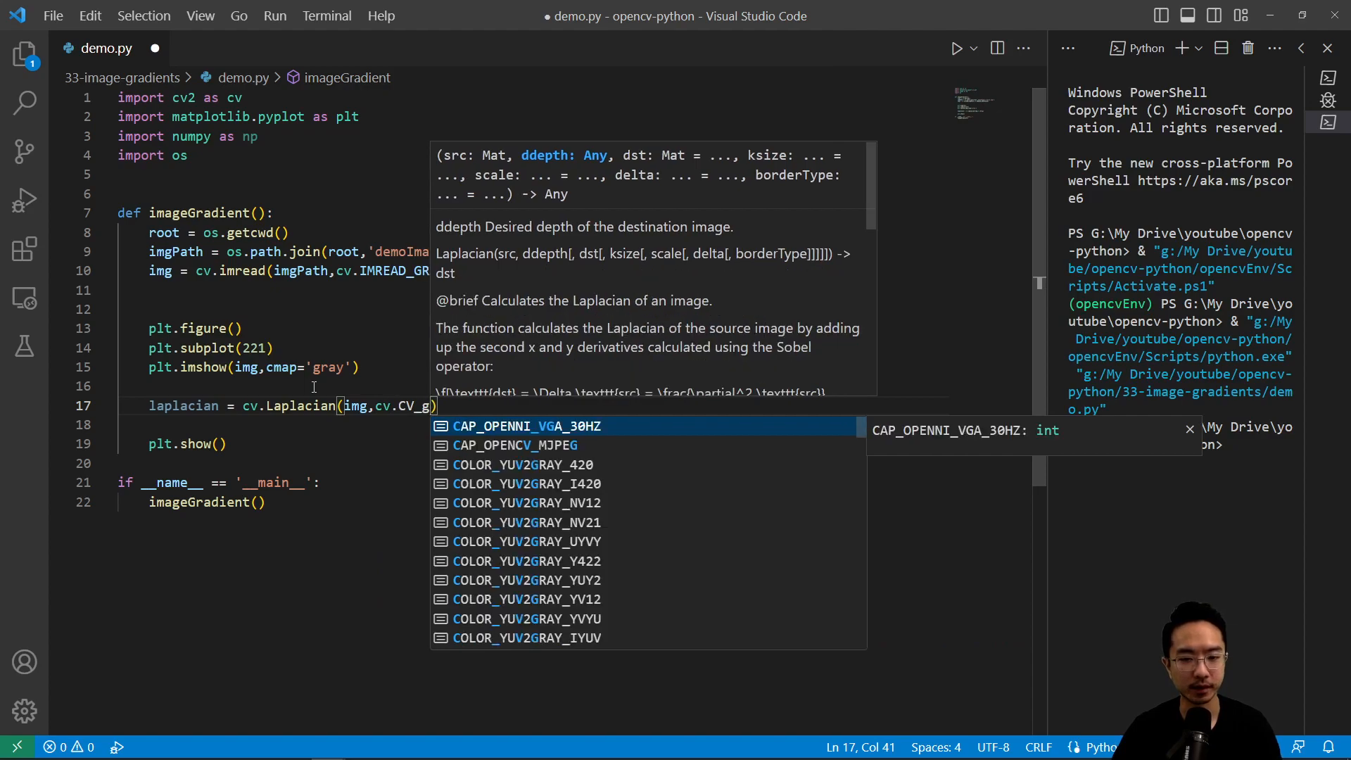
type("64F,")
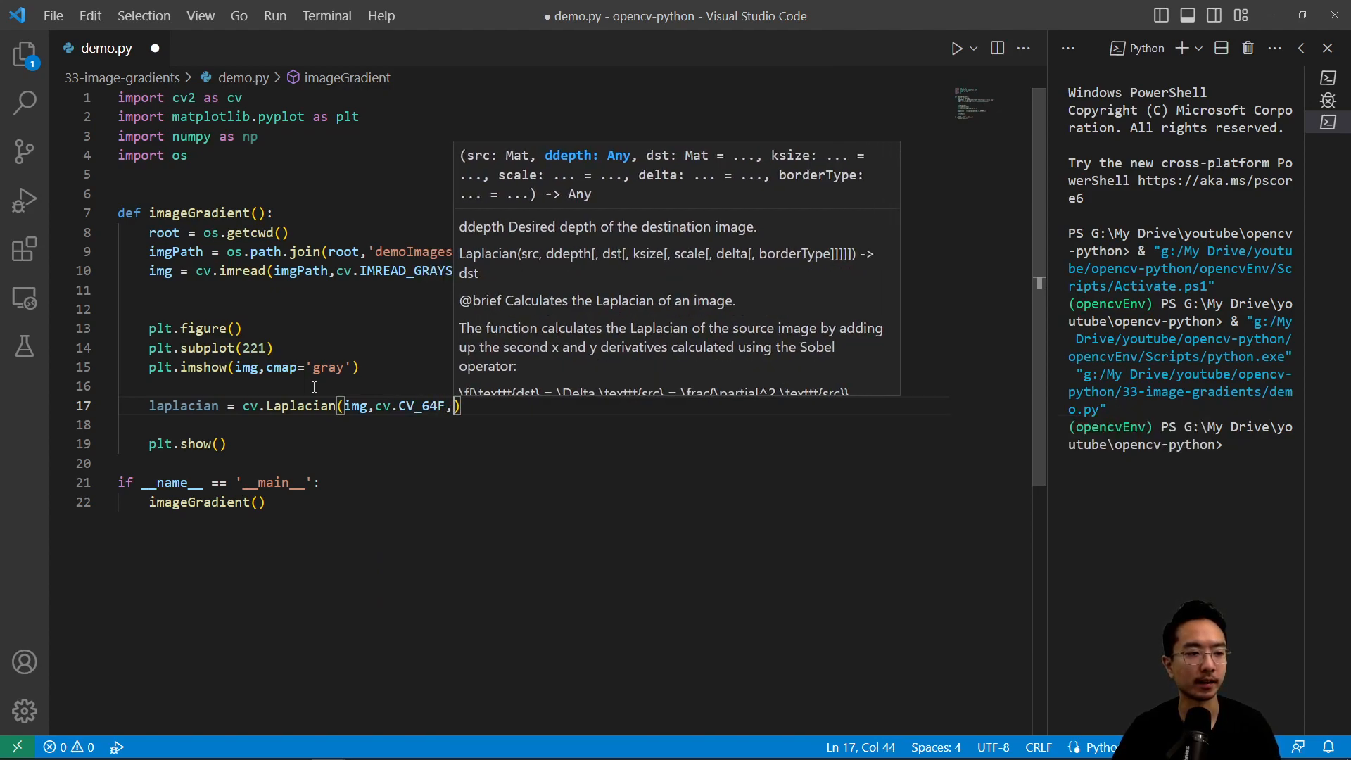
type("ksize")
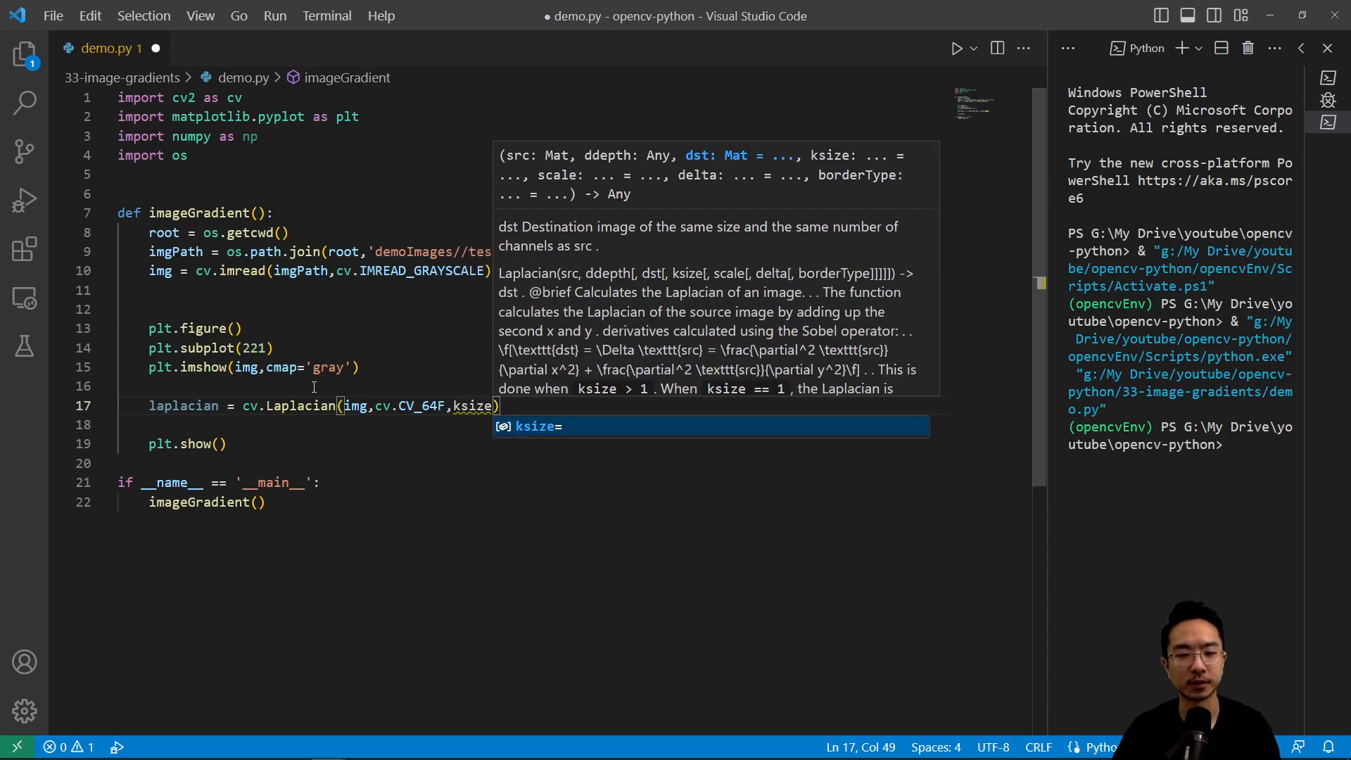
type("=21")
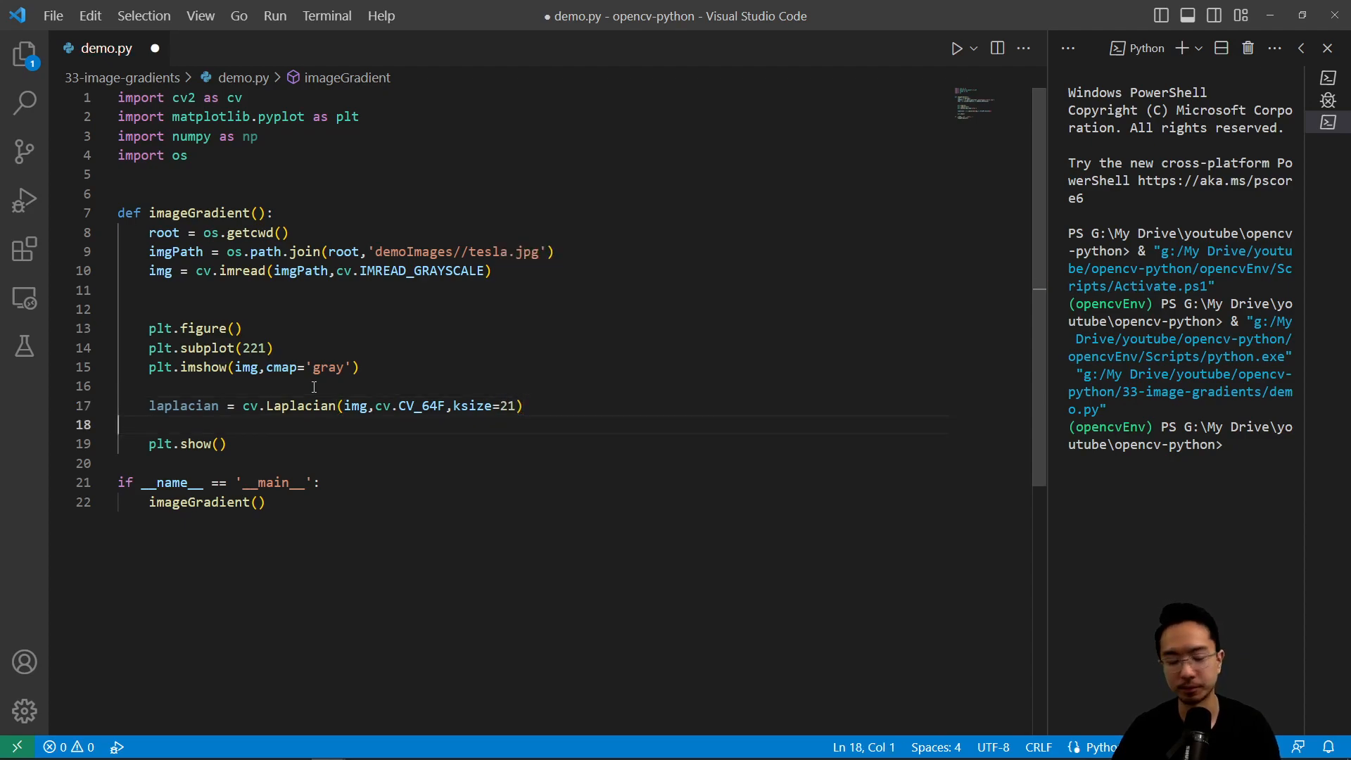
Show the Laplacian in gray in plt.subplot(222)
key("Enter")
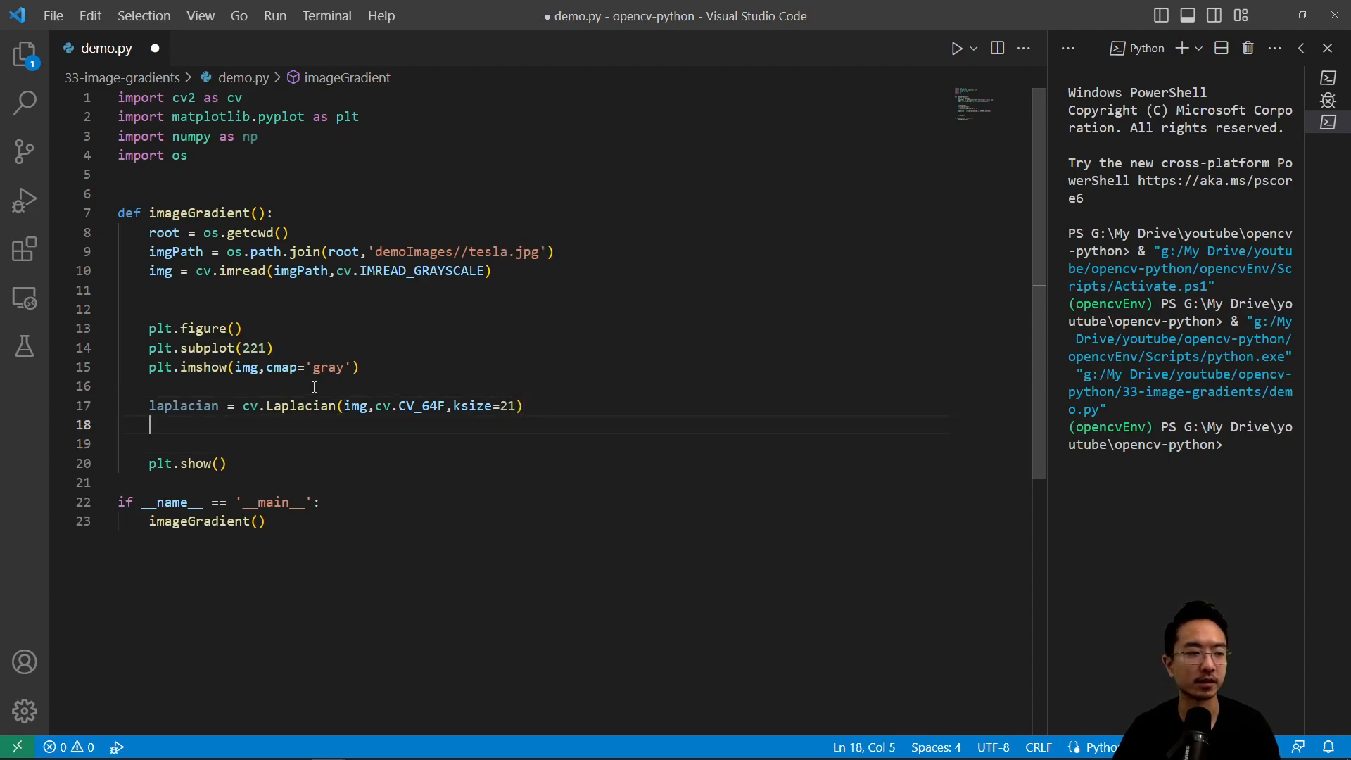
type("p")
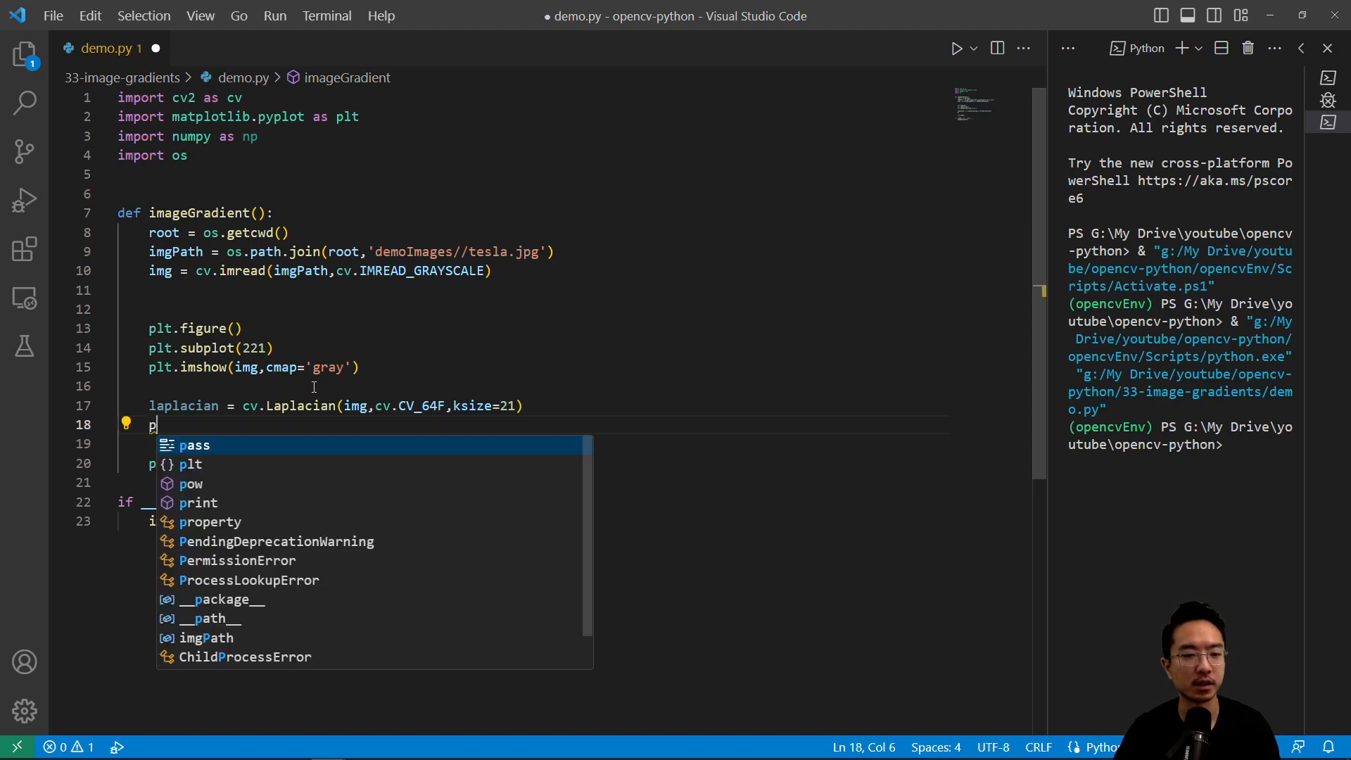
type("lt.subplot(222")
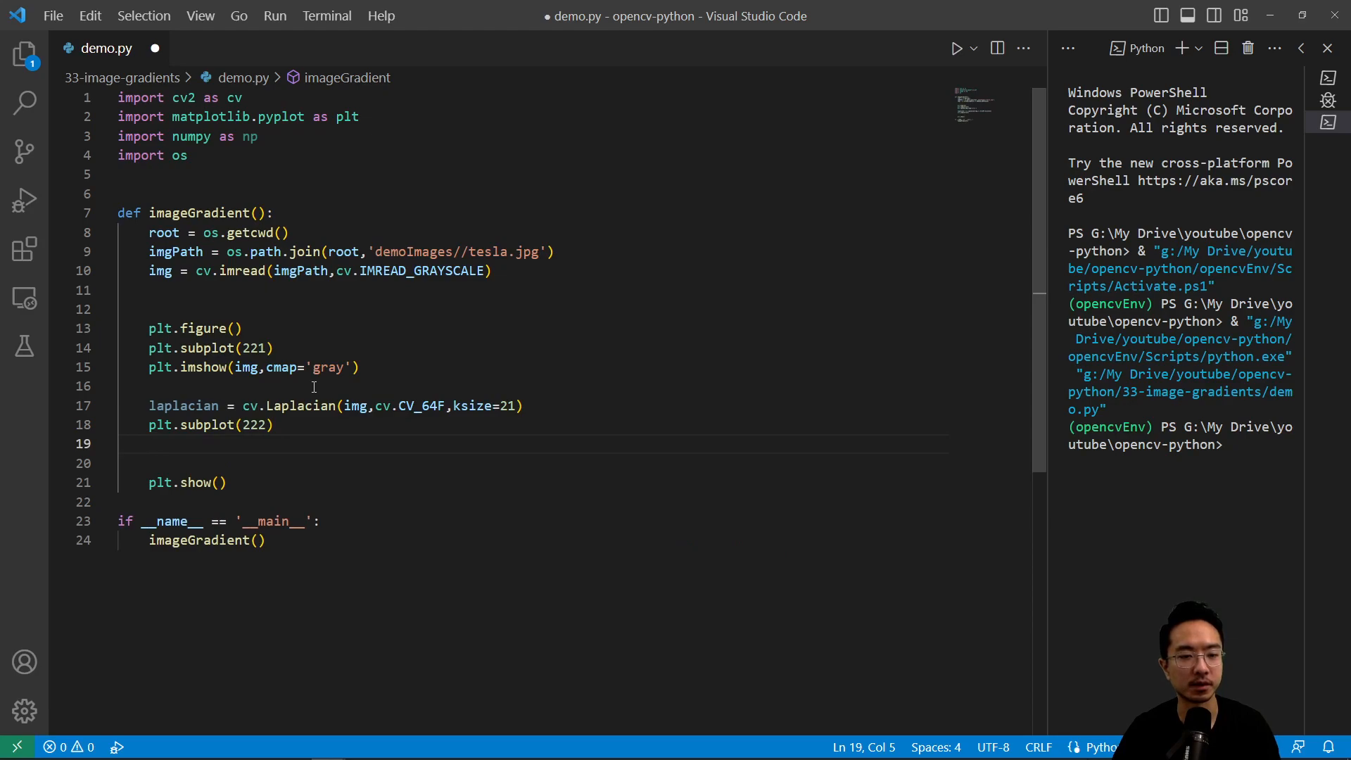
type("plt.i")
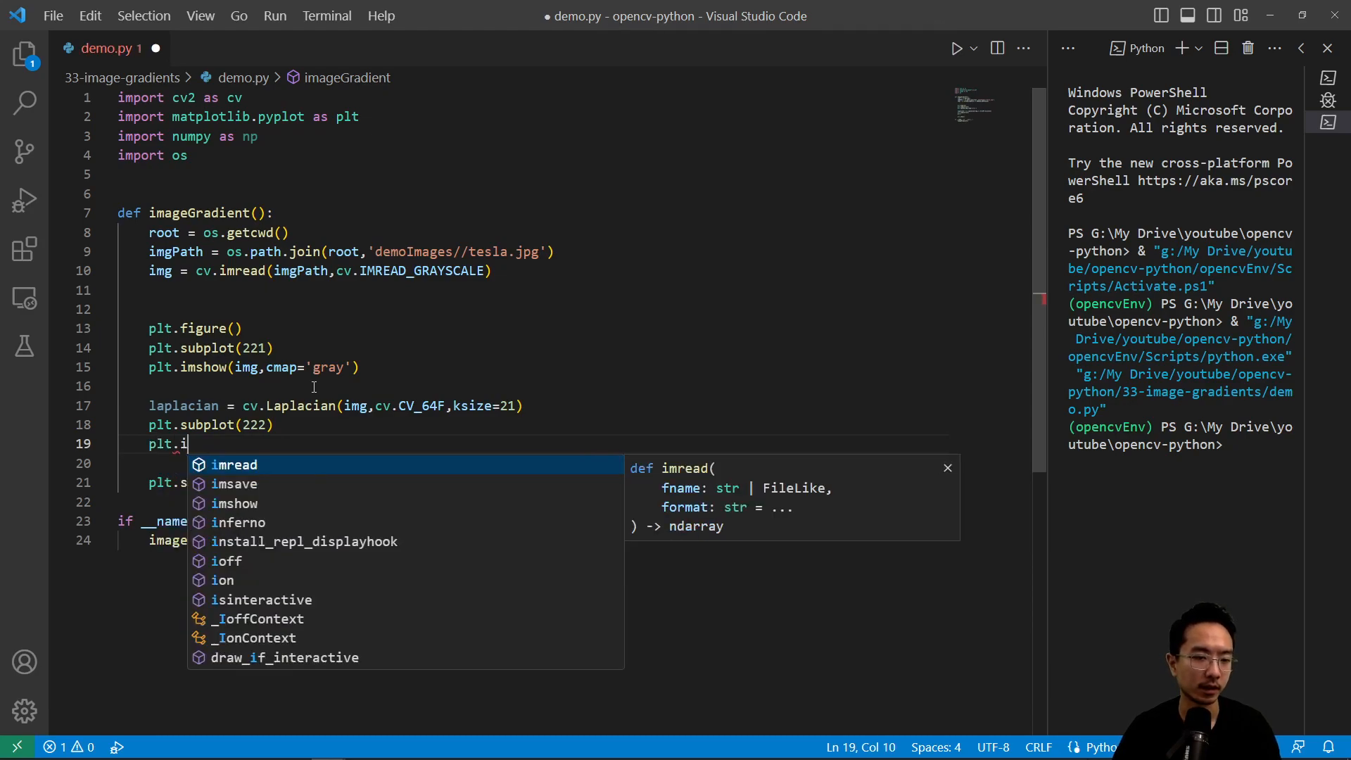
type("mshow(laplacian,cmap='gray")
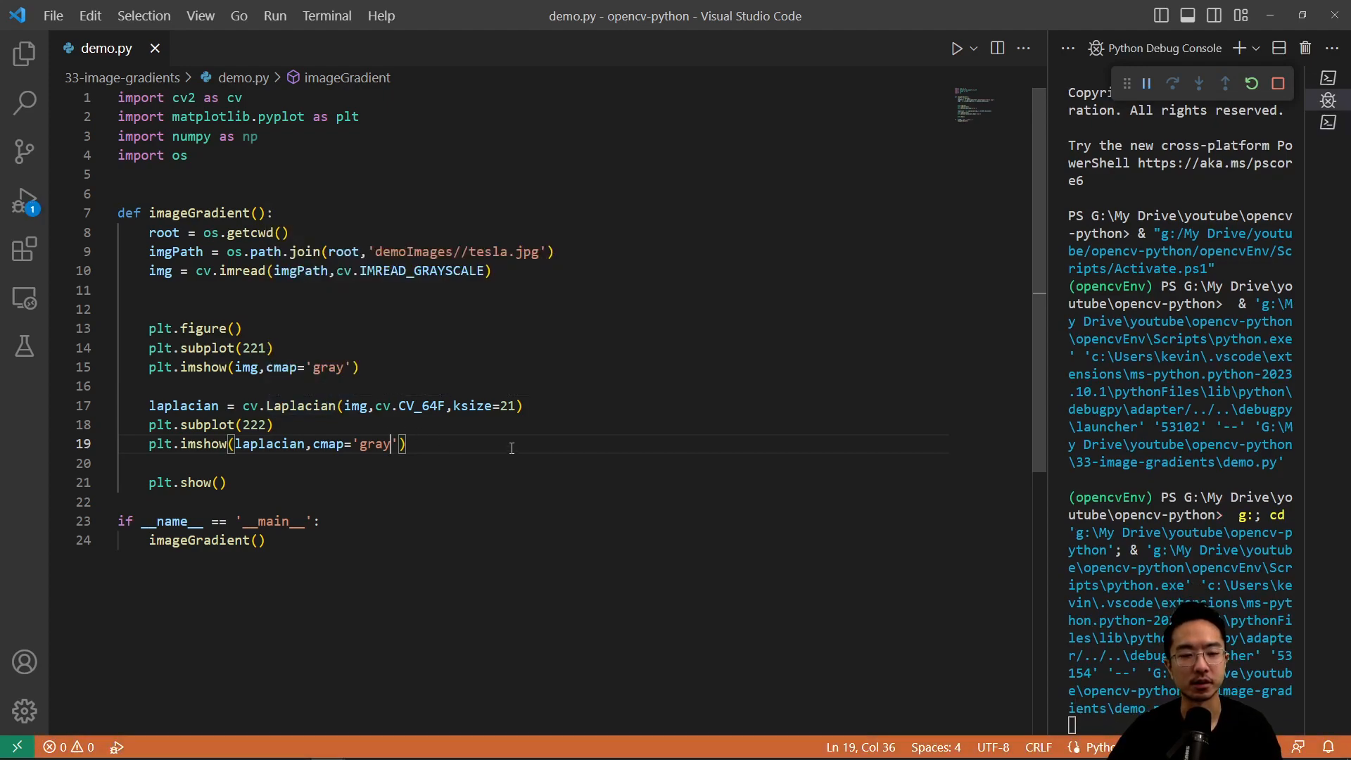
Run the script to view the grayscale photo beside its Laplacian, zoom on the logo edges, then close
left_click(955, 48)
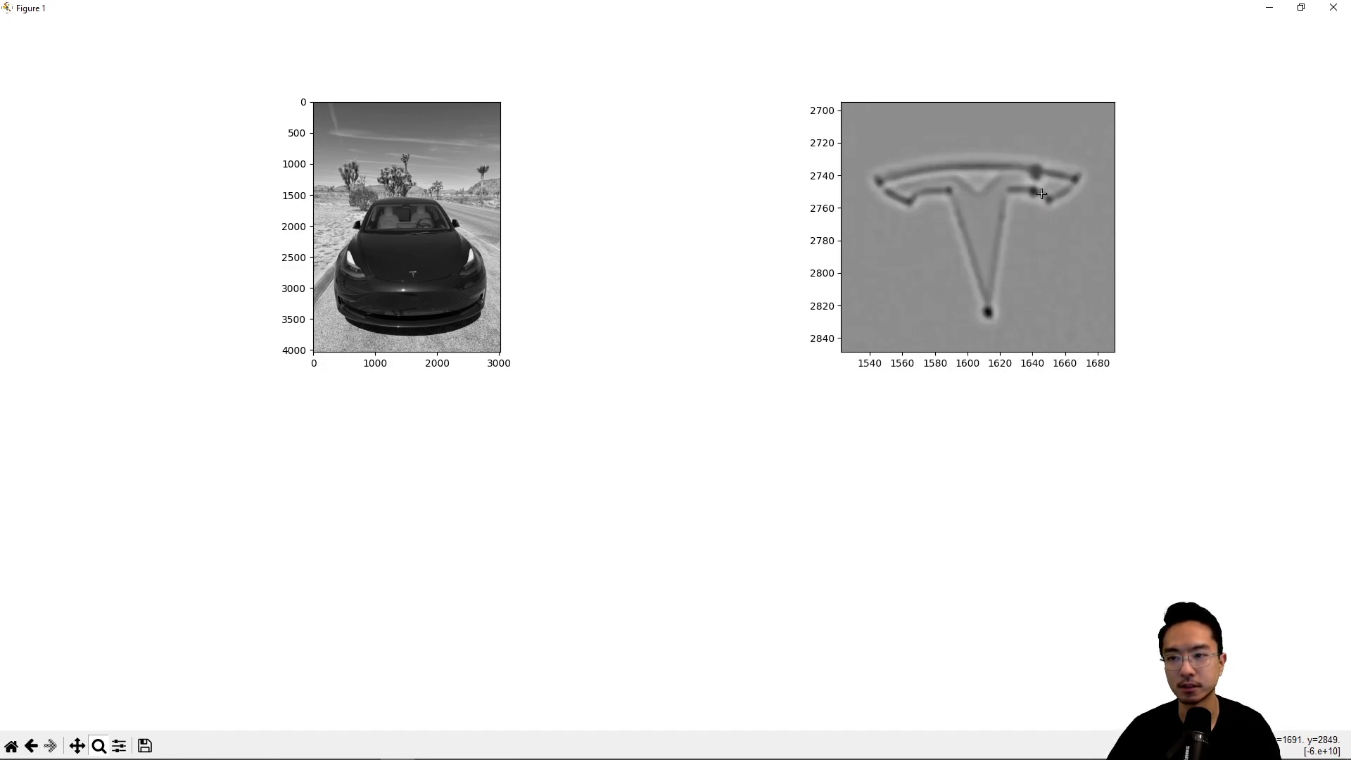
mouse_move(962, 213)
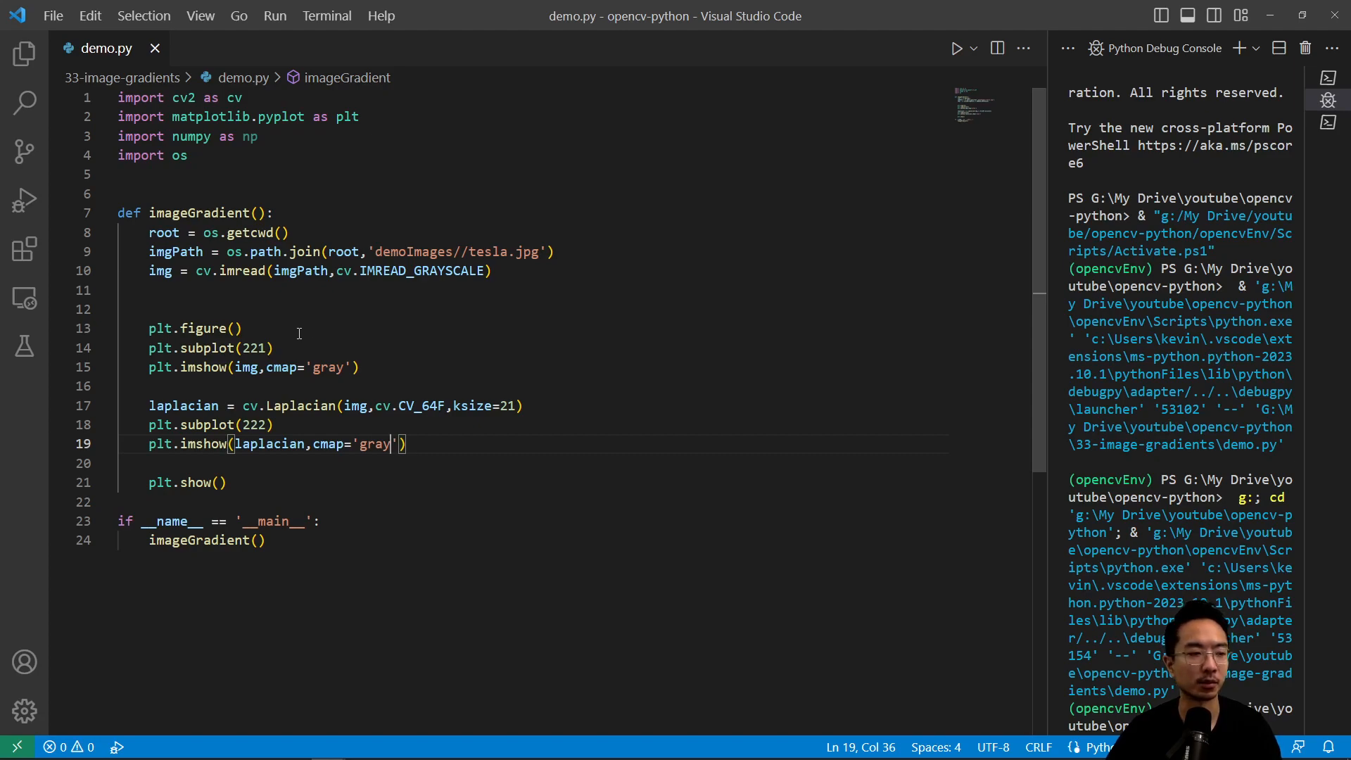
Add kx,ky = cv.getDerivKernels(1,0,3) above plt.show()
left_click(259, 463)
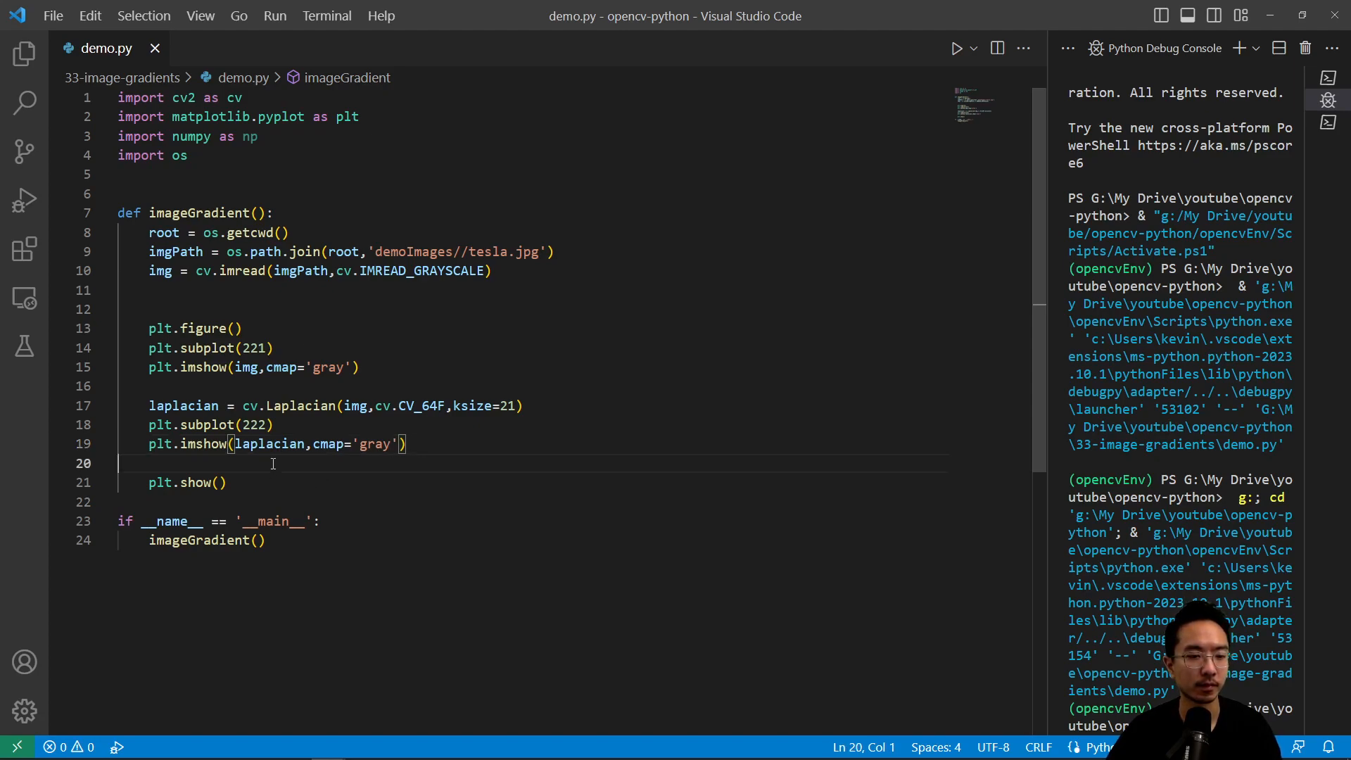
key("Enter")
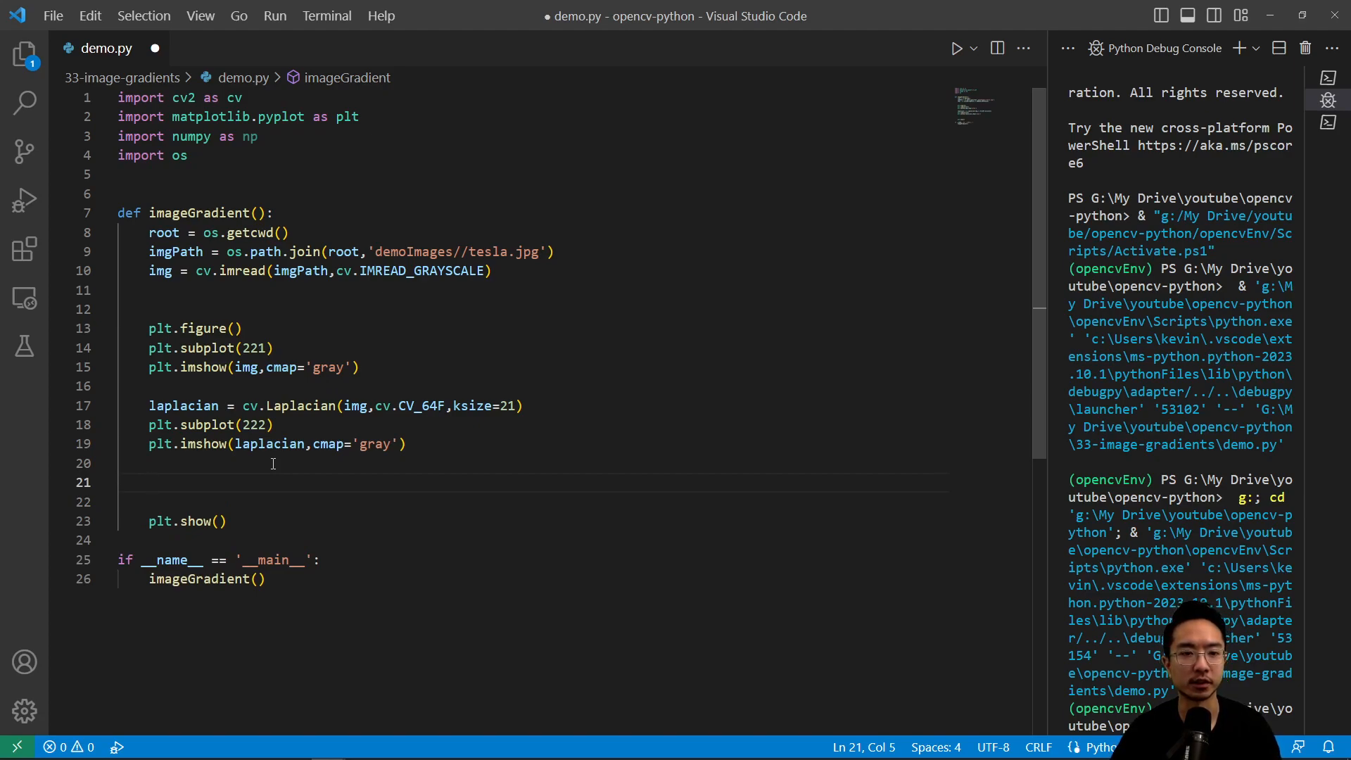
type("kx")
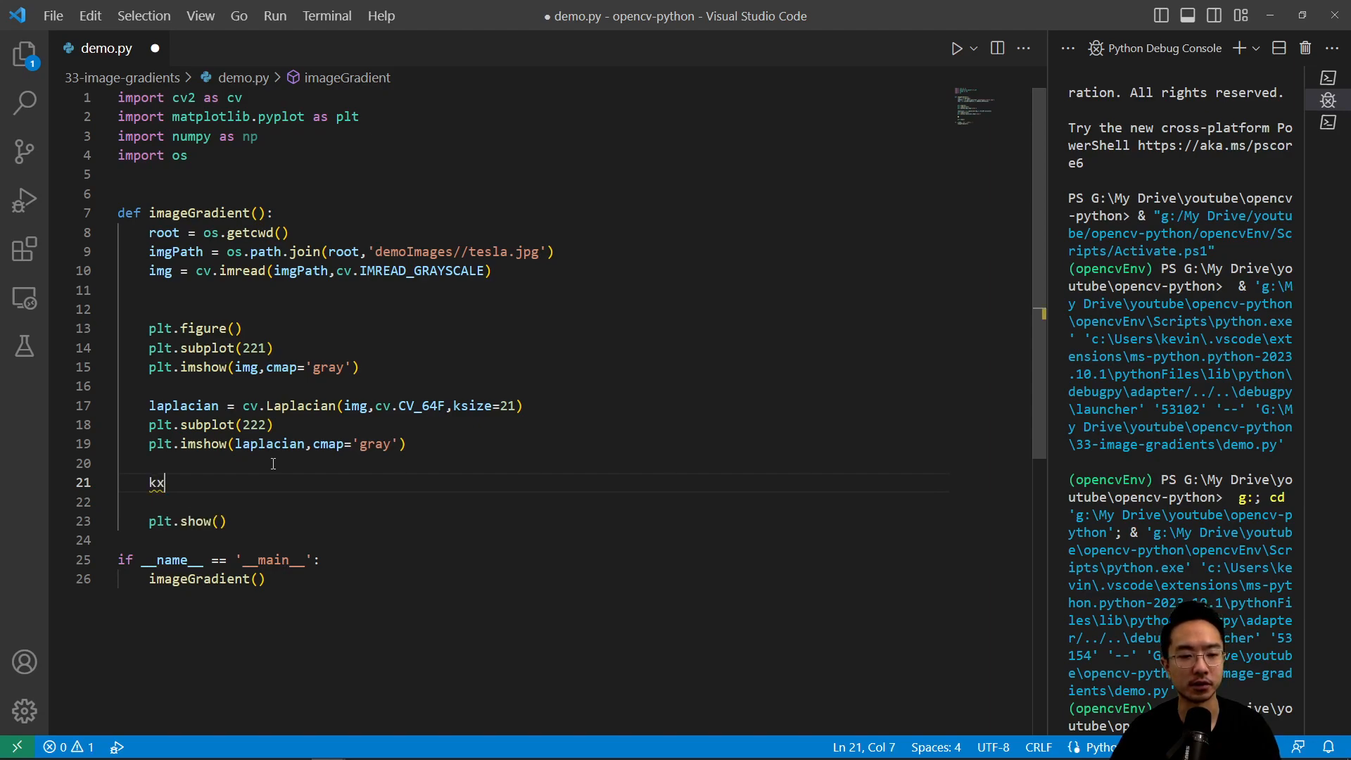
type(",ky =")
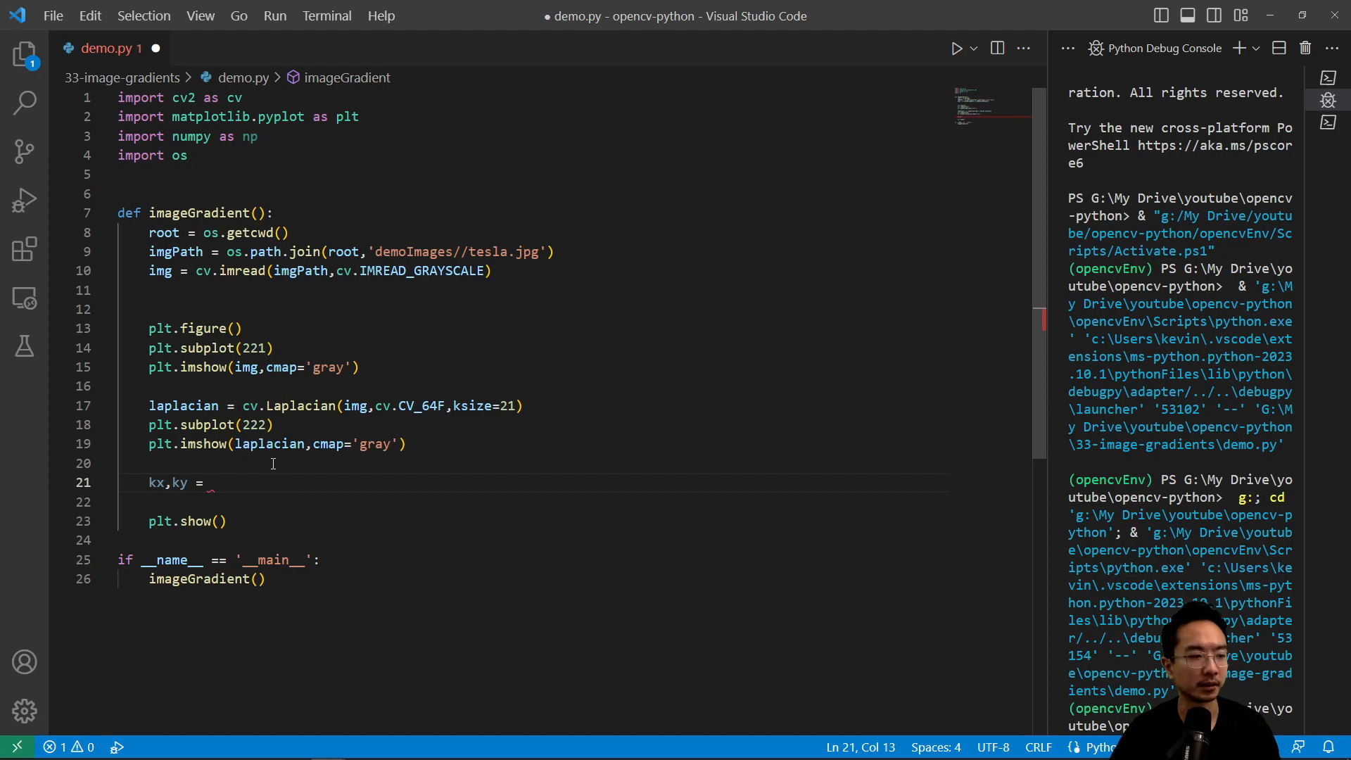
type("cv.getDerivKernels(")
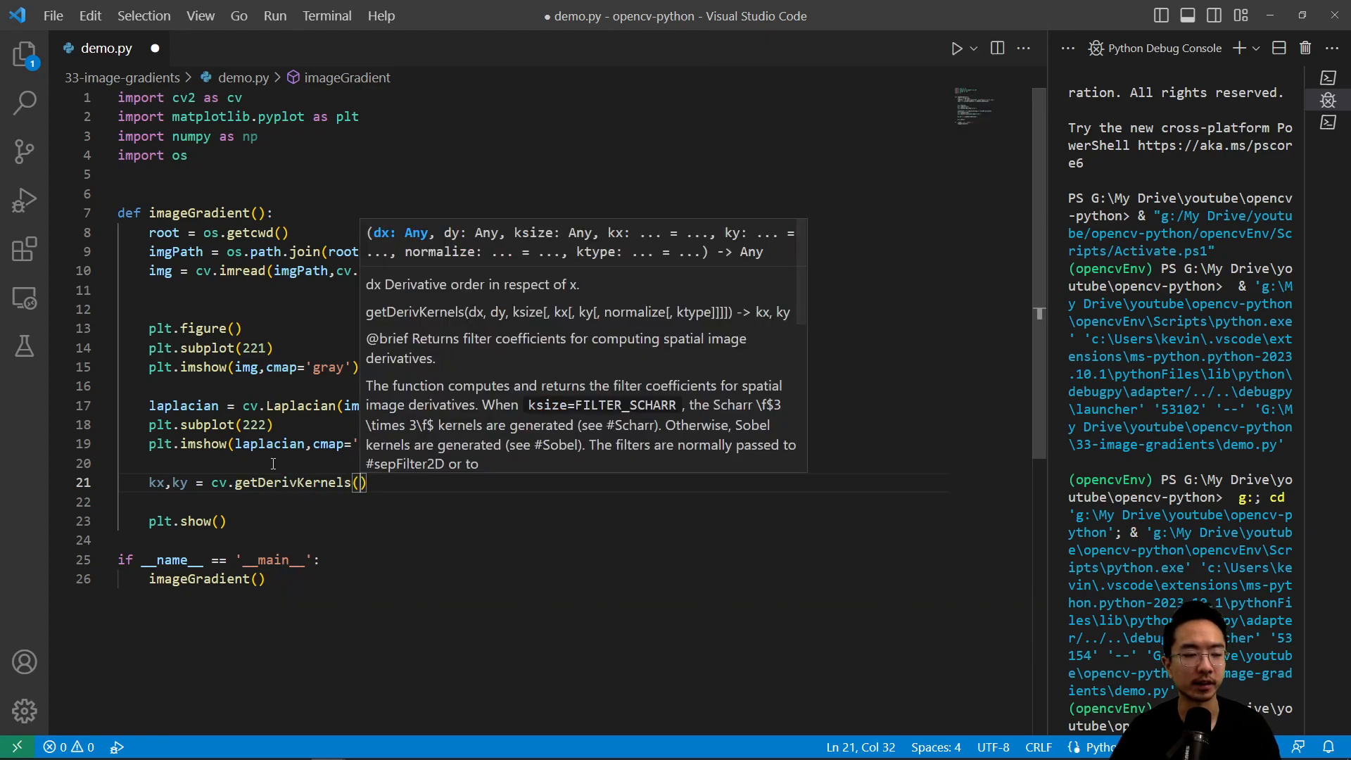
type("1")
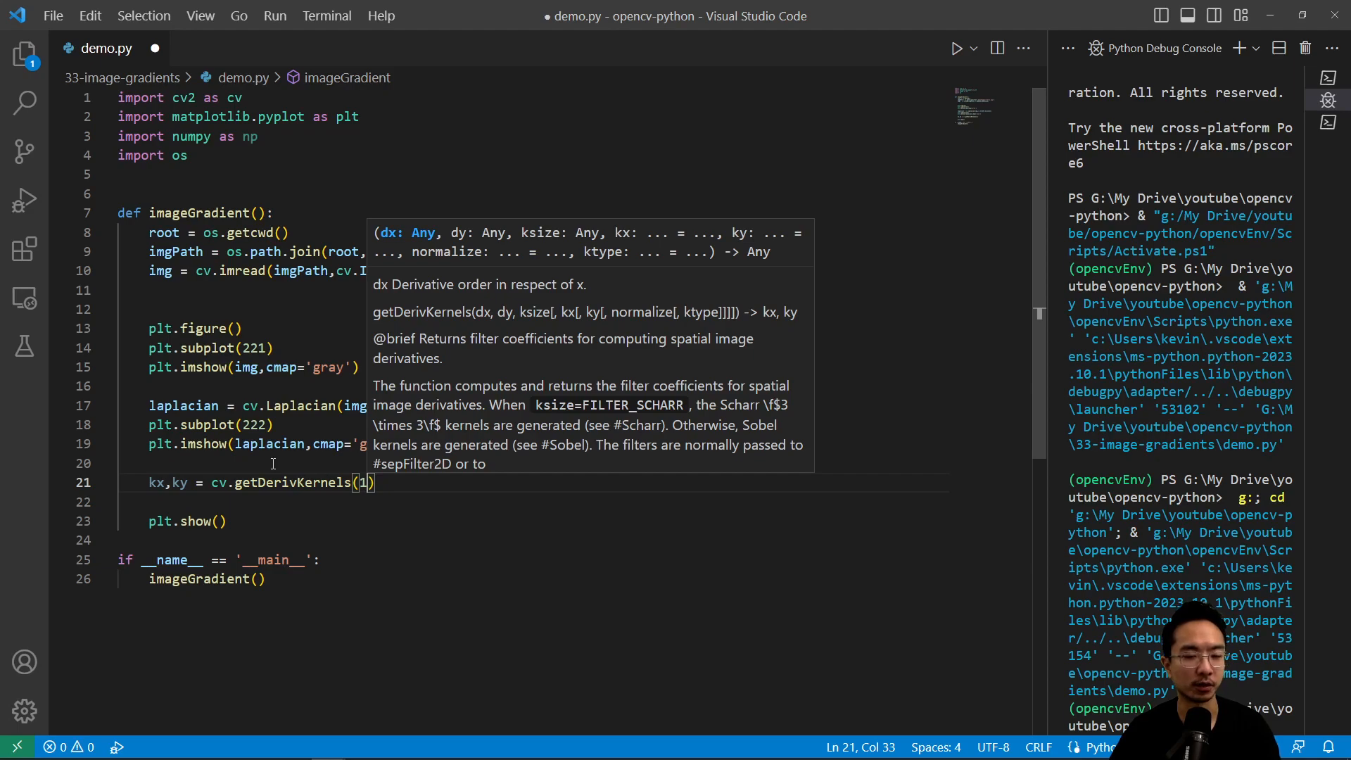
type("0,3")
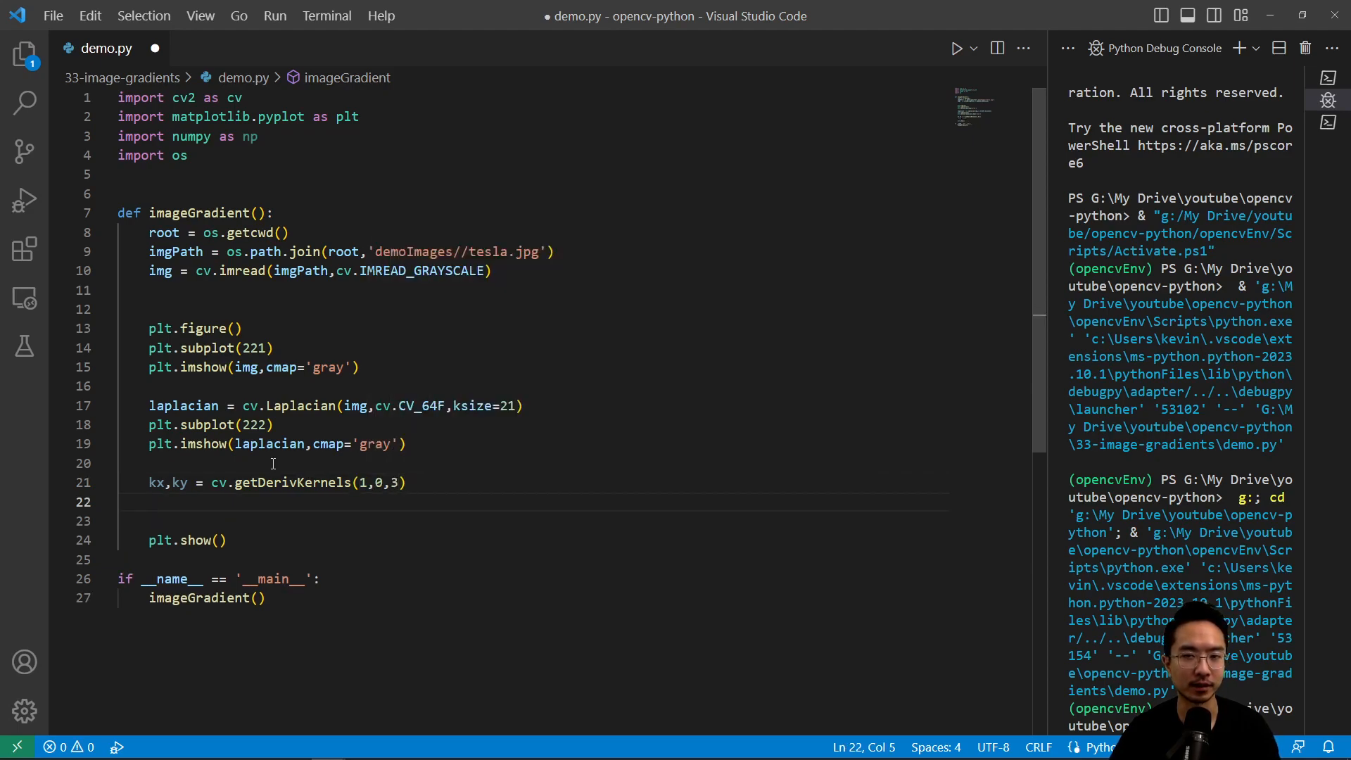
type("print(k")
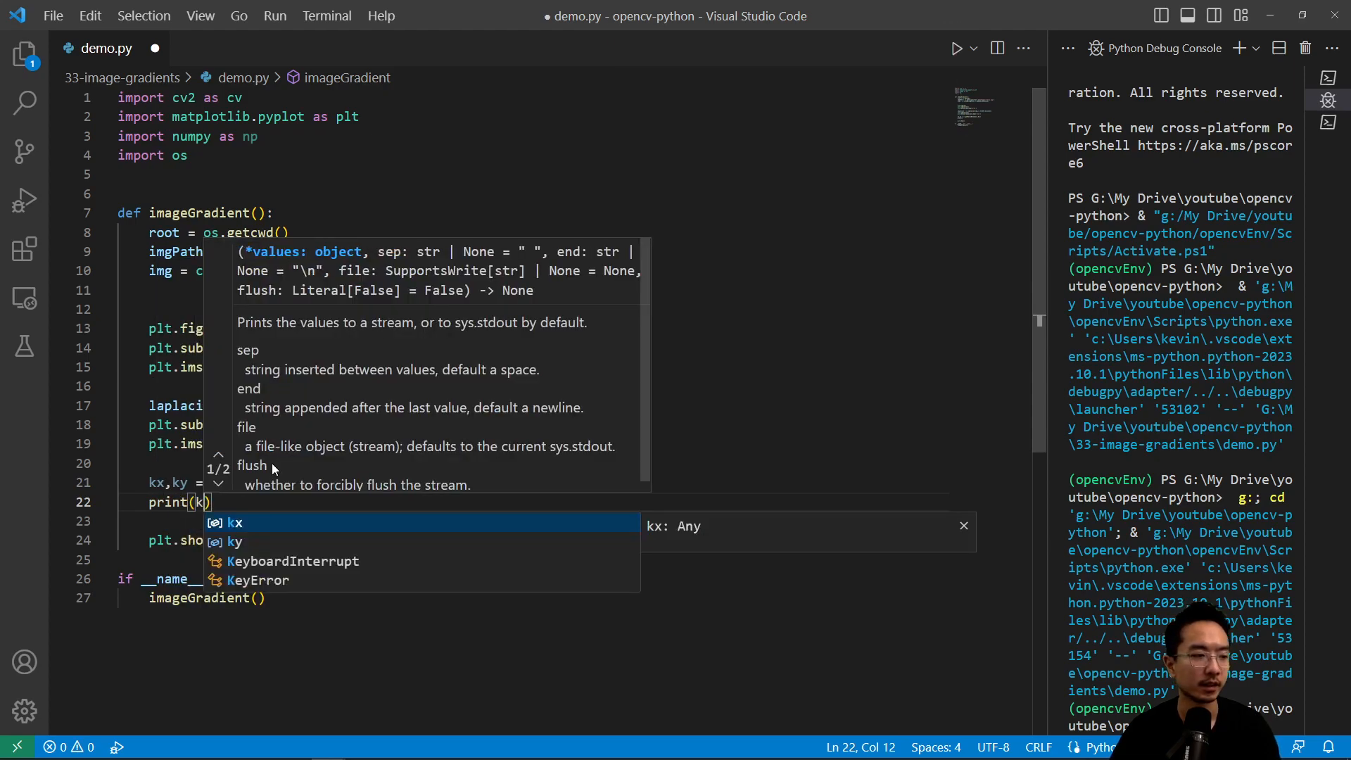
type("y@k")
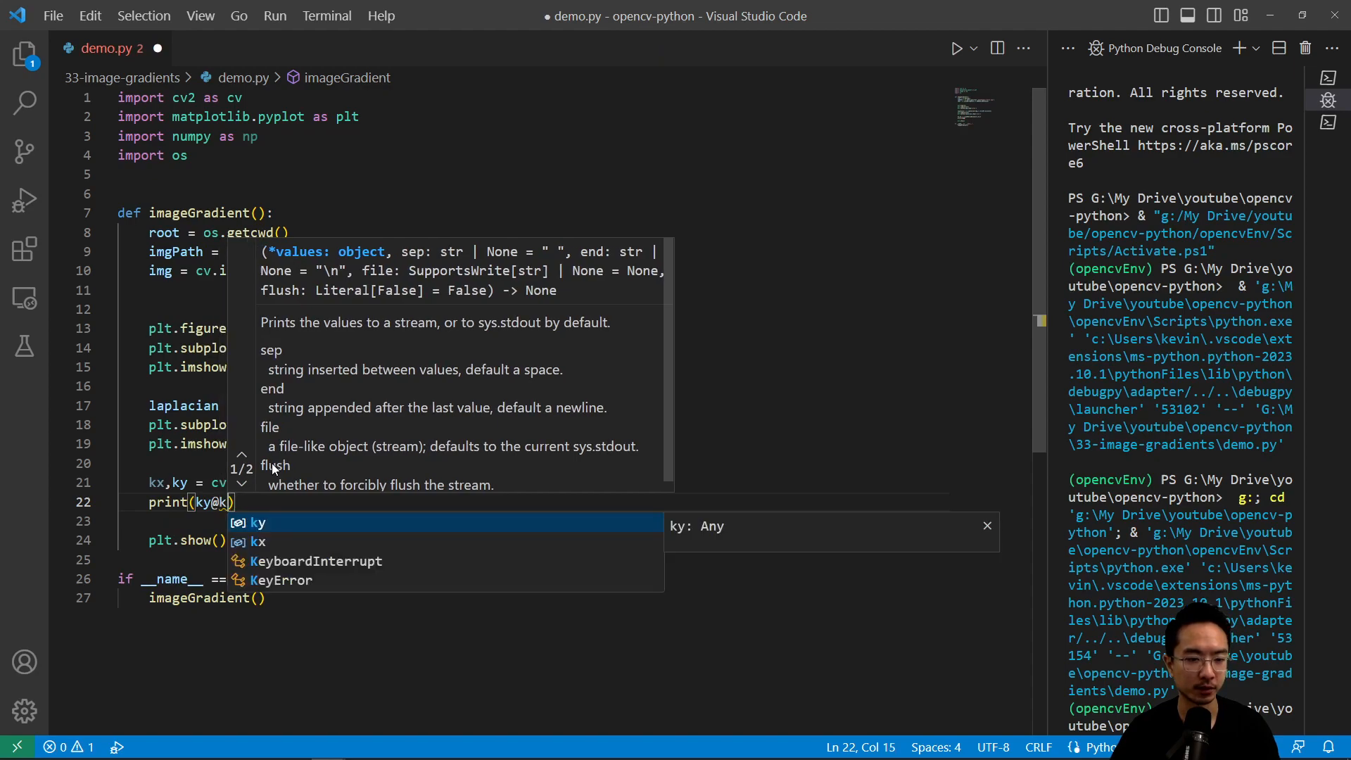
type("x.T")
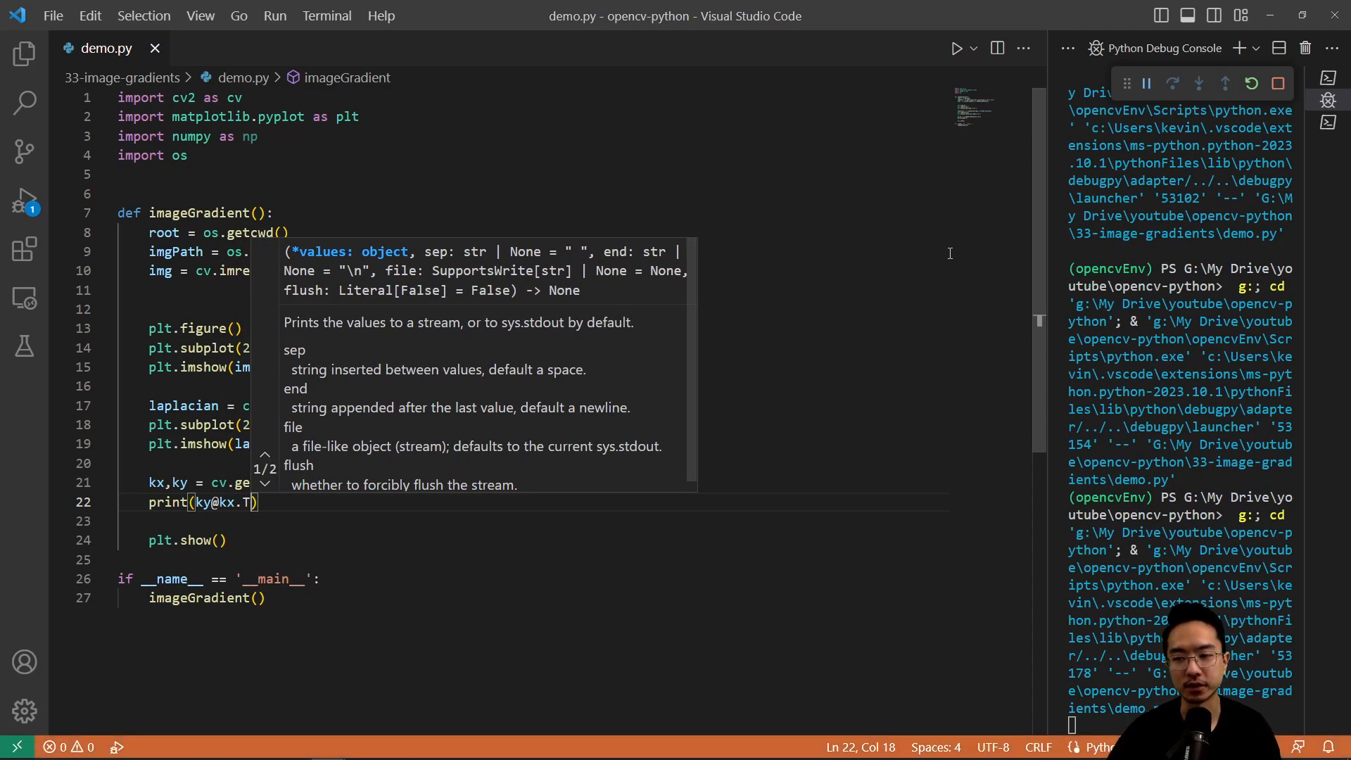
mouse_move(732, 206)
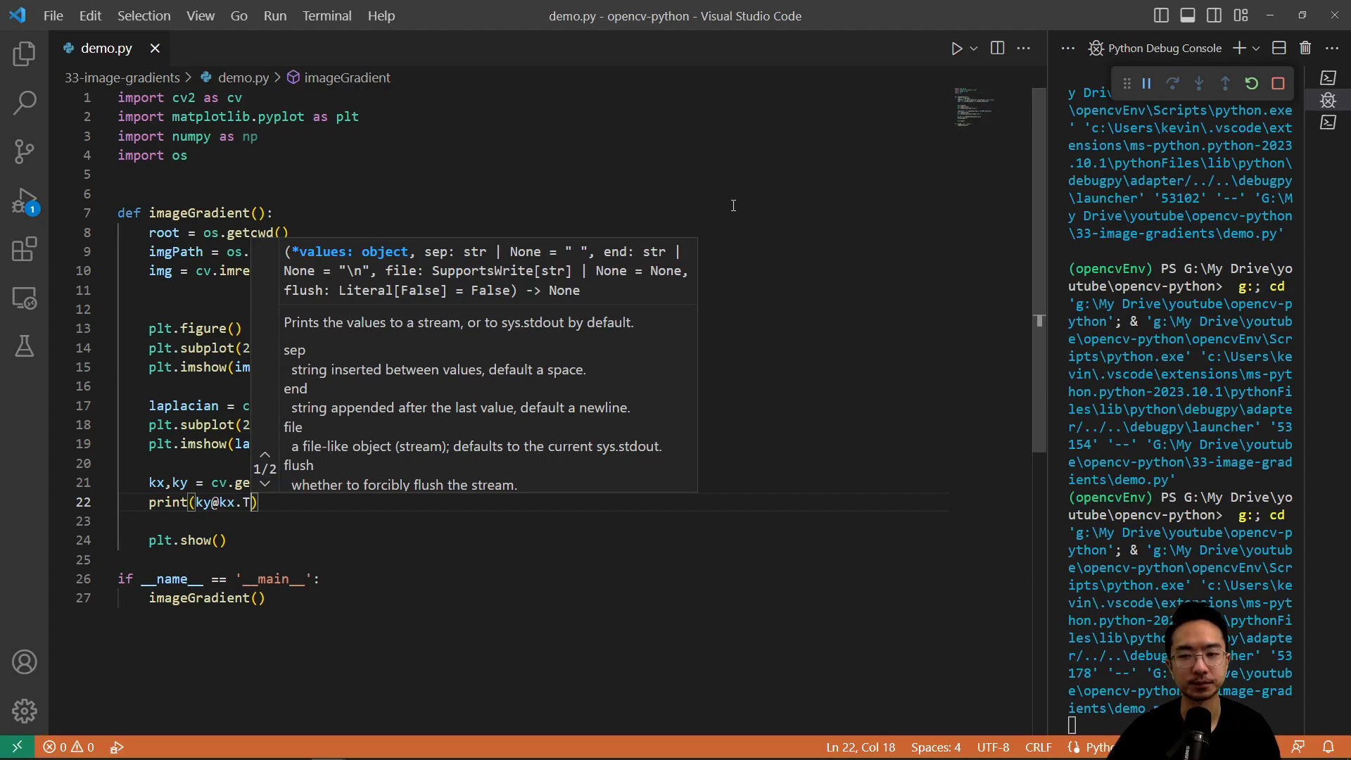
Run the script, close the figure and read the printed 3x3 kernel [[-1,0,1],[-2,0,2],[-1,0,1]]
left_click(954, 48)
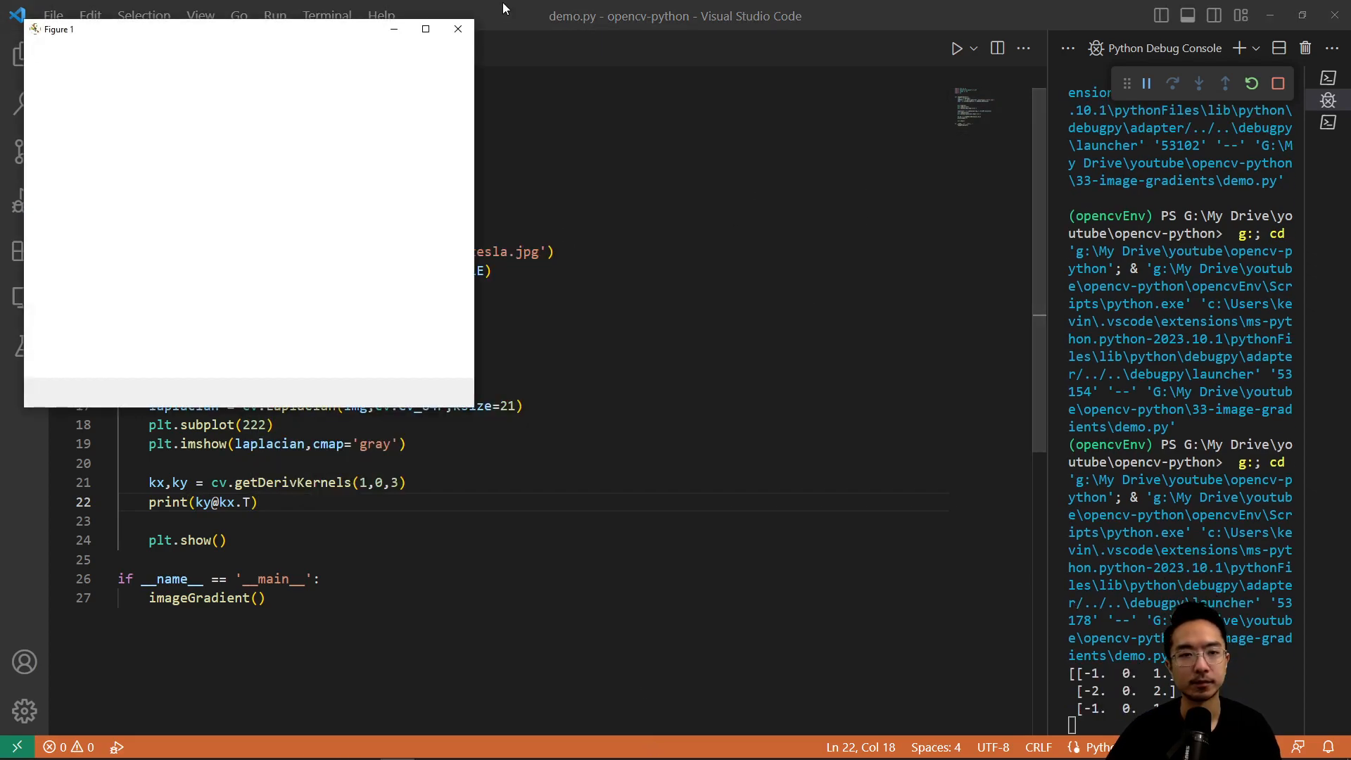
left_click(457, 28)
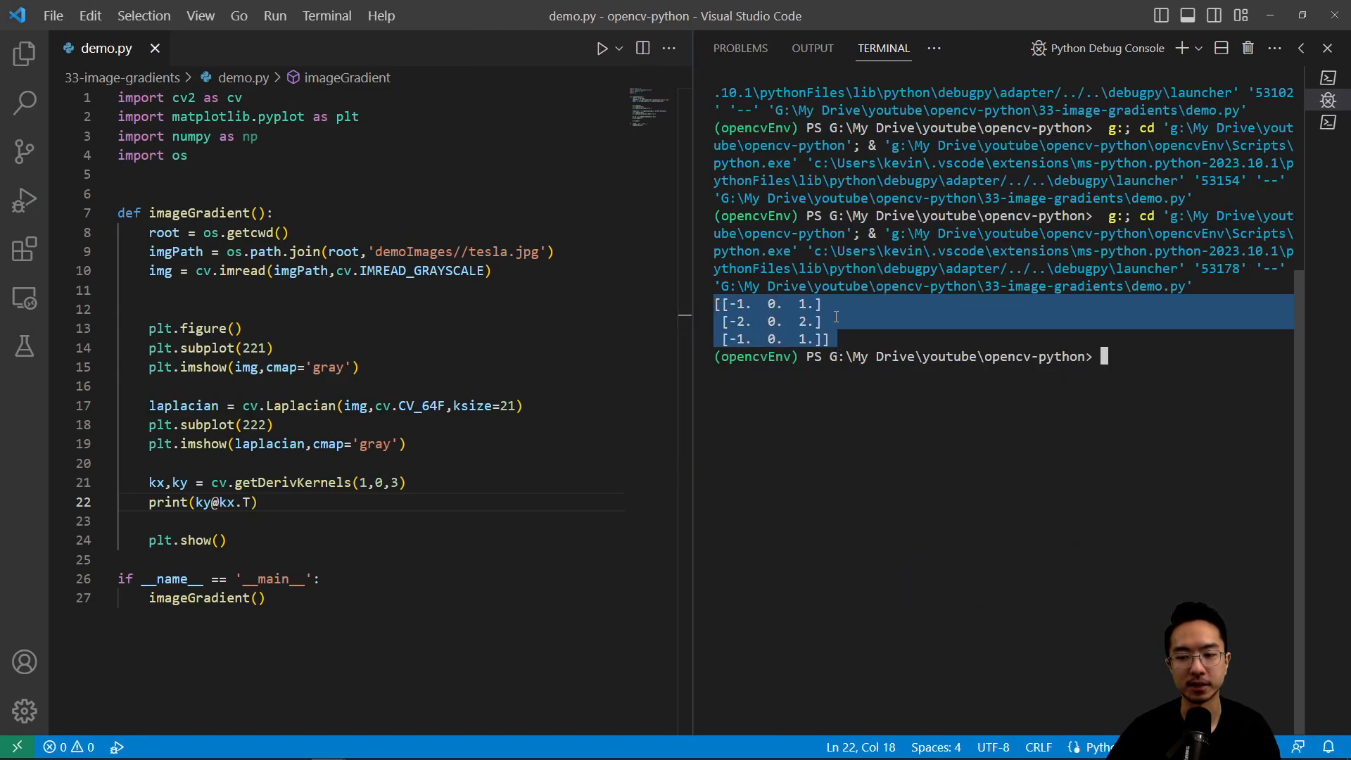
left_click(262, 502)
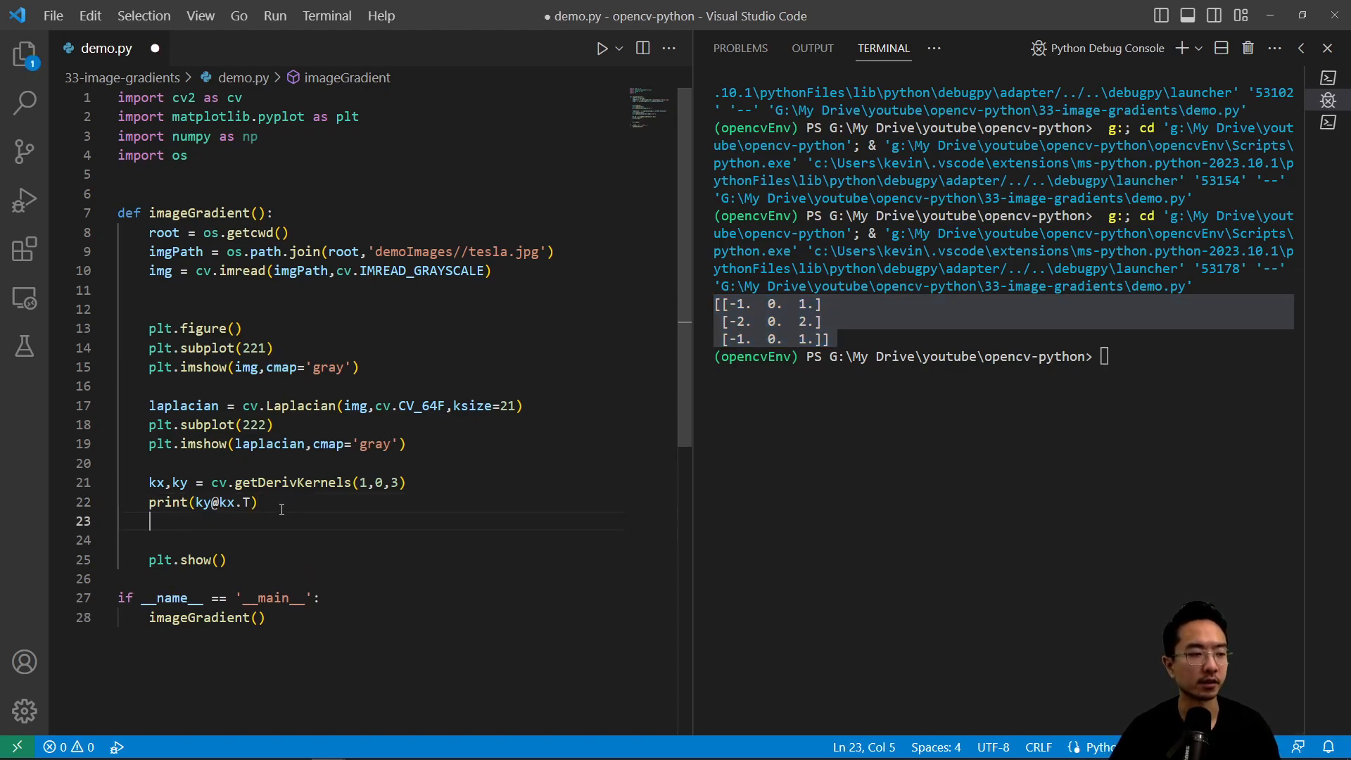
Compute sobelX = cv.Sobel(img, cv.CV_64F, 1, 0, ksize=21)
type("sobelX")
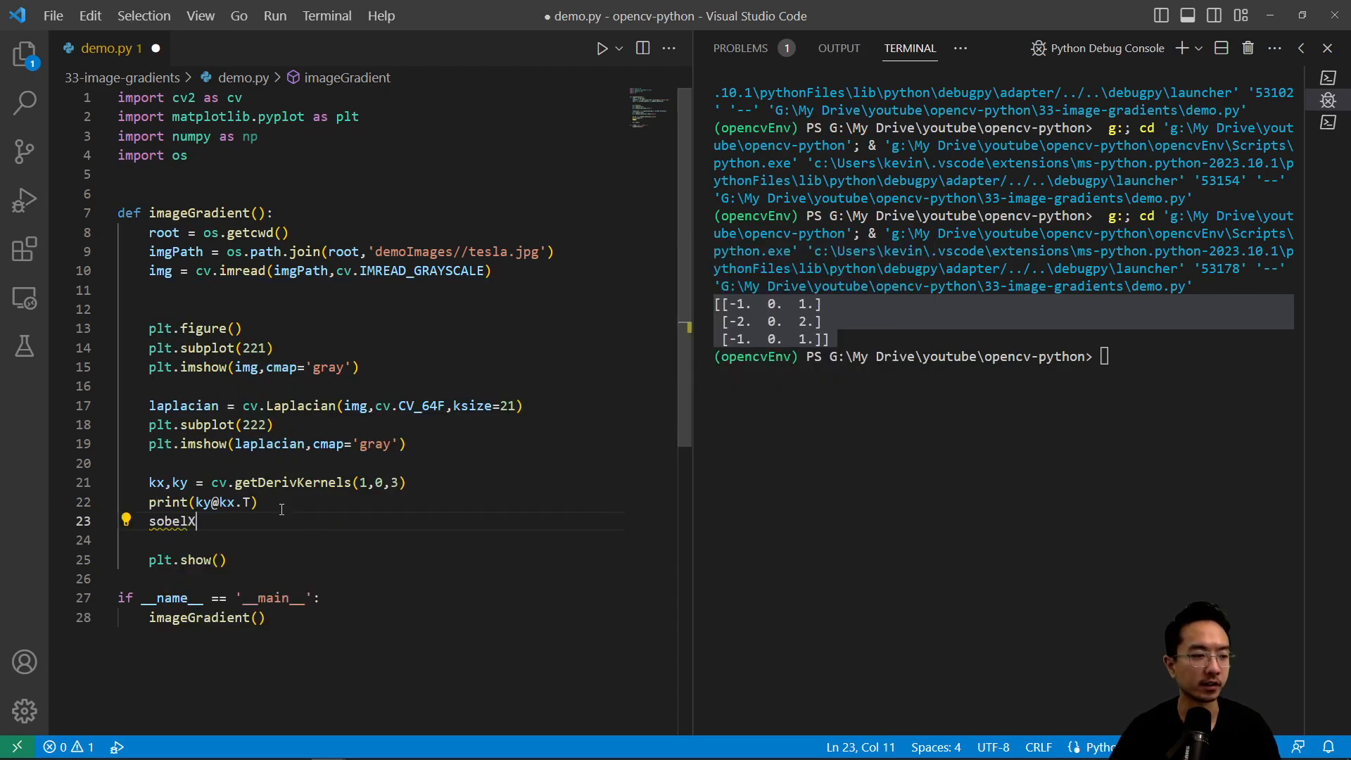
type("= cv")
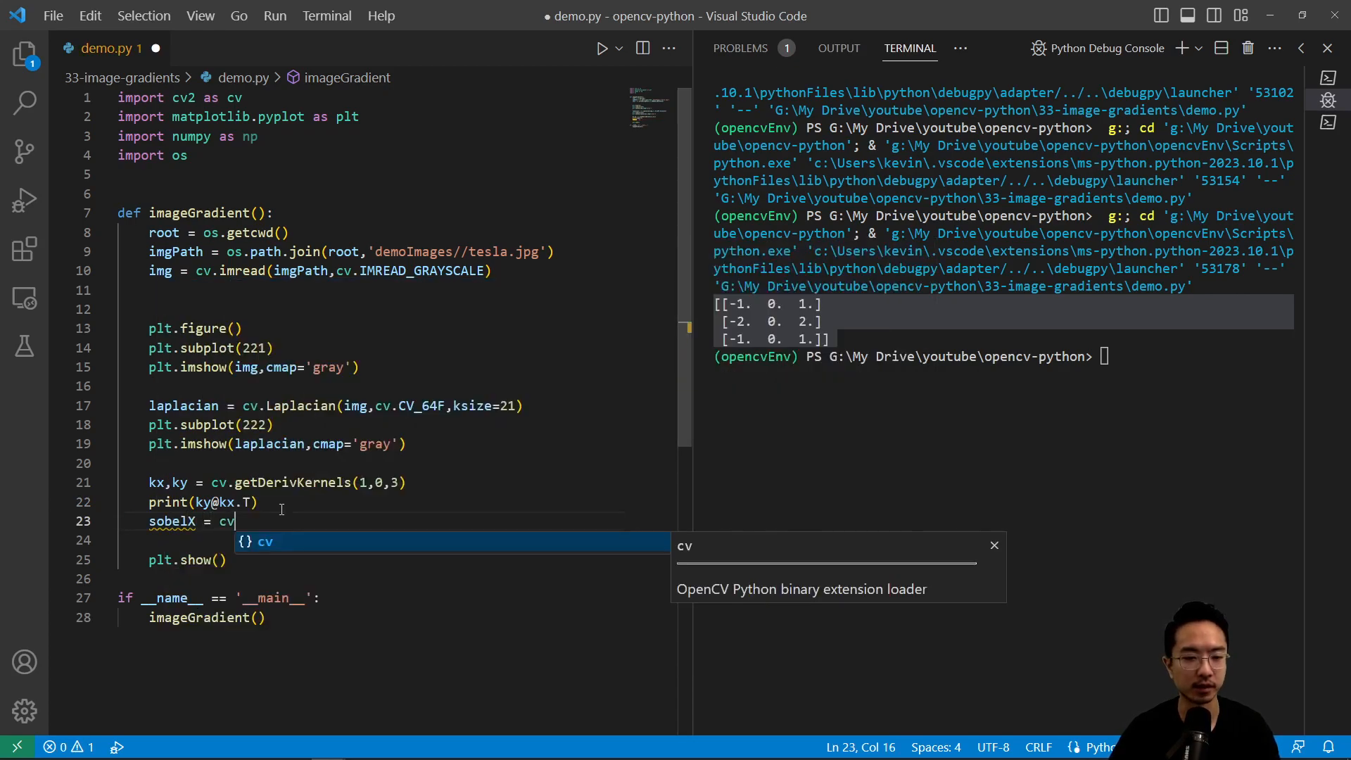
type(".")
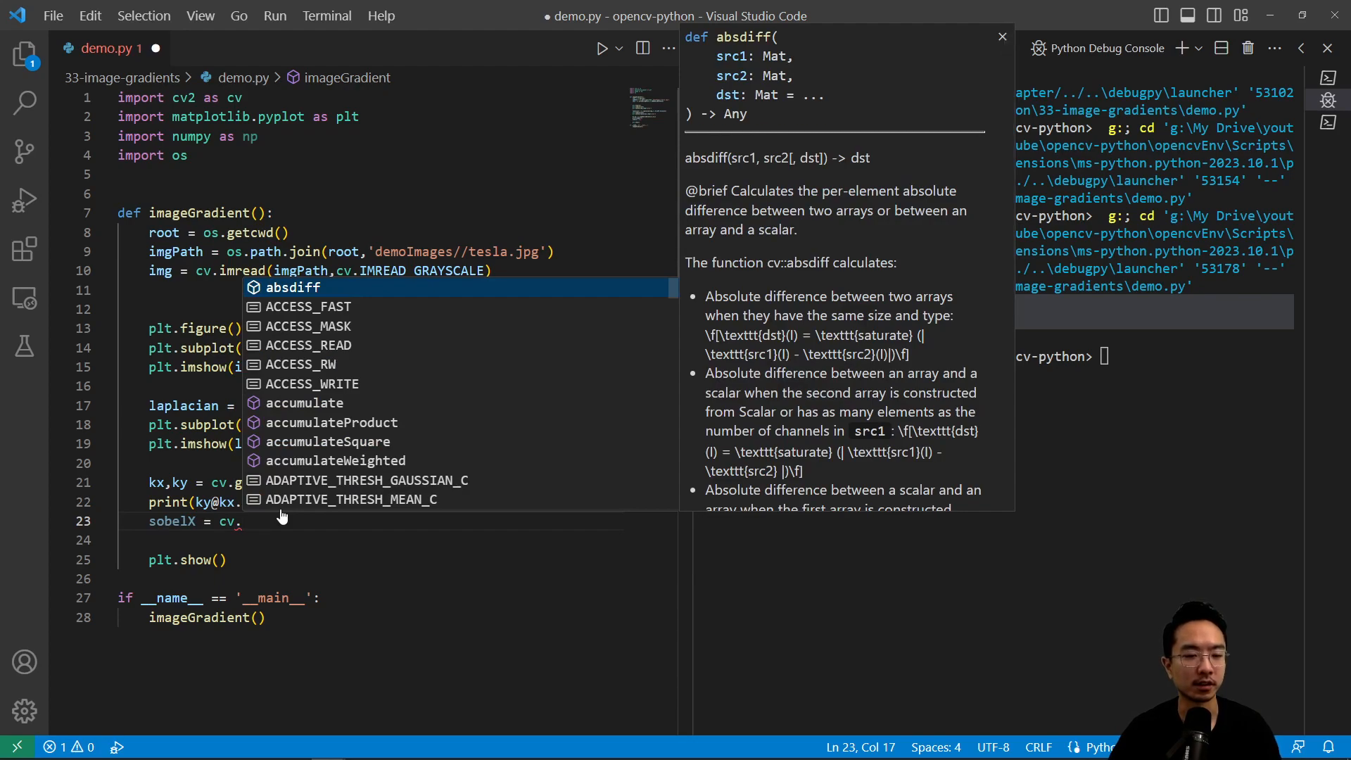
type("Sobel(")
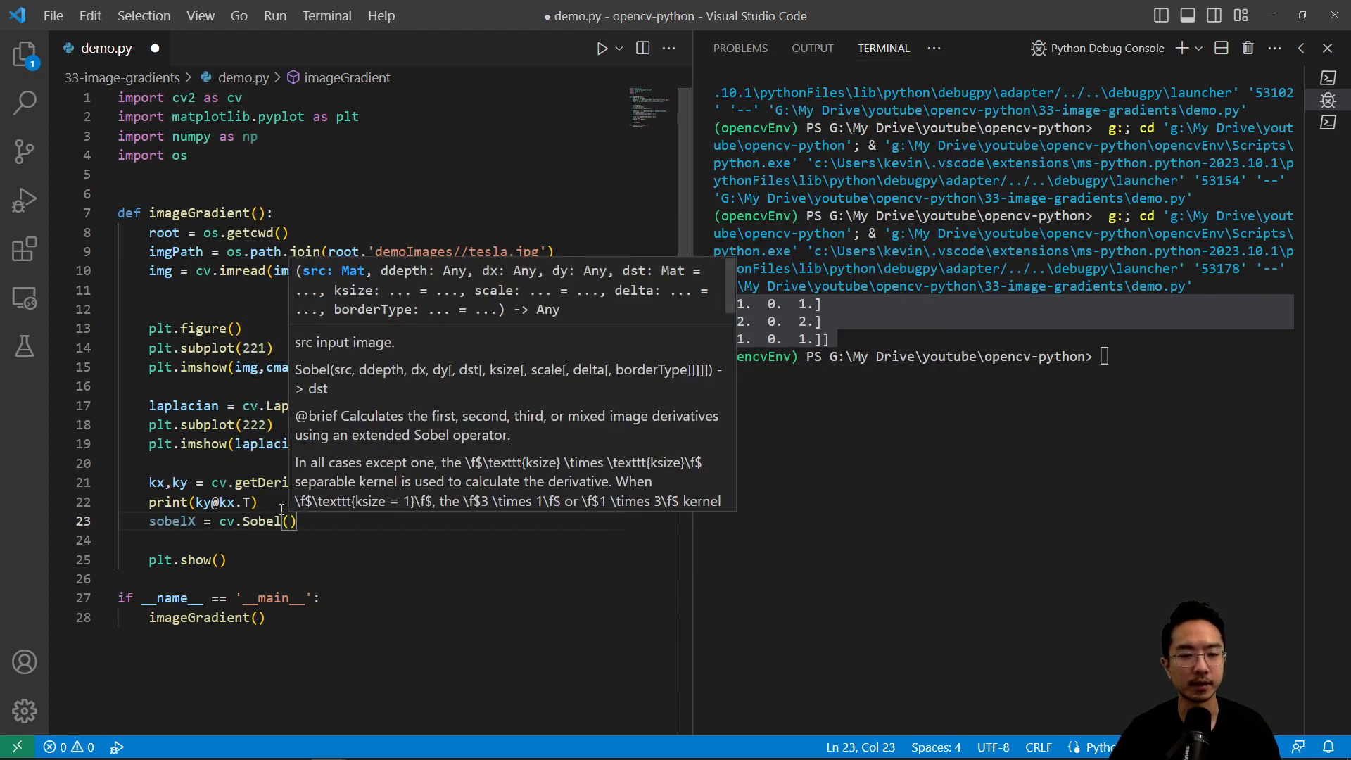
type("img,")
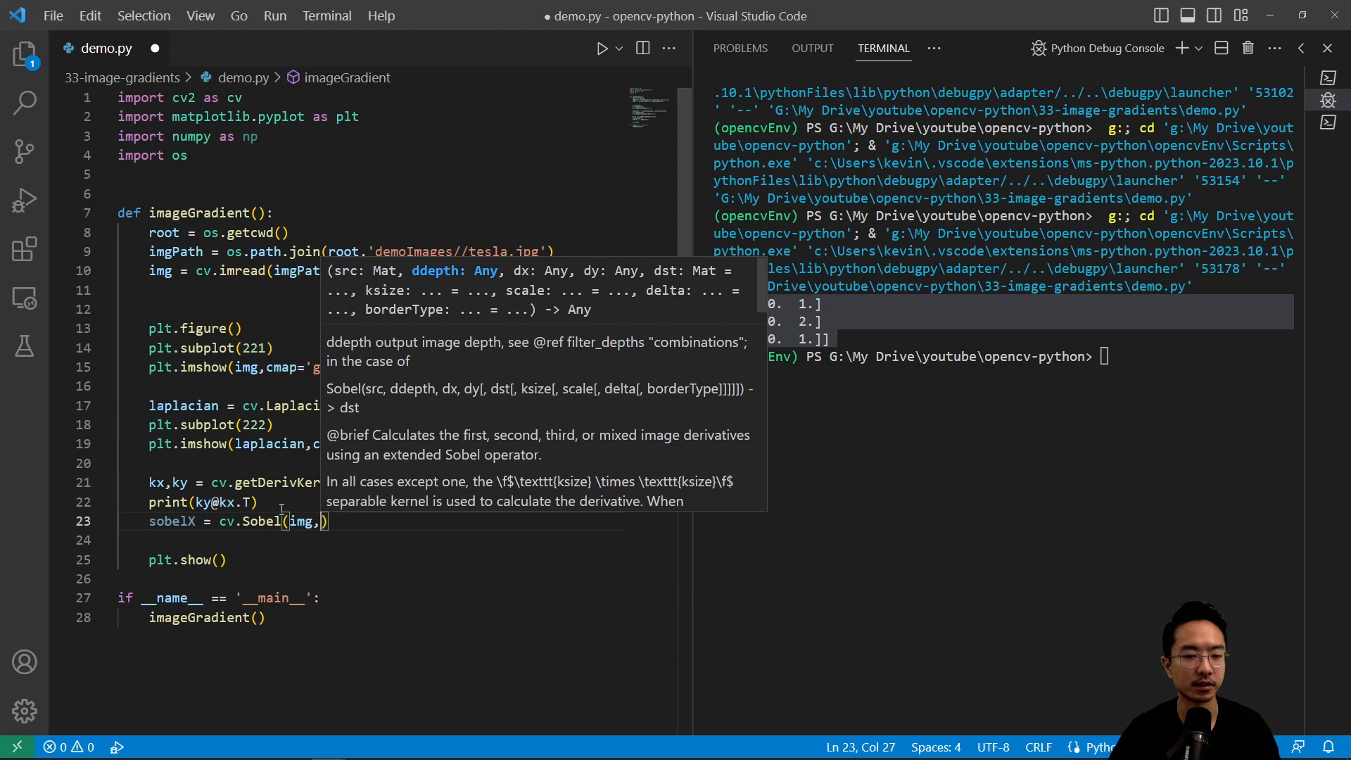
type("cv")
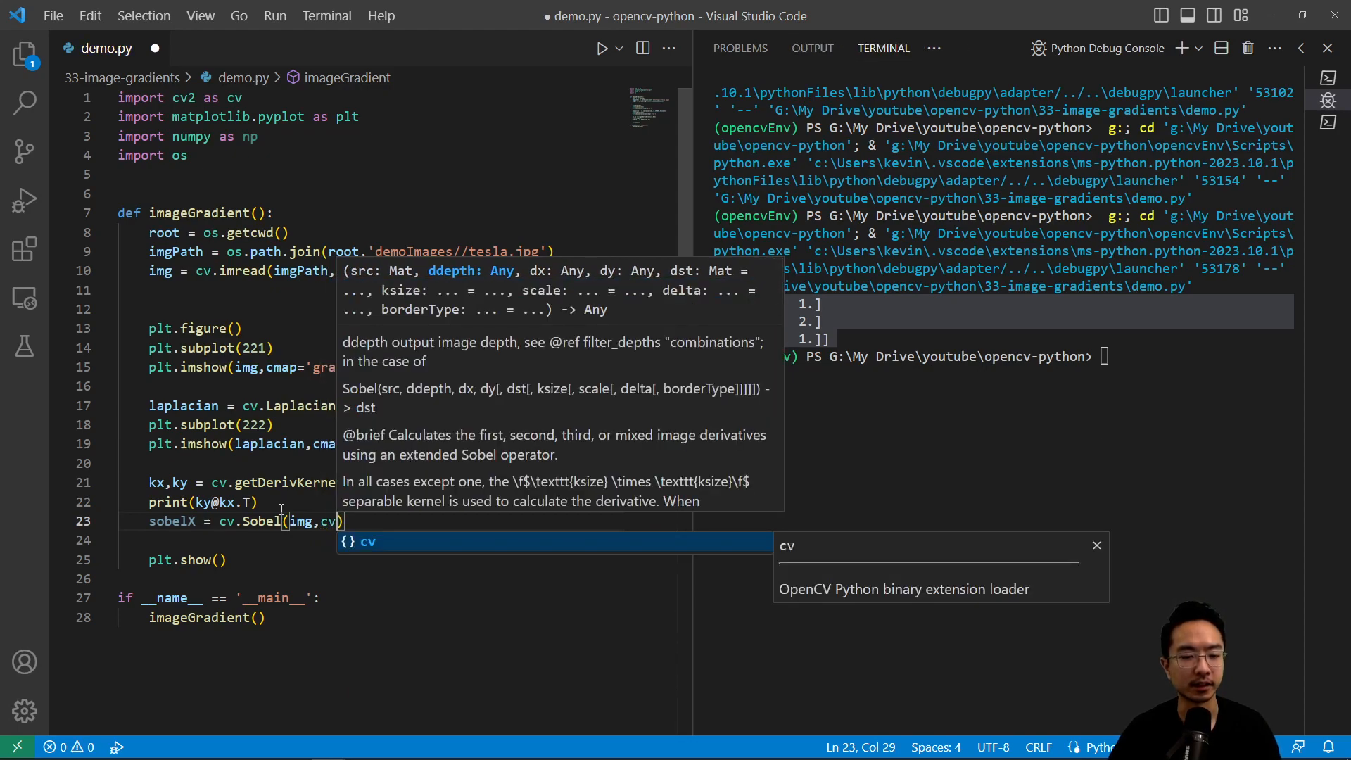
type(".CV_")
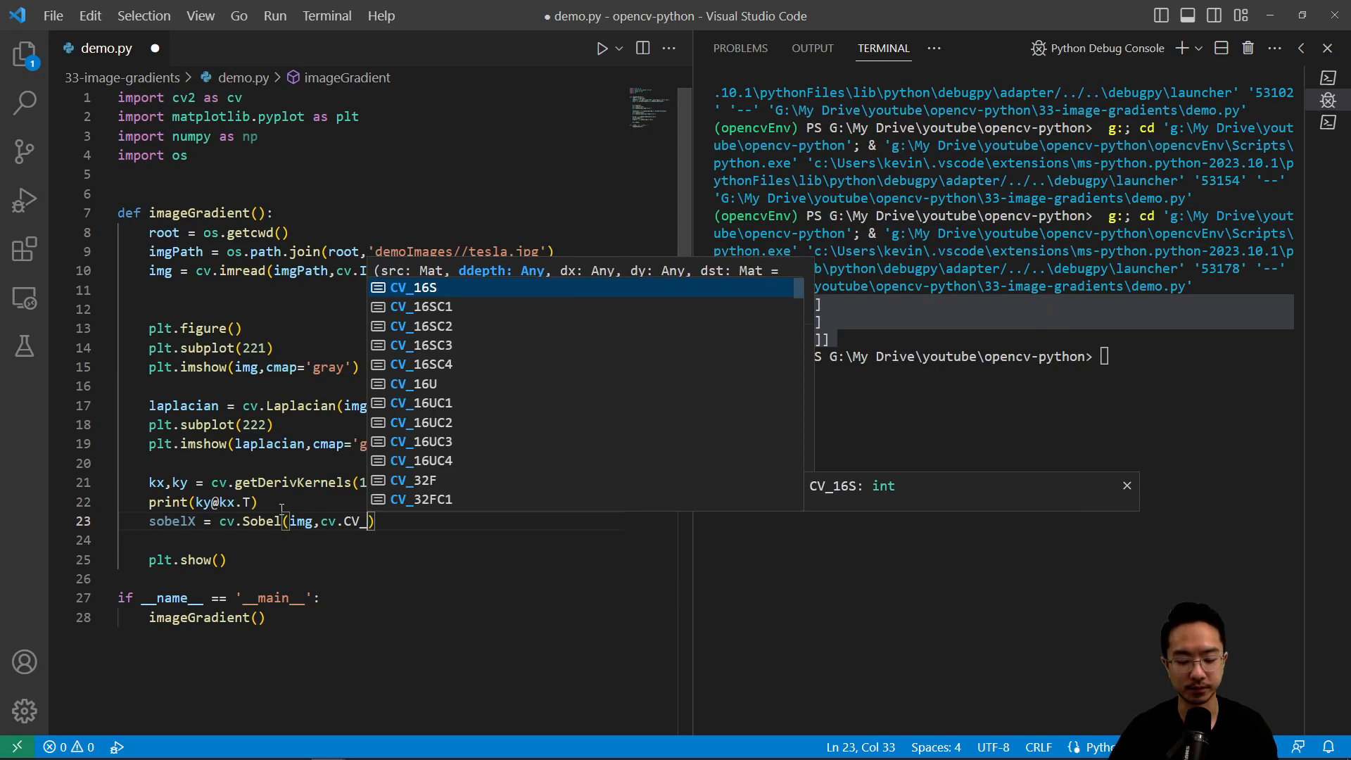
type("64F,")
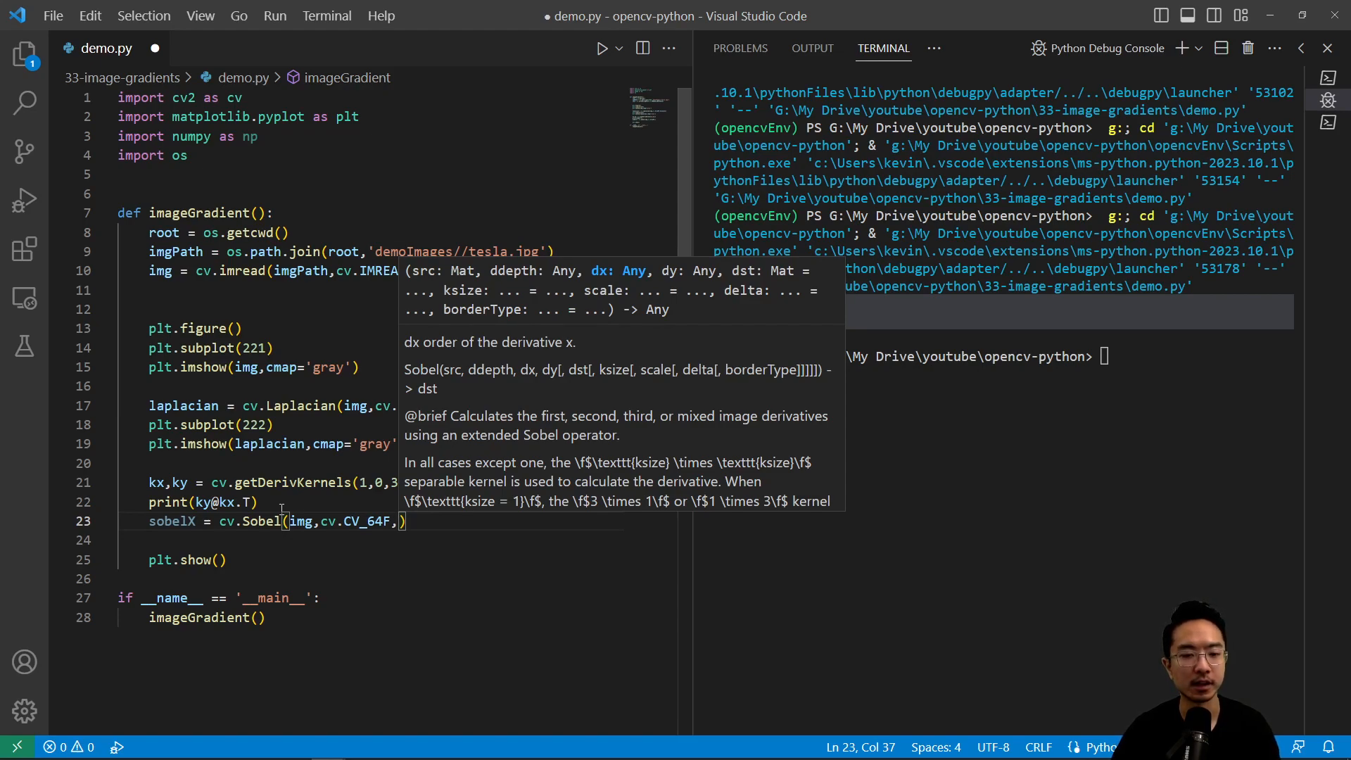
type("1,0,")
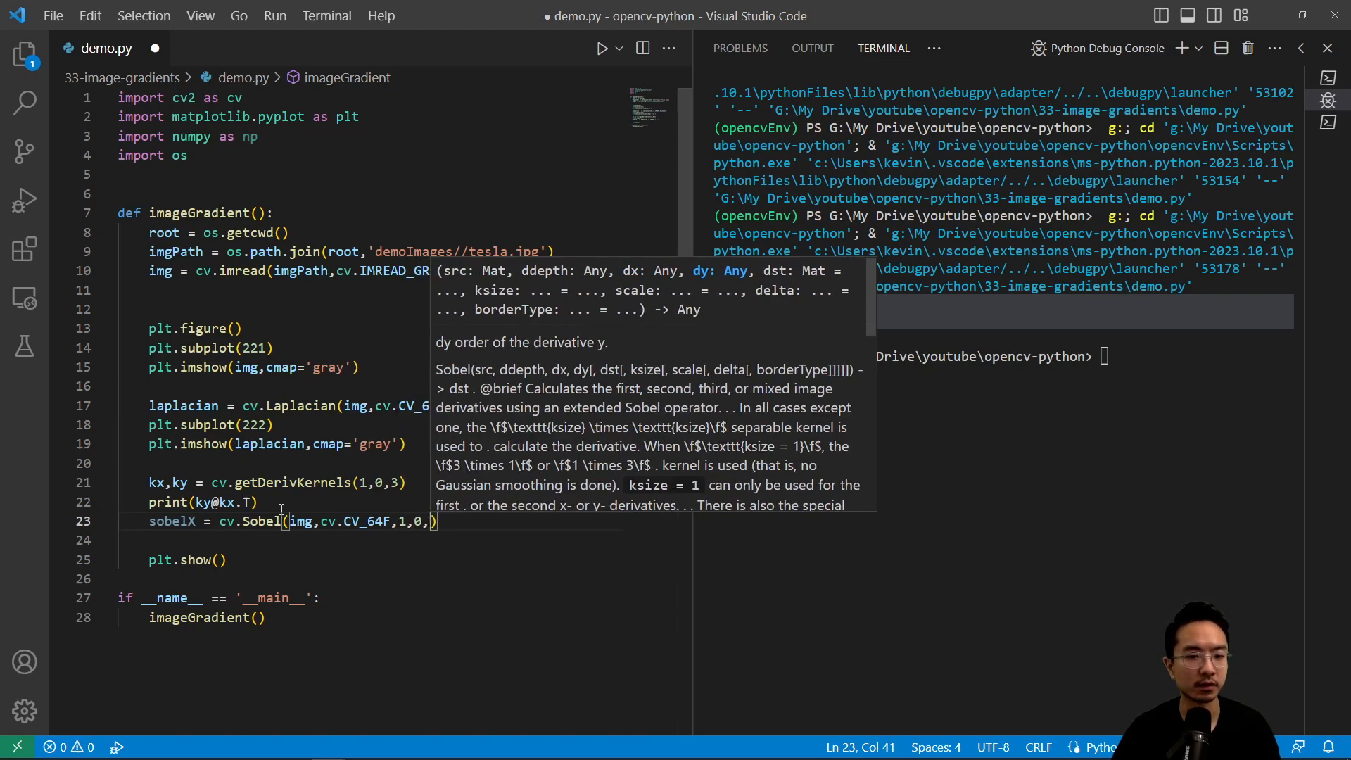
type("ksize=")
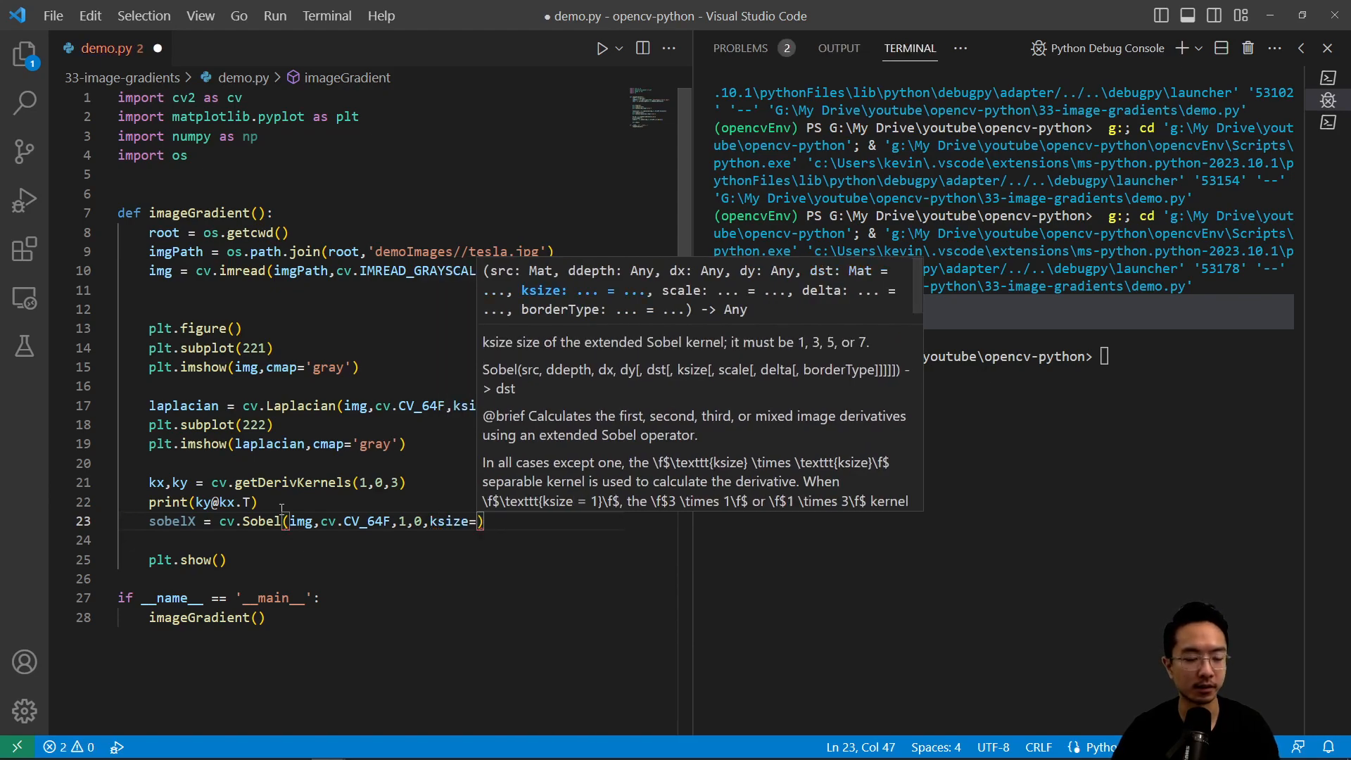
type("21)")
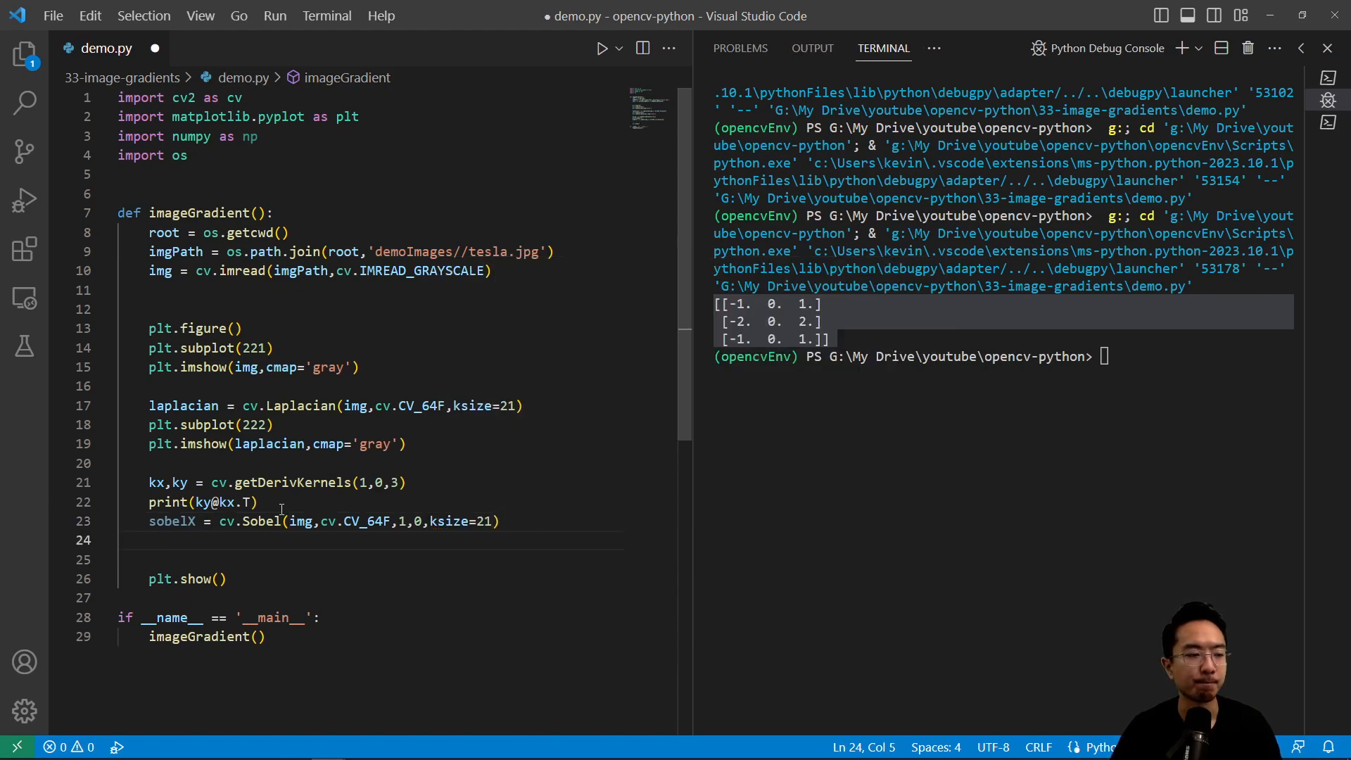
Show sobelX in gray in plt.subplot(223)
type("plt.subplot")
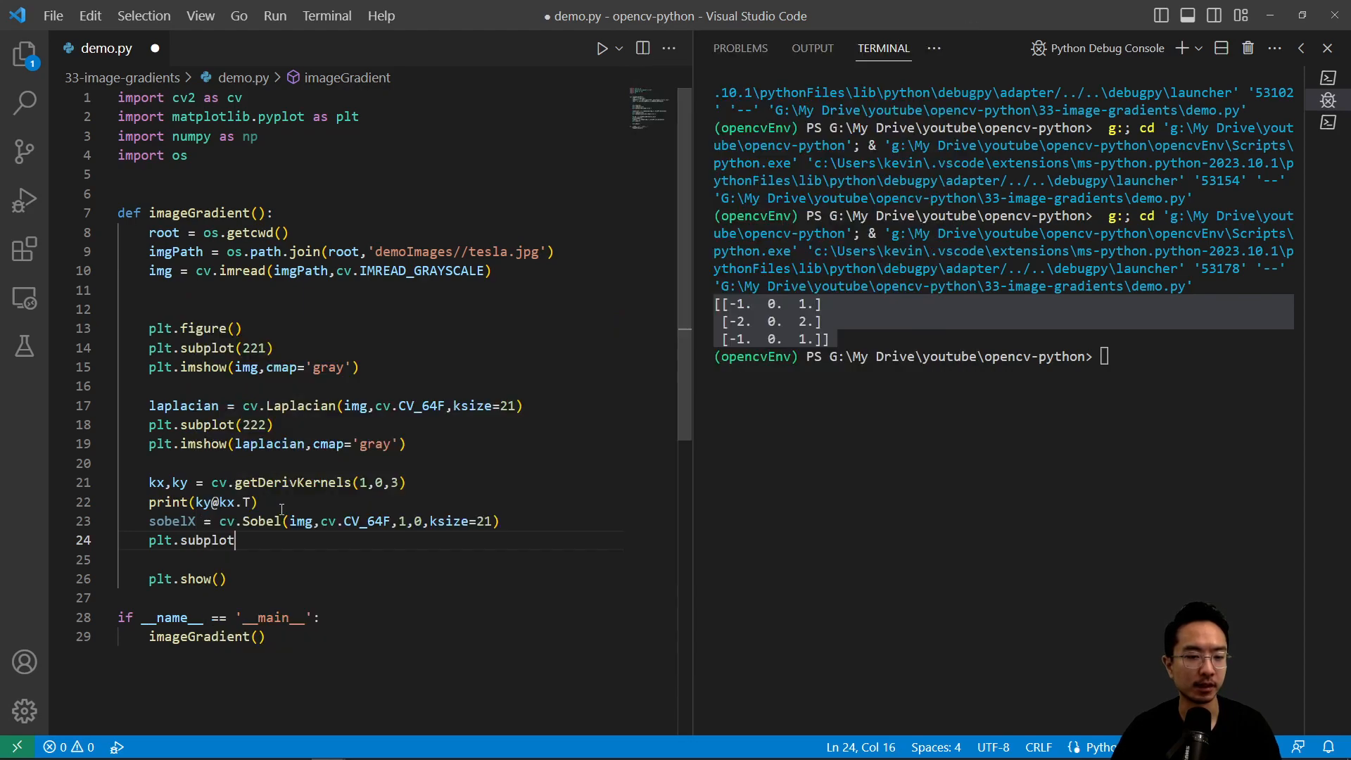
type("(223)")
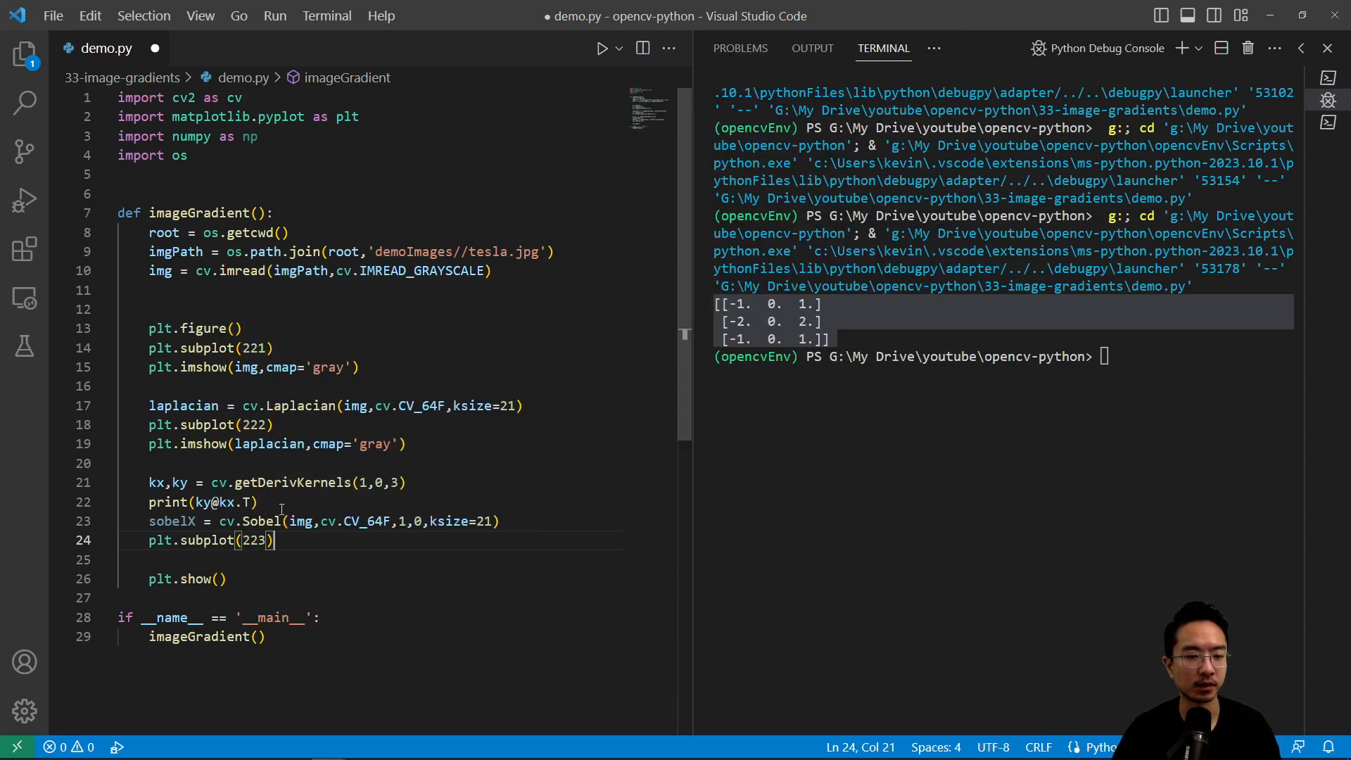
type("plt.imshow()")
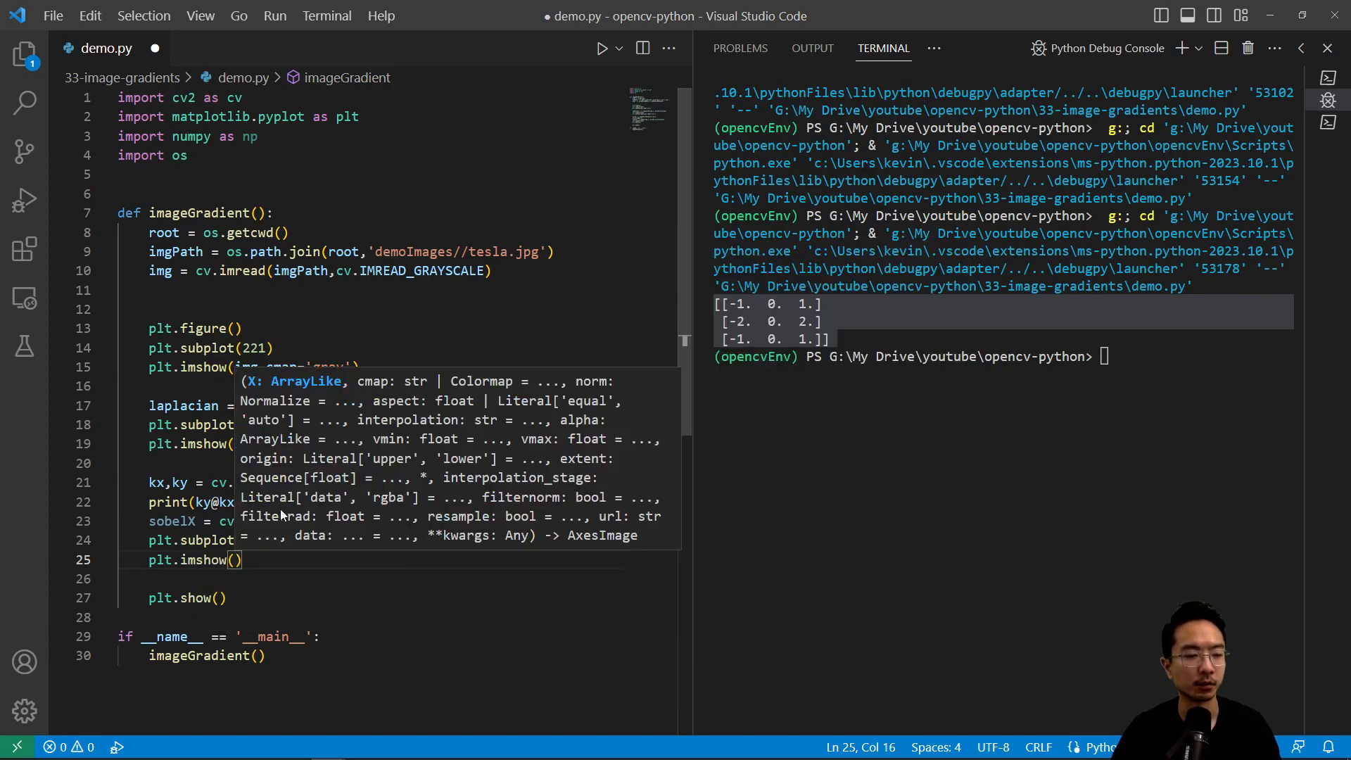
type("sobelX")
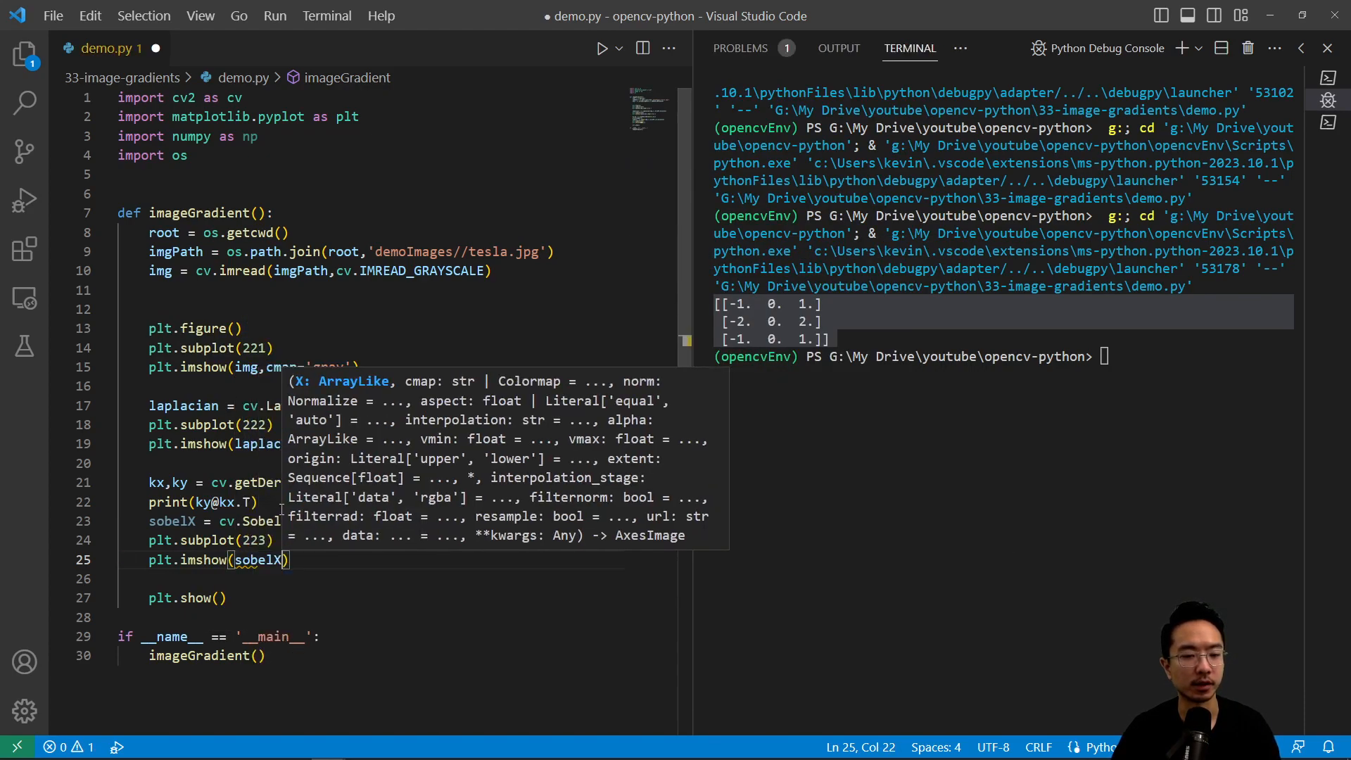
type(",cmap='")
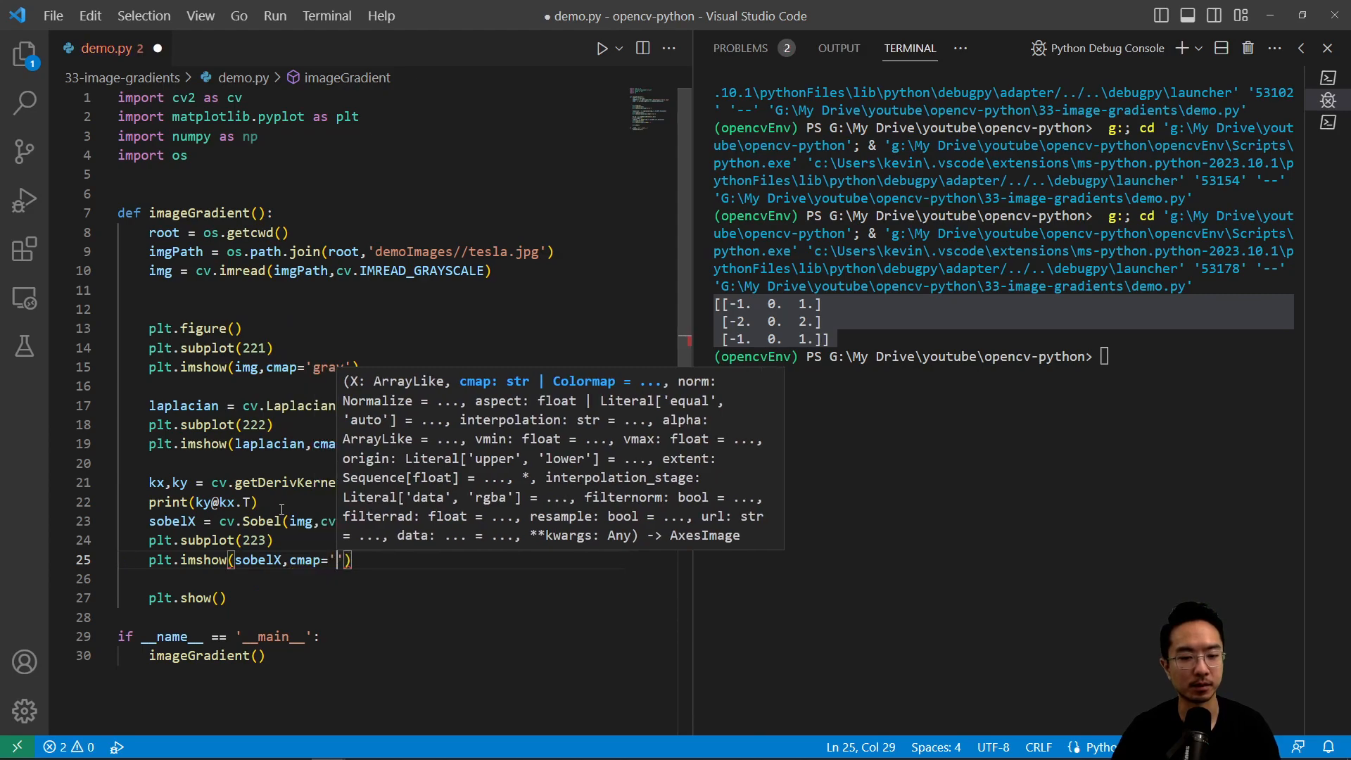
type("gray")
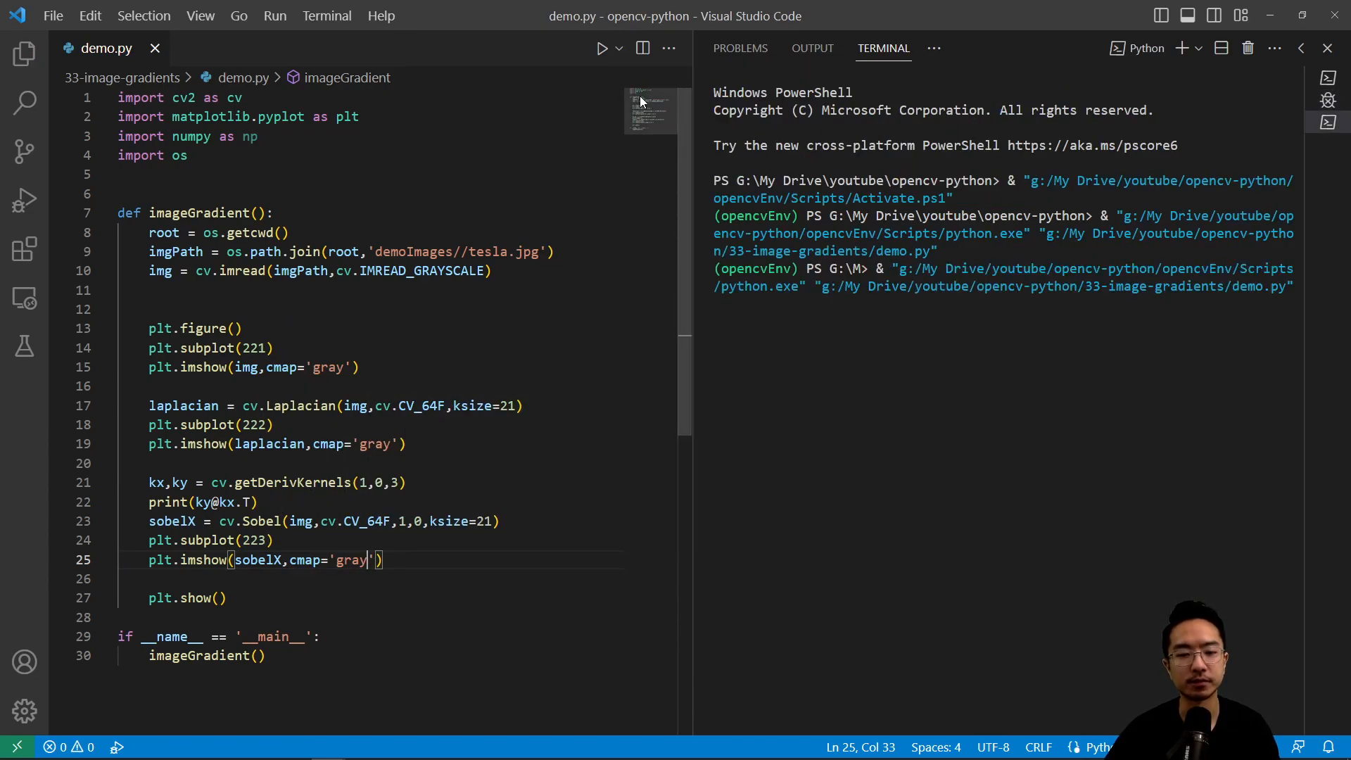
mouse_move(581, 138)
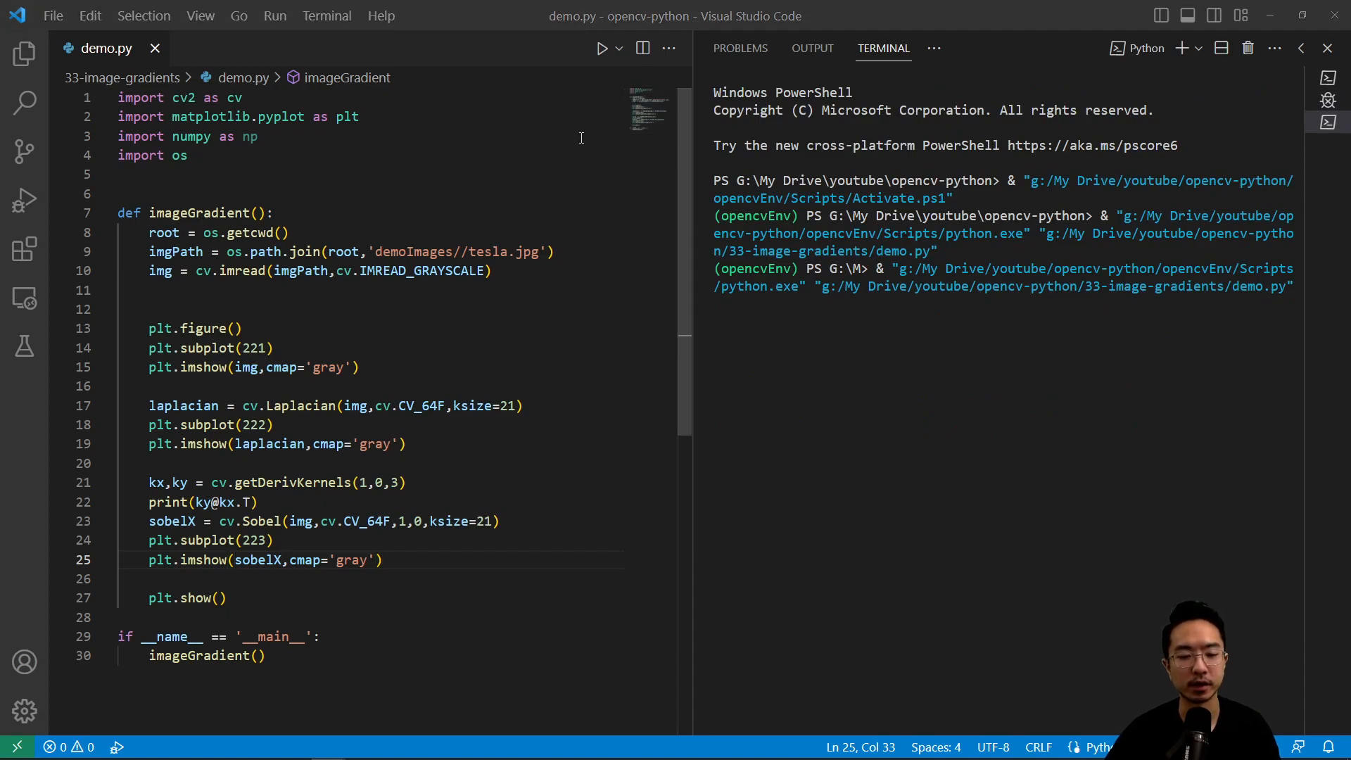
Run the script, maximize the figure, zoom the Sobel X panel on the Tesla badge, then close it
left_click(600, 48)
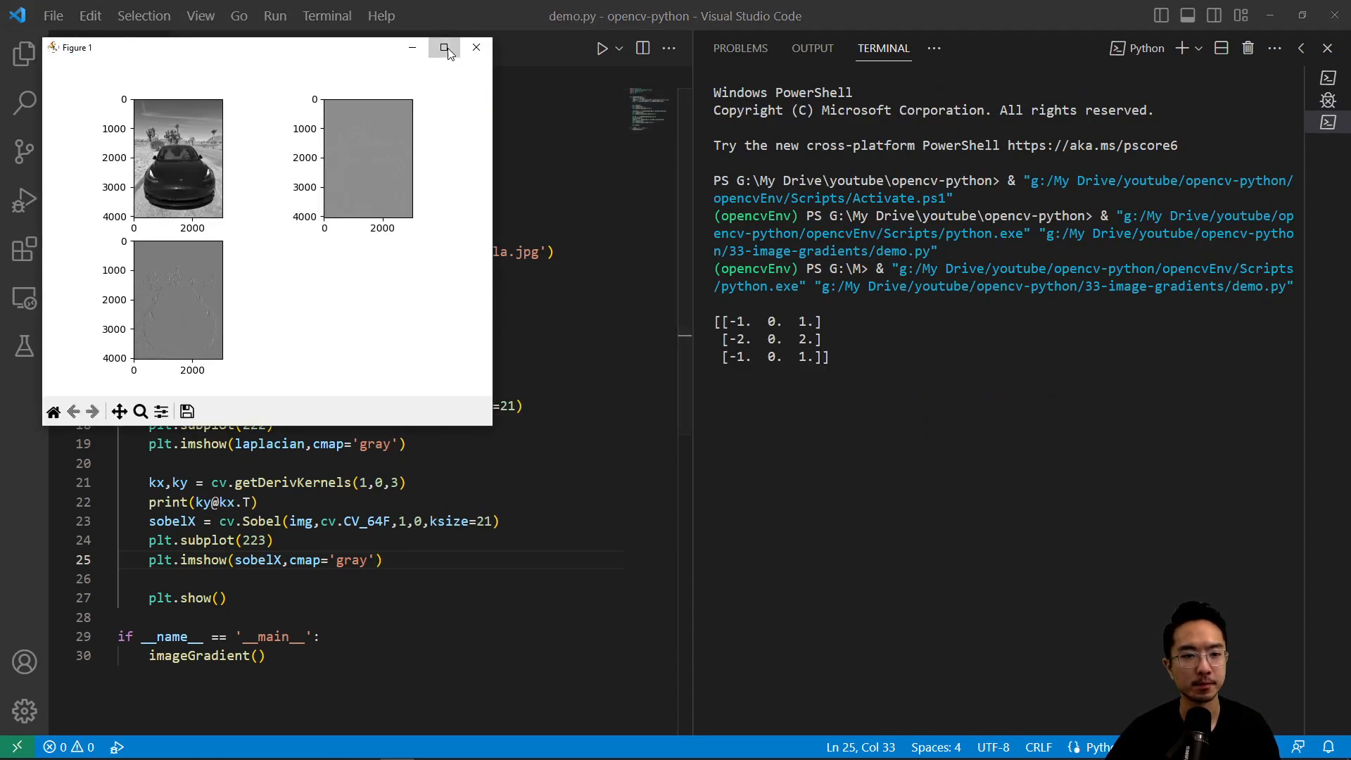
left_click(445, 48)
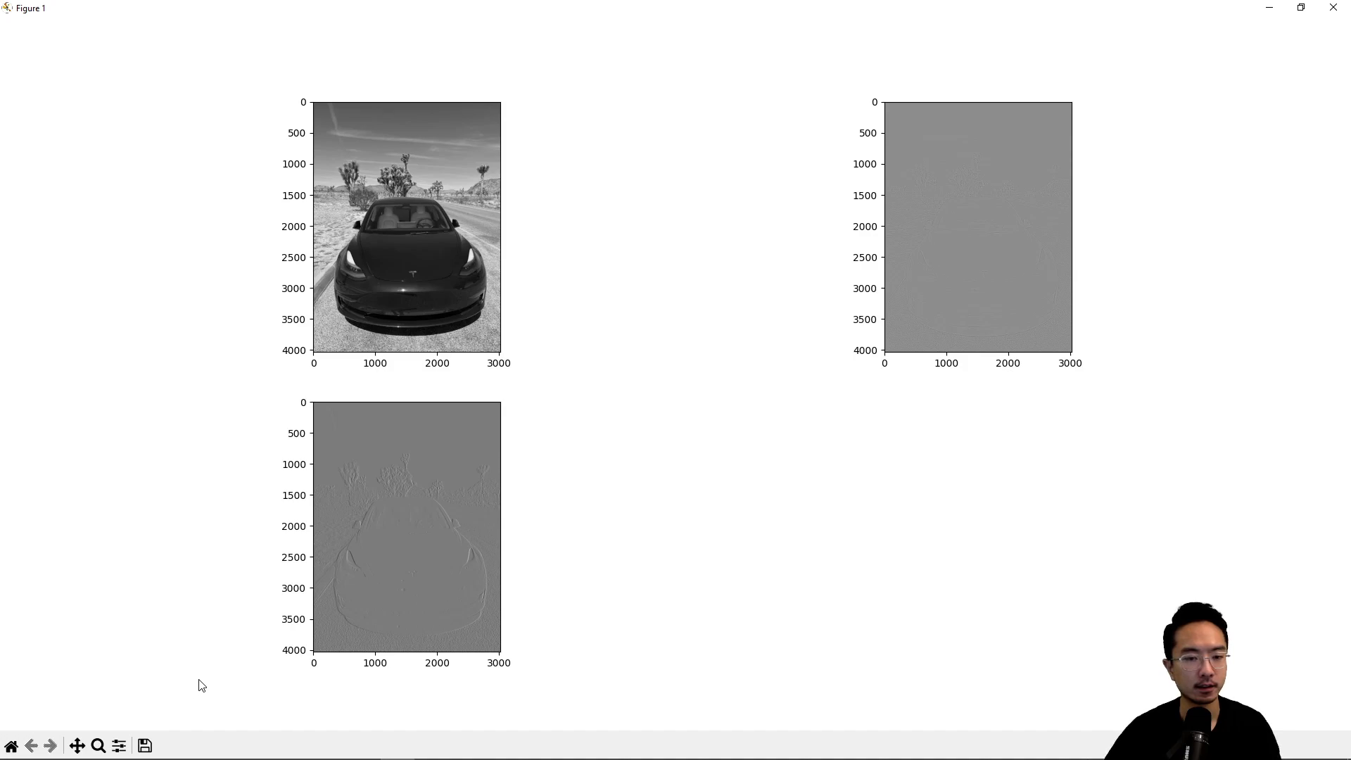
mouse_move(491, 583)
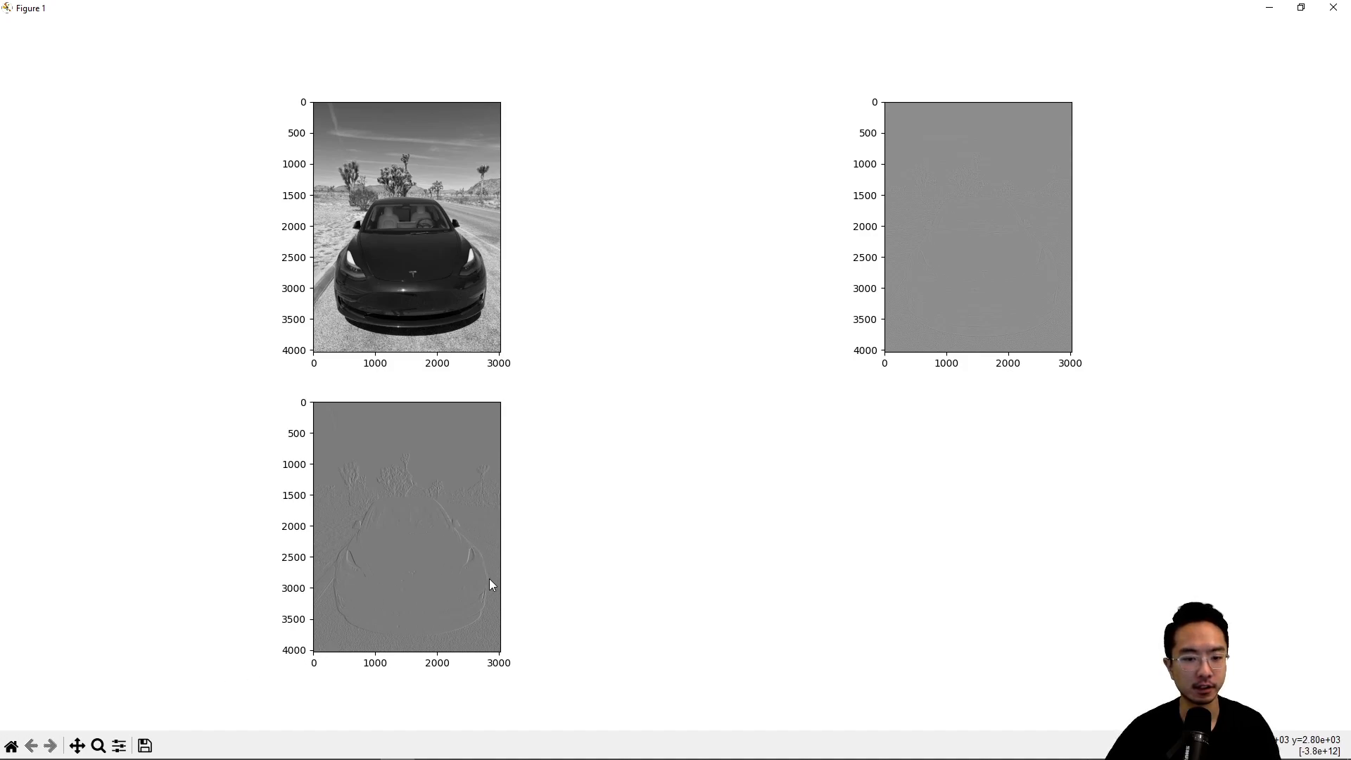
mouse_move(337, 588)
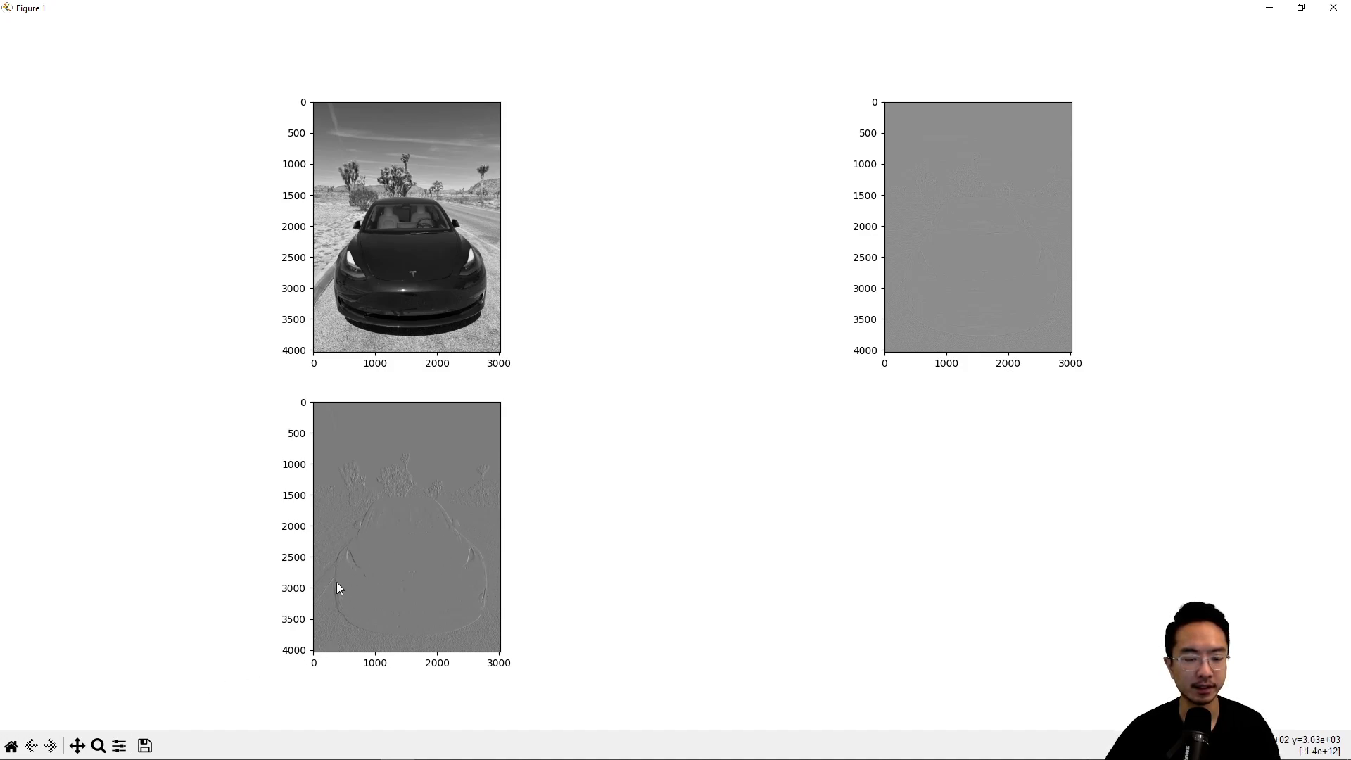
mouse_move(98, 744)
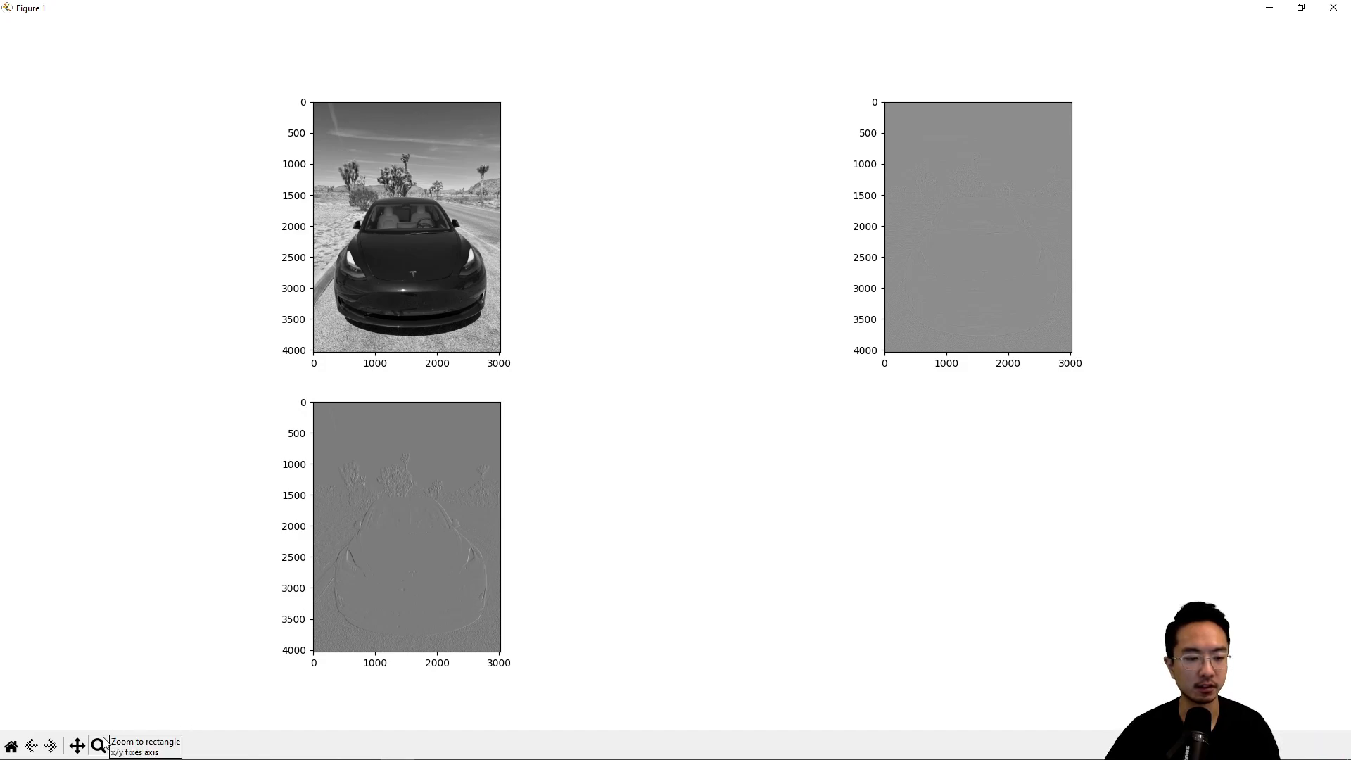
mouse_move(393, 564)
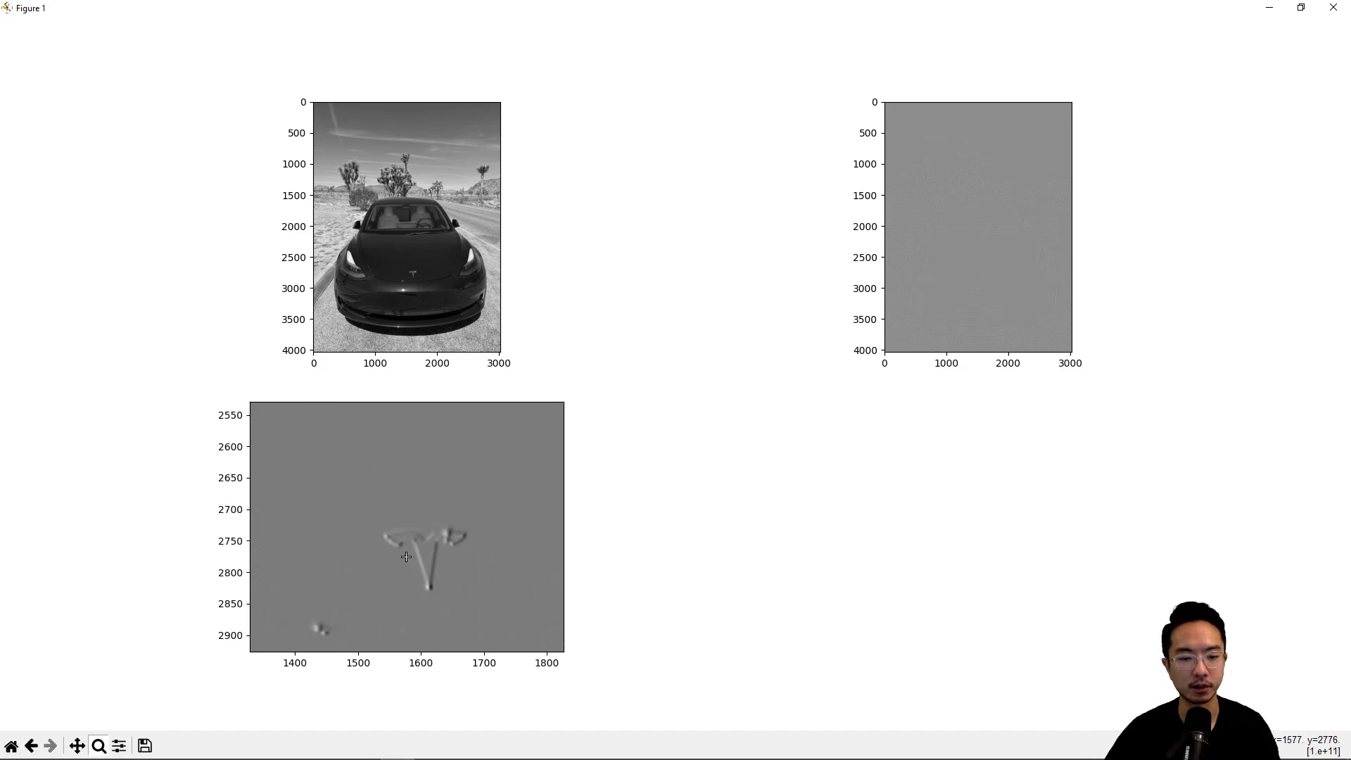
left_click(476, 601)
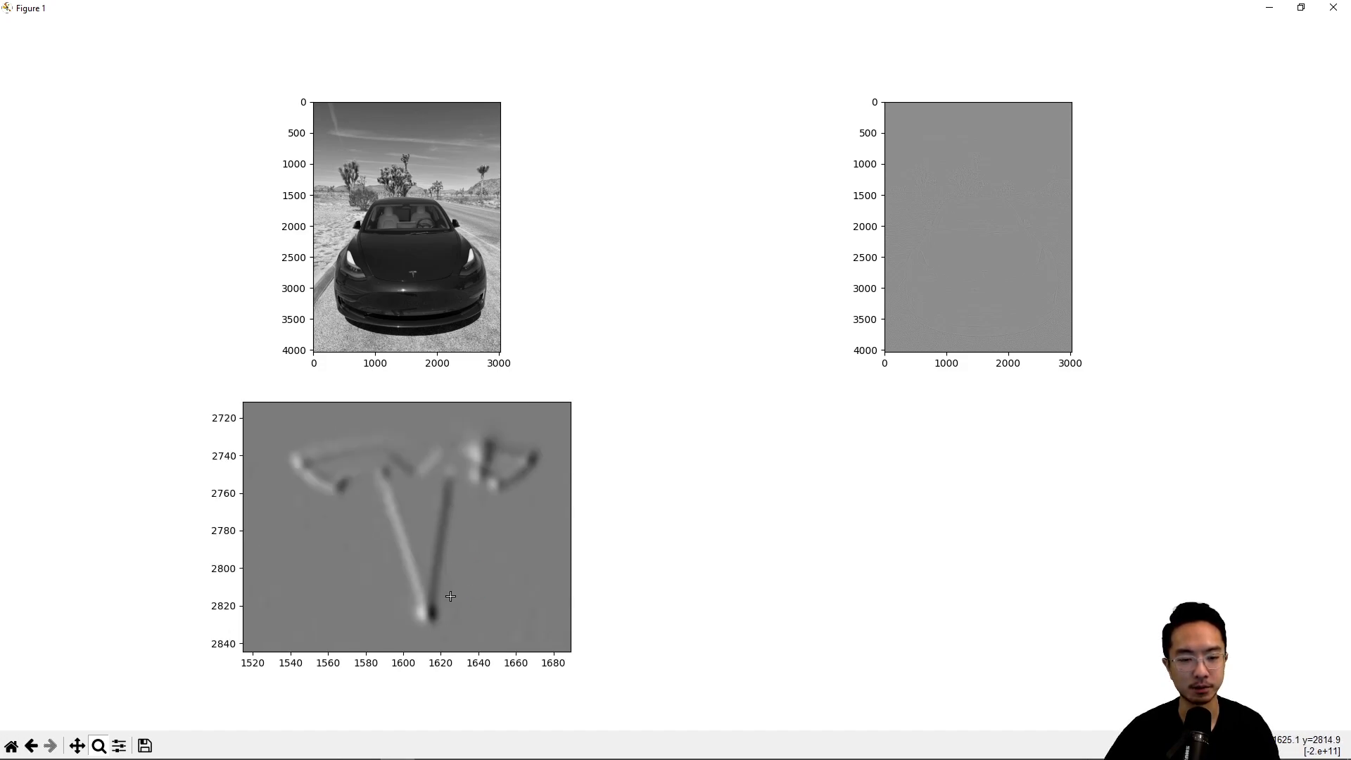
mouse_move(388, 548)
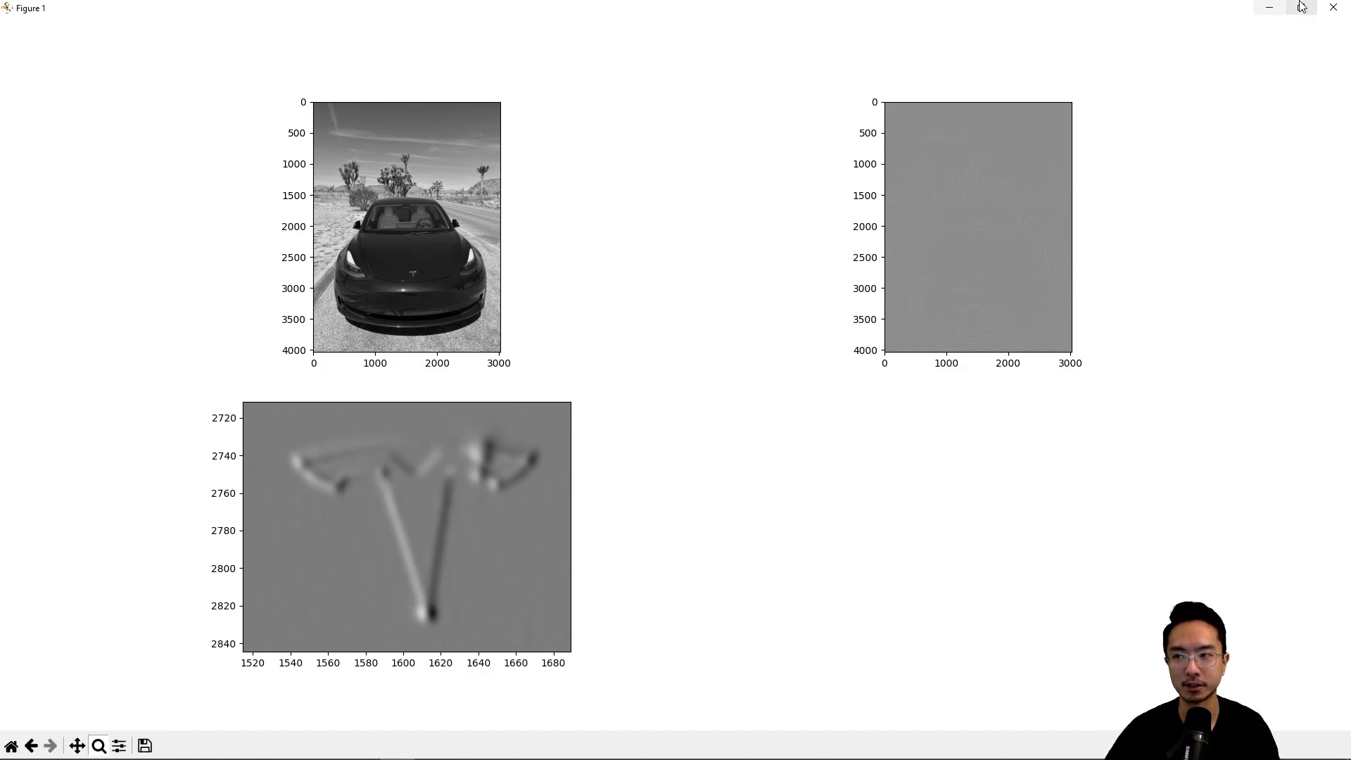
left_click(1300, 7)
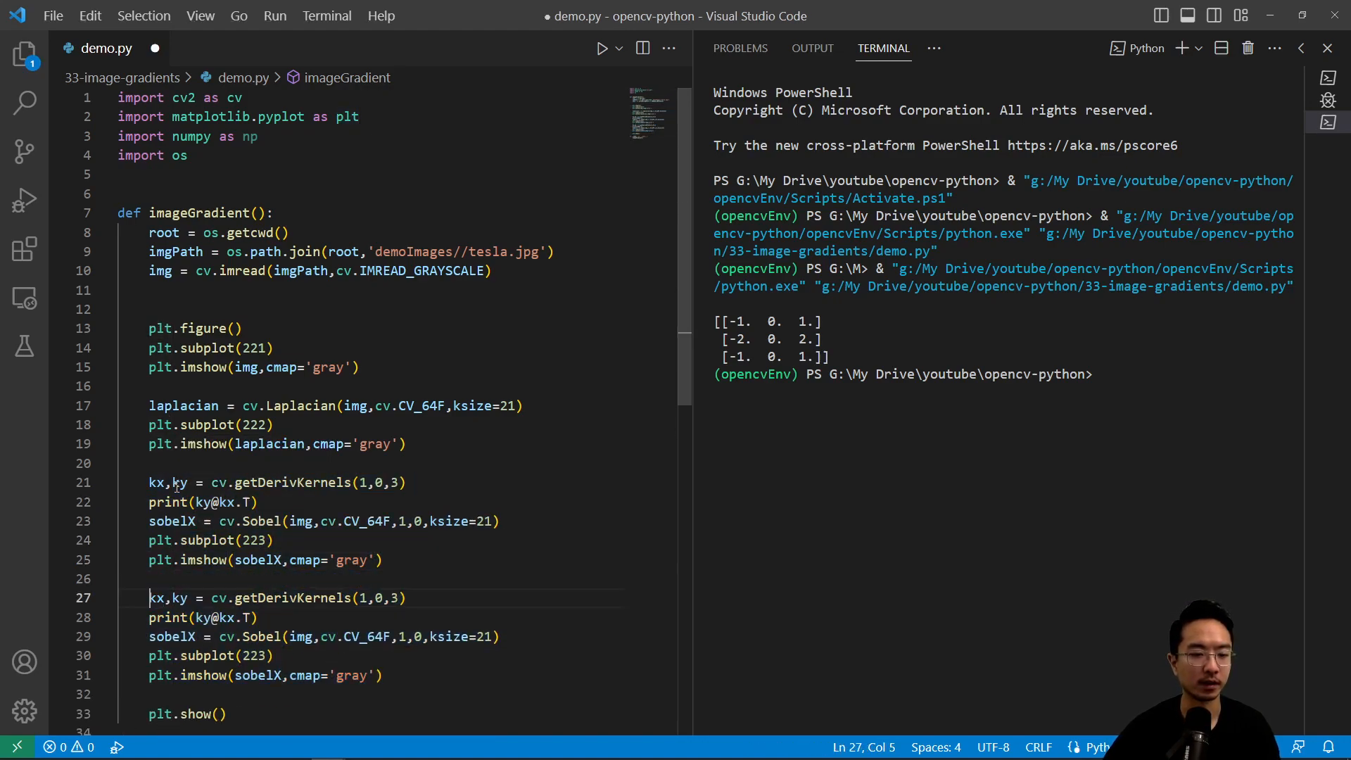
Edit the pasted block into a Sobel Y gradient with derivative orders 0,1 in subplot 224
scroll("down", 3)
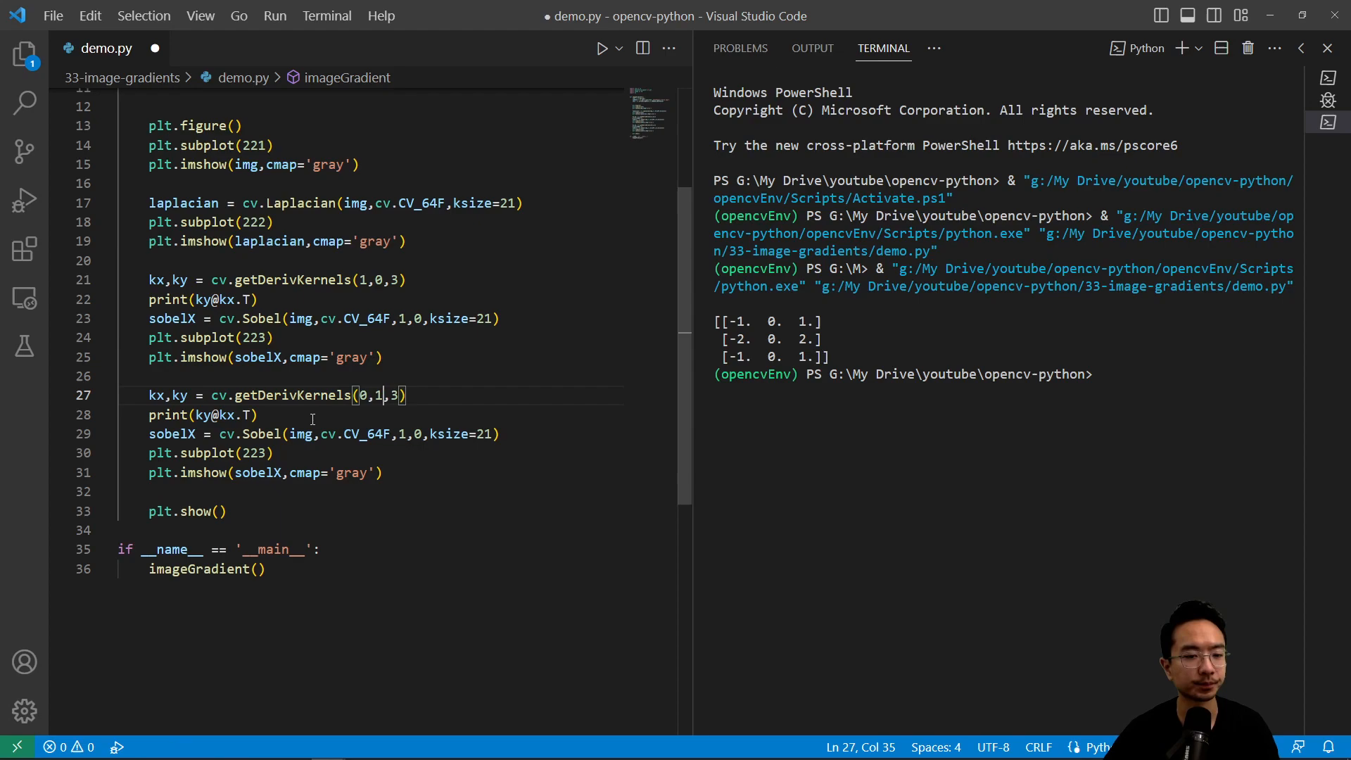
left_click(251, 414)
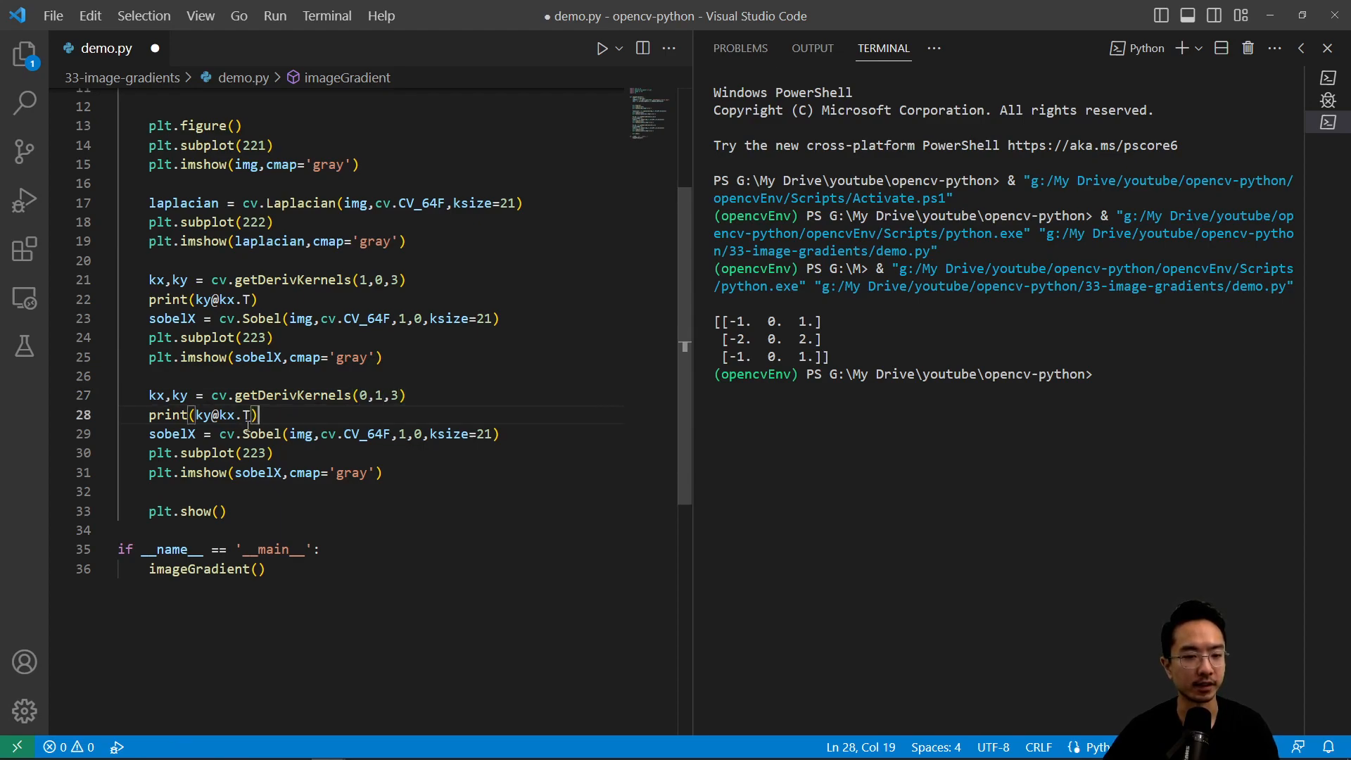
left_click(413, 433)
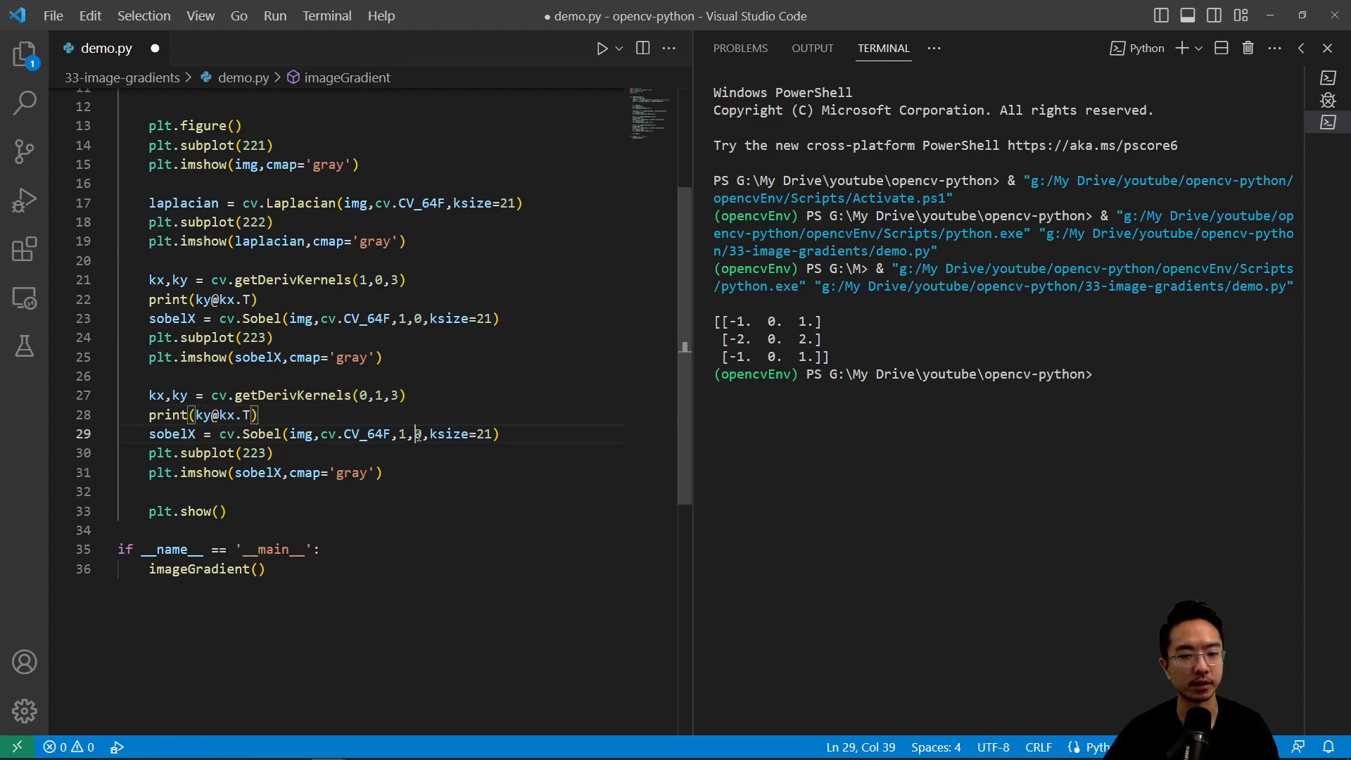
key("Backspace")
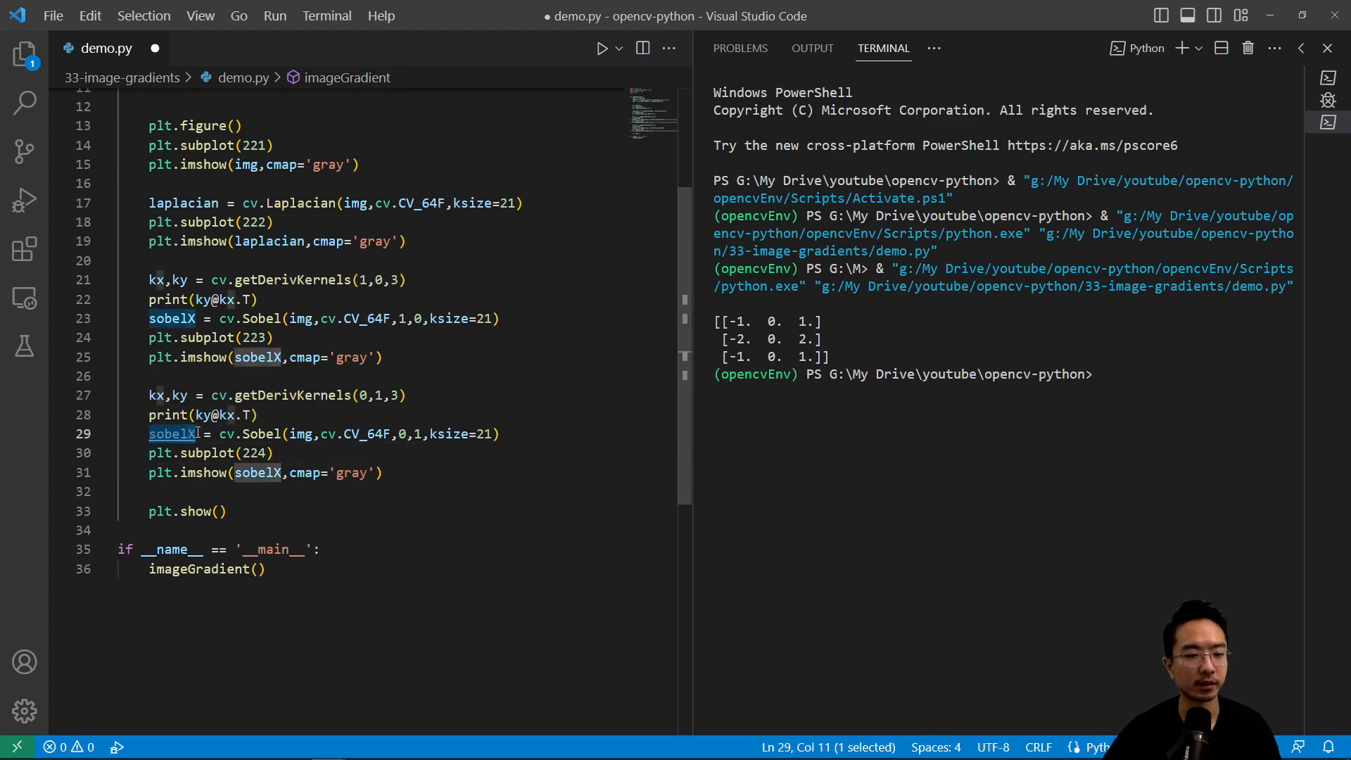
type("Y")
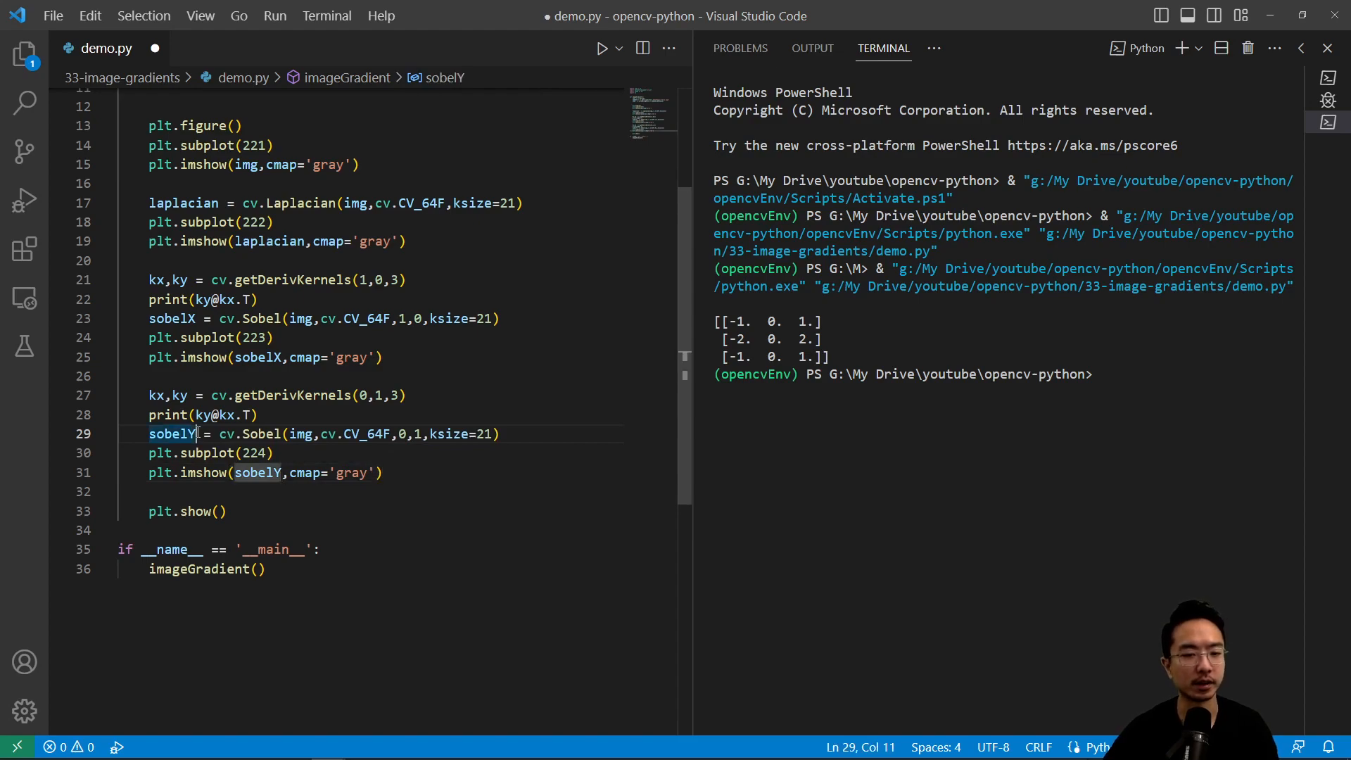
Run the Python file to produce the updated four-panel figure
left_click(618, 47)
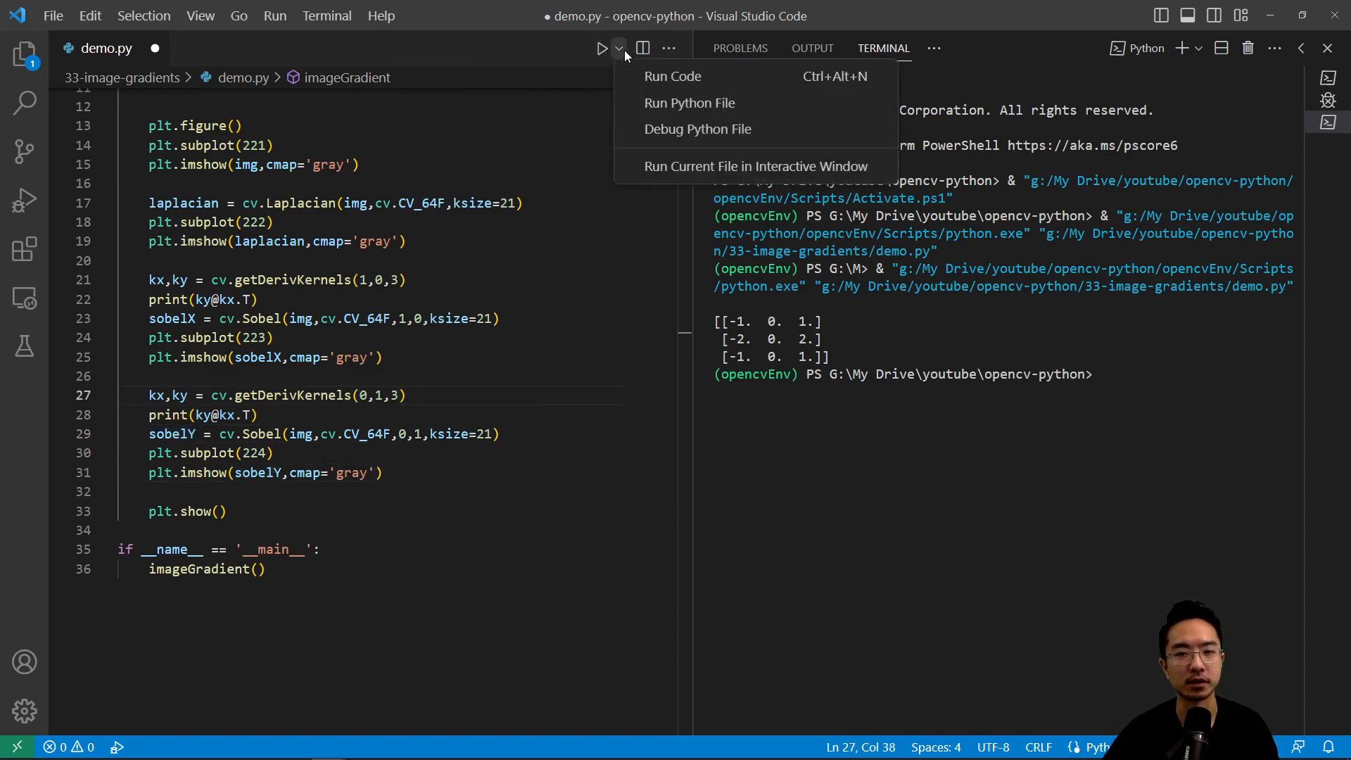
left_click(689, 103)
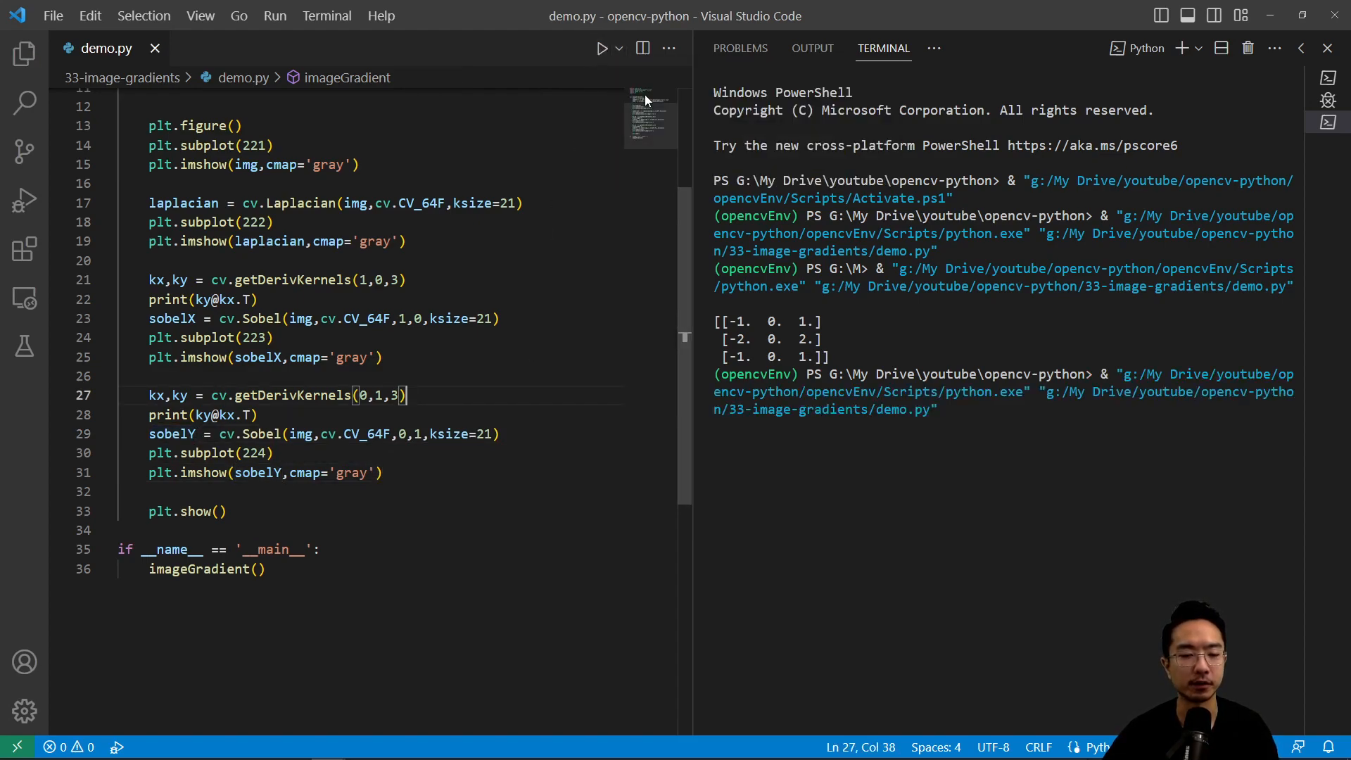
Maximize the Figure 1 window to show all four gradient panels full screen
left_click(602, 48)
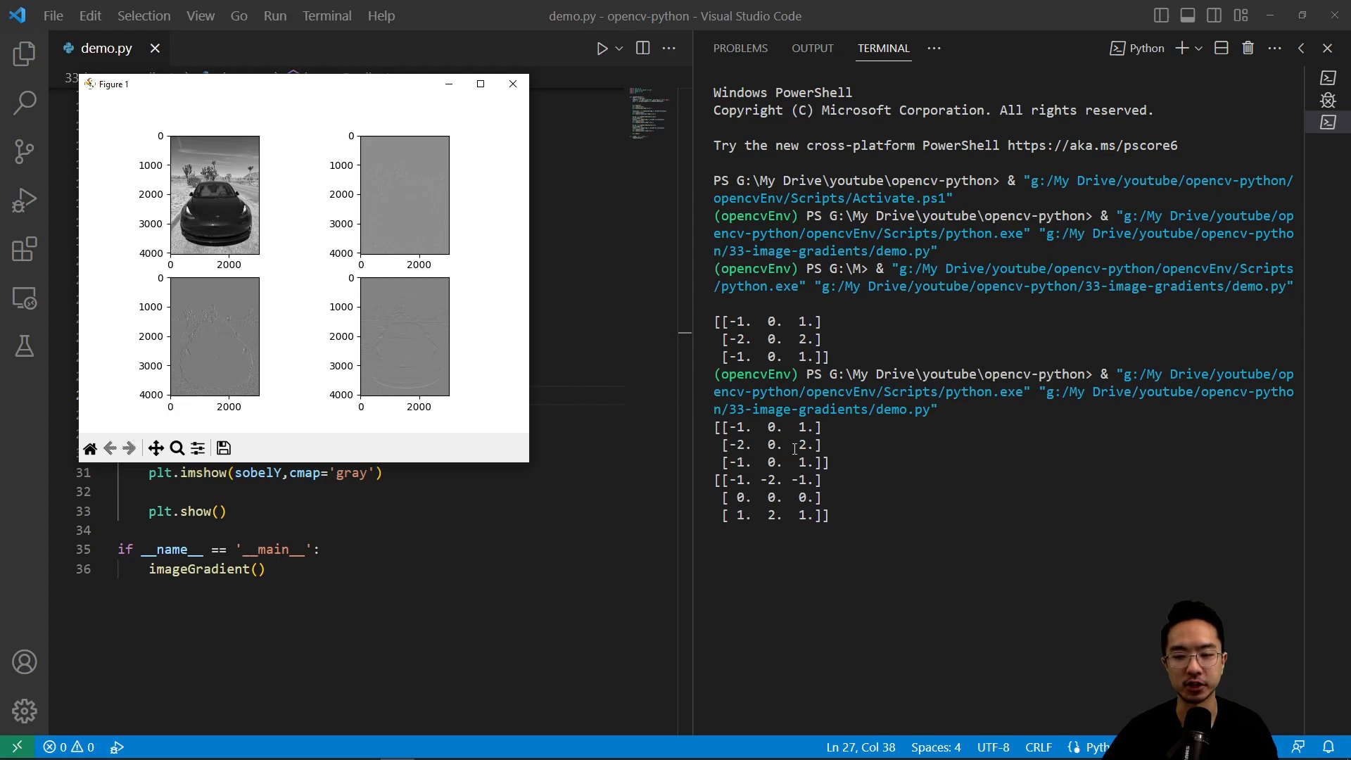
mouse_move(512, 83)
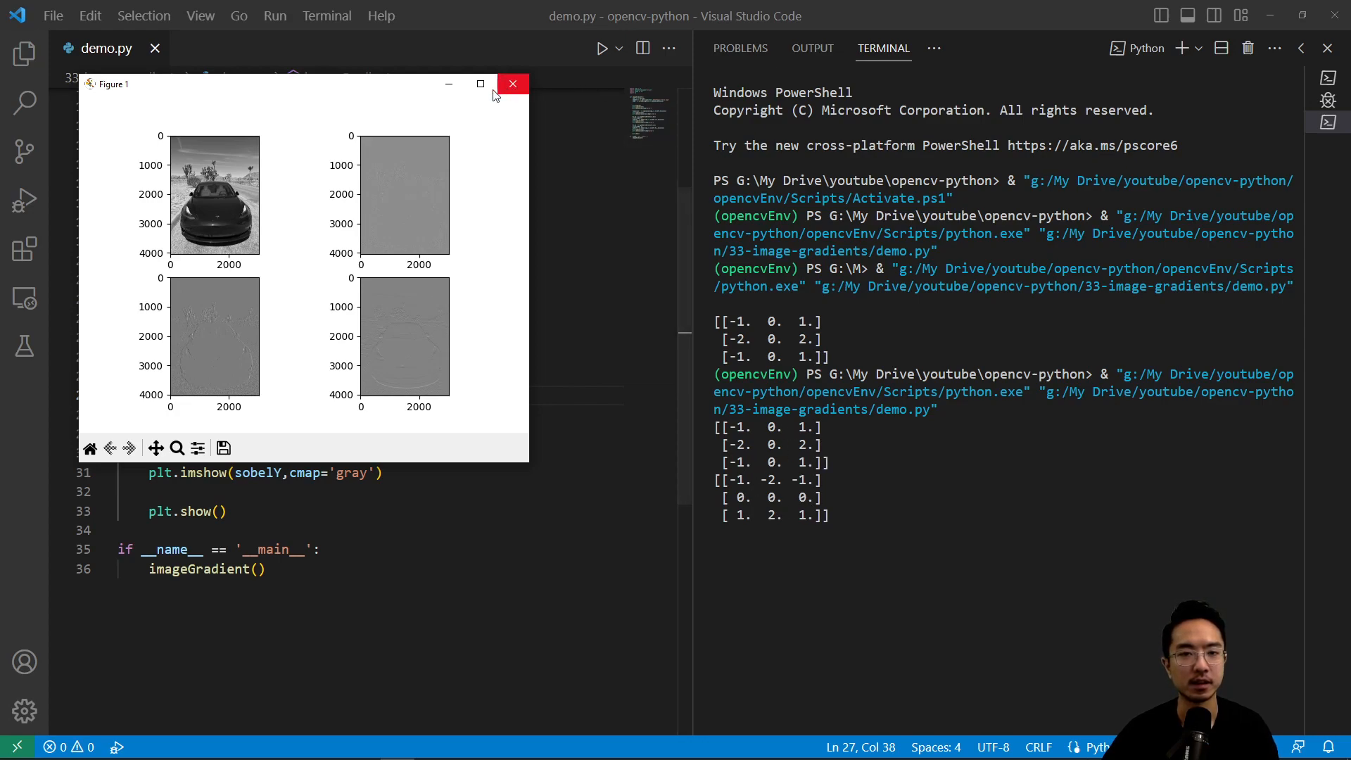
left_click(481, 83)
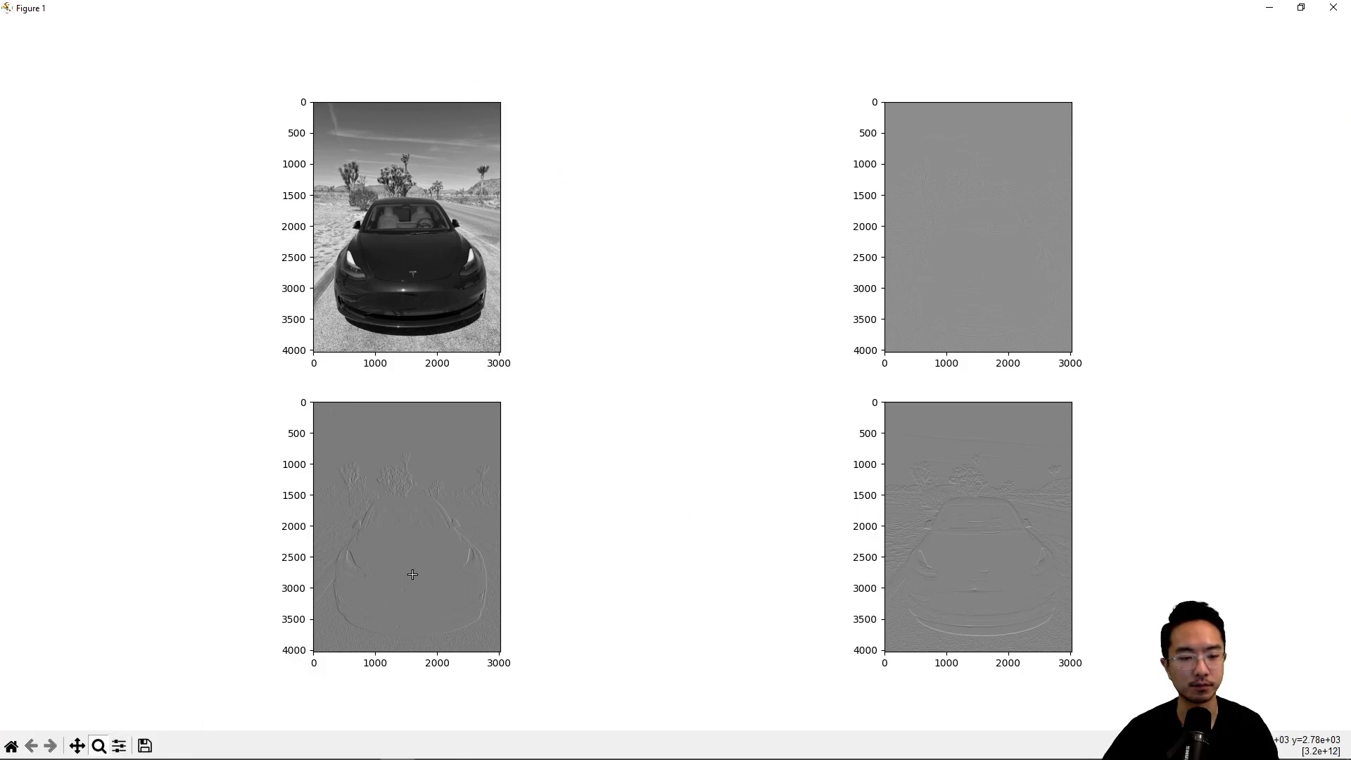
mouse_move(970, 615)
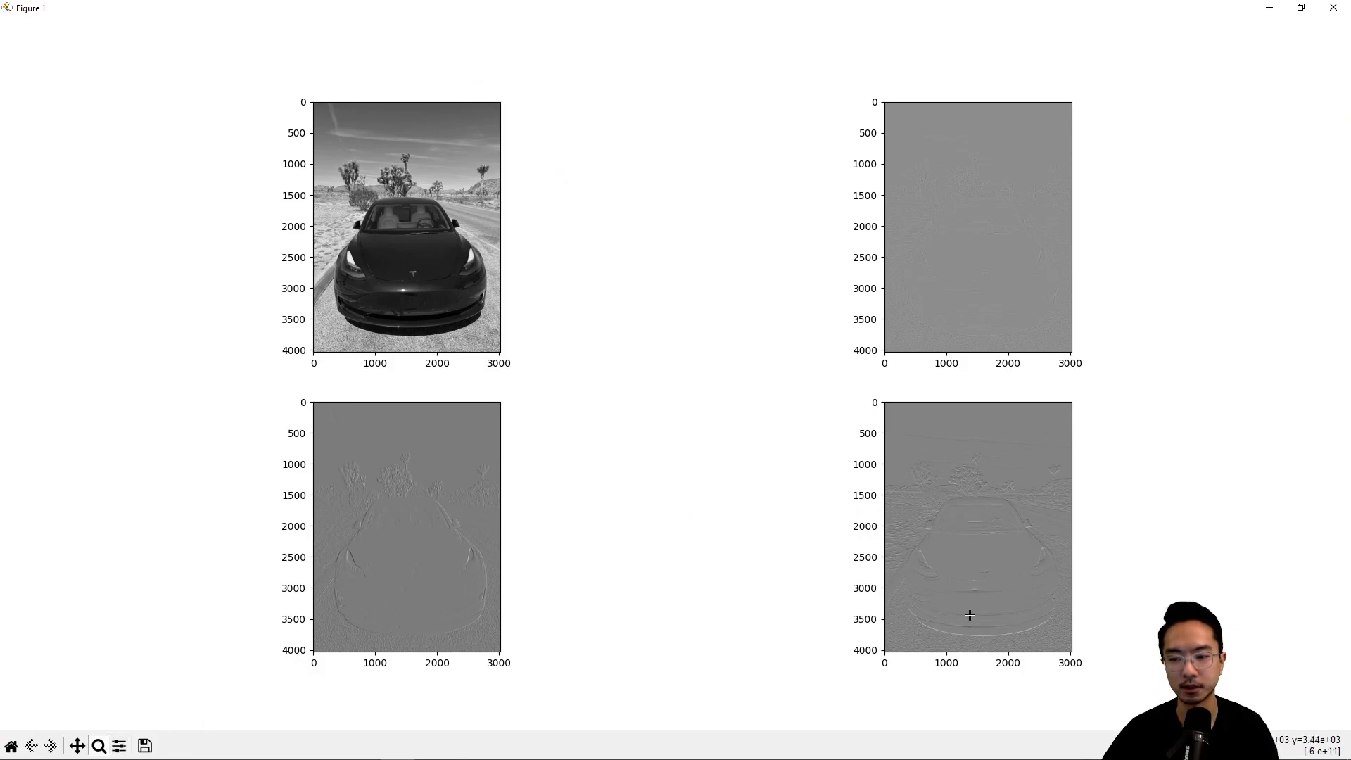
mouse_move(993, 520)
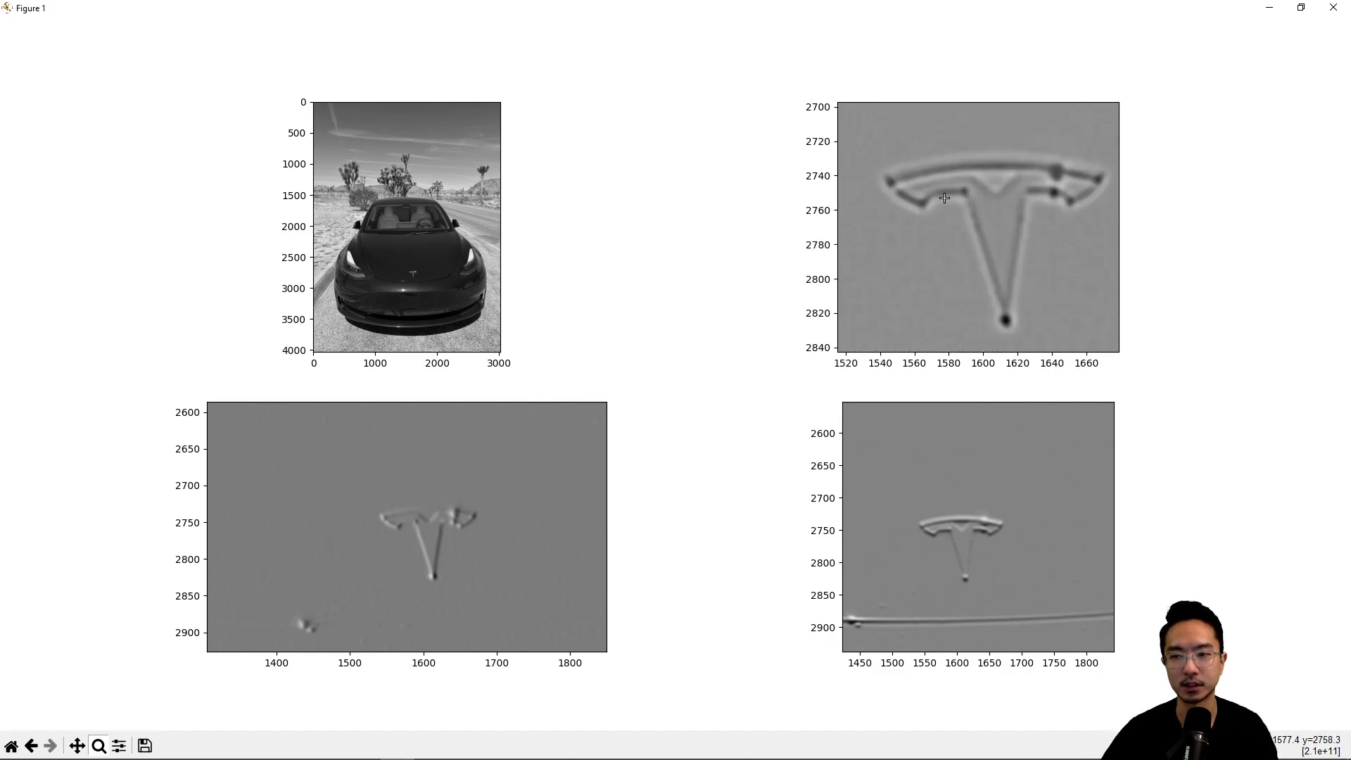
mouse_move(989, 174)
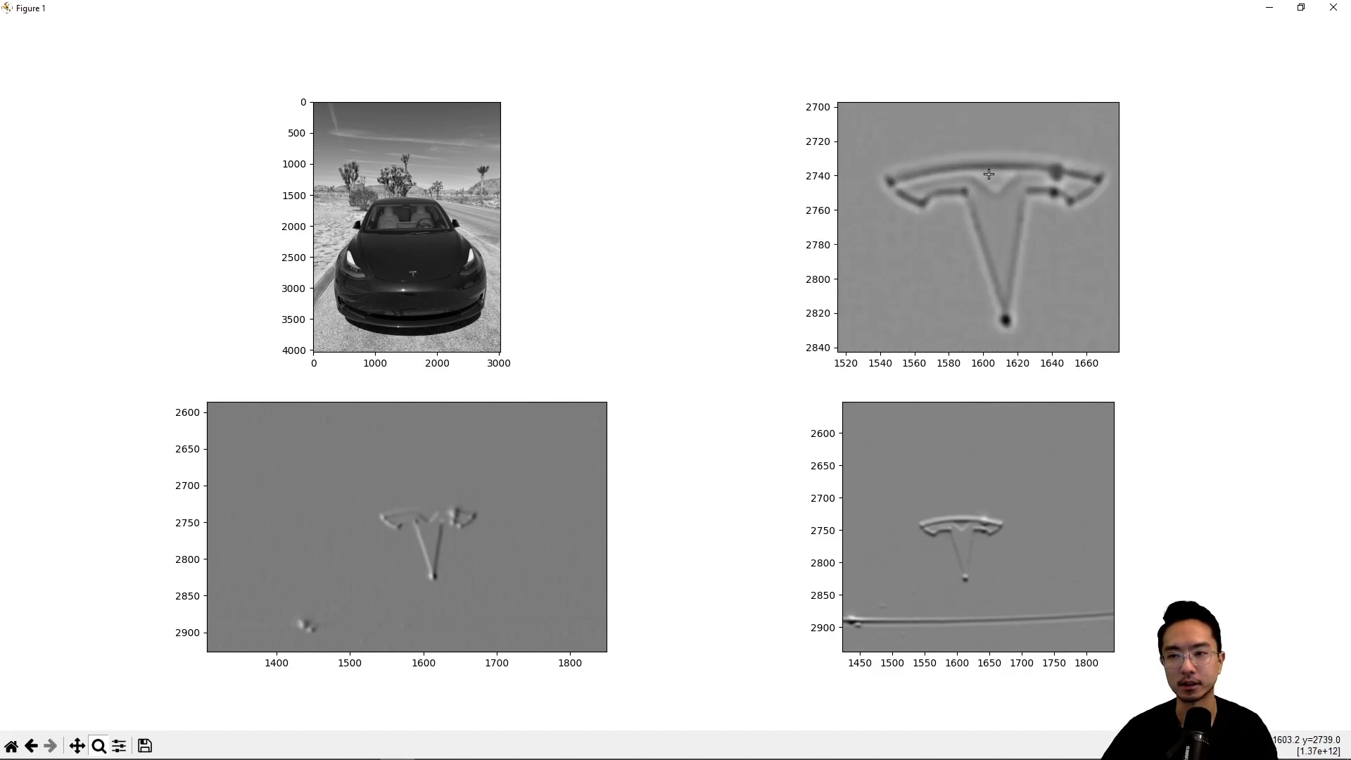
mouse_move(945, 524)
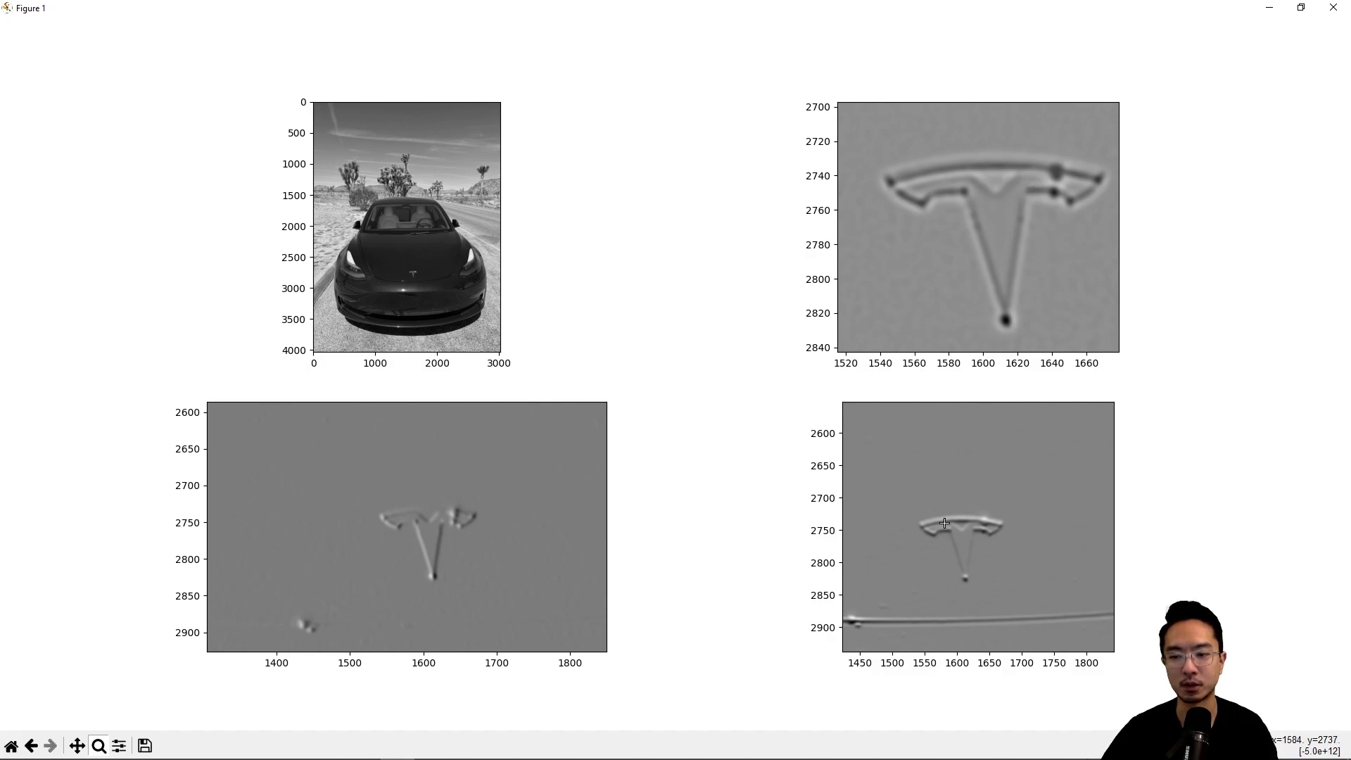
mouse_move(1020, 594)
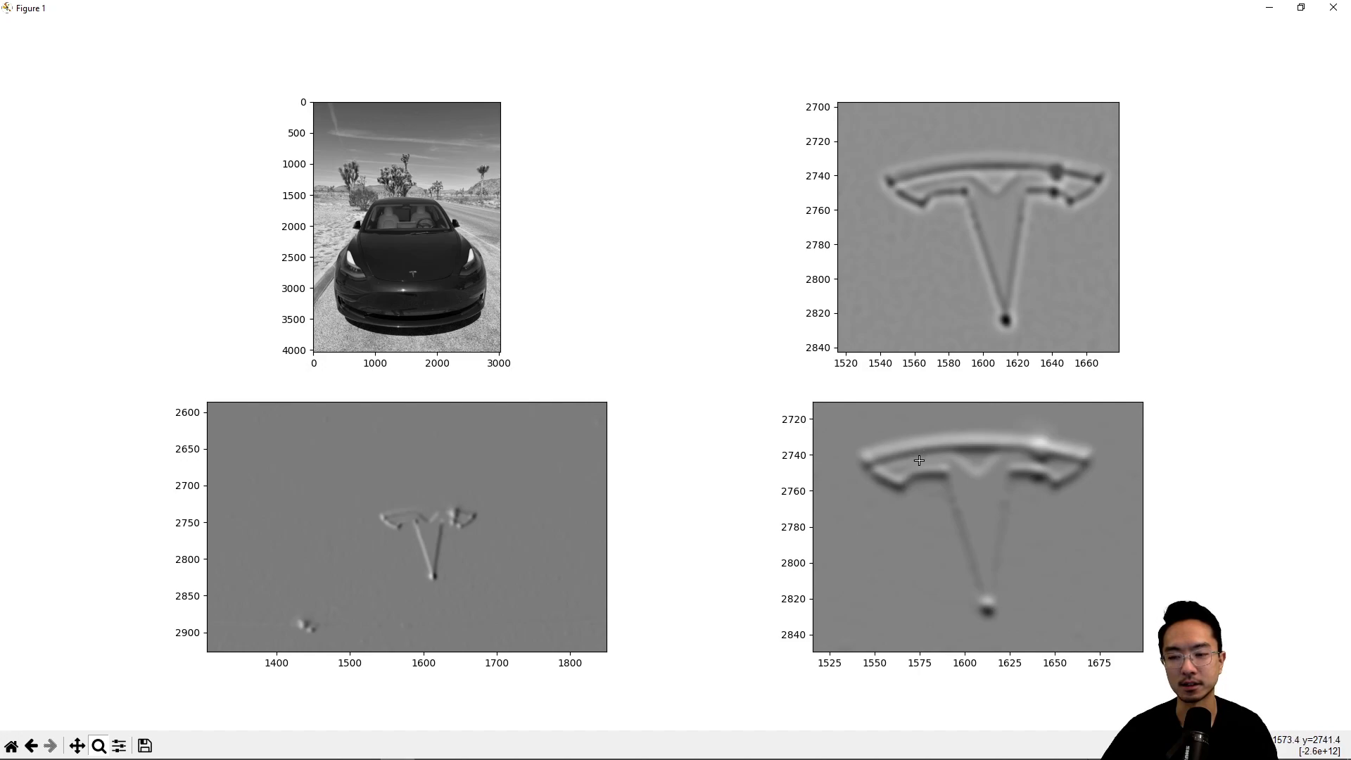
mouse_move(899, 456)
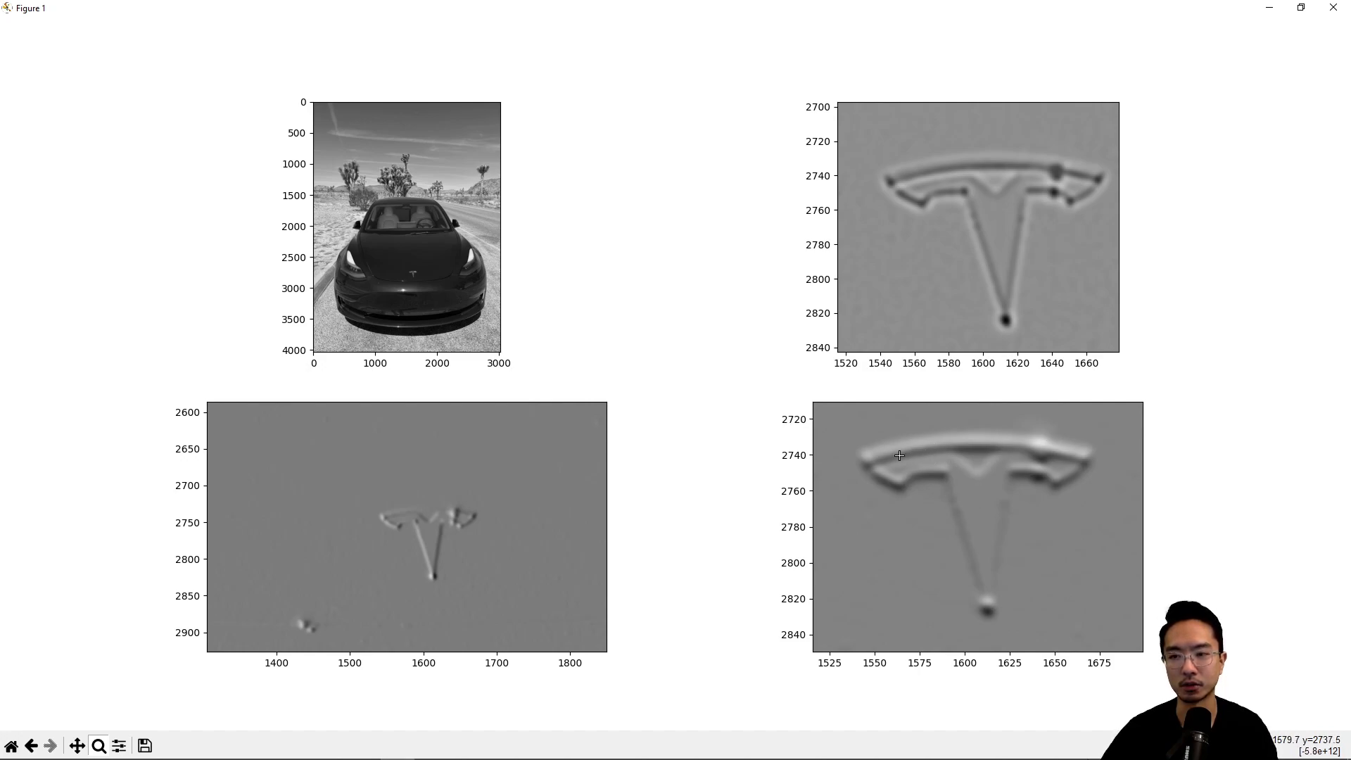
mouse_move(988, 530)
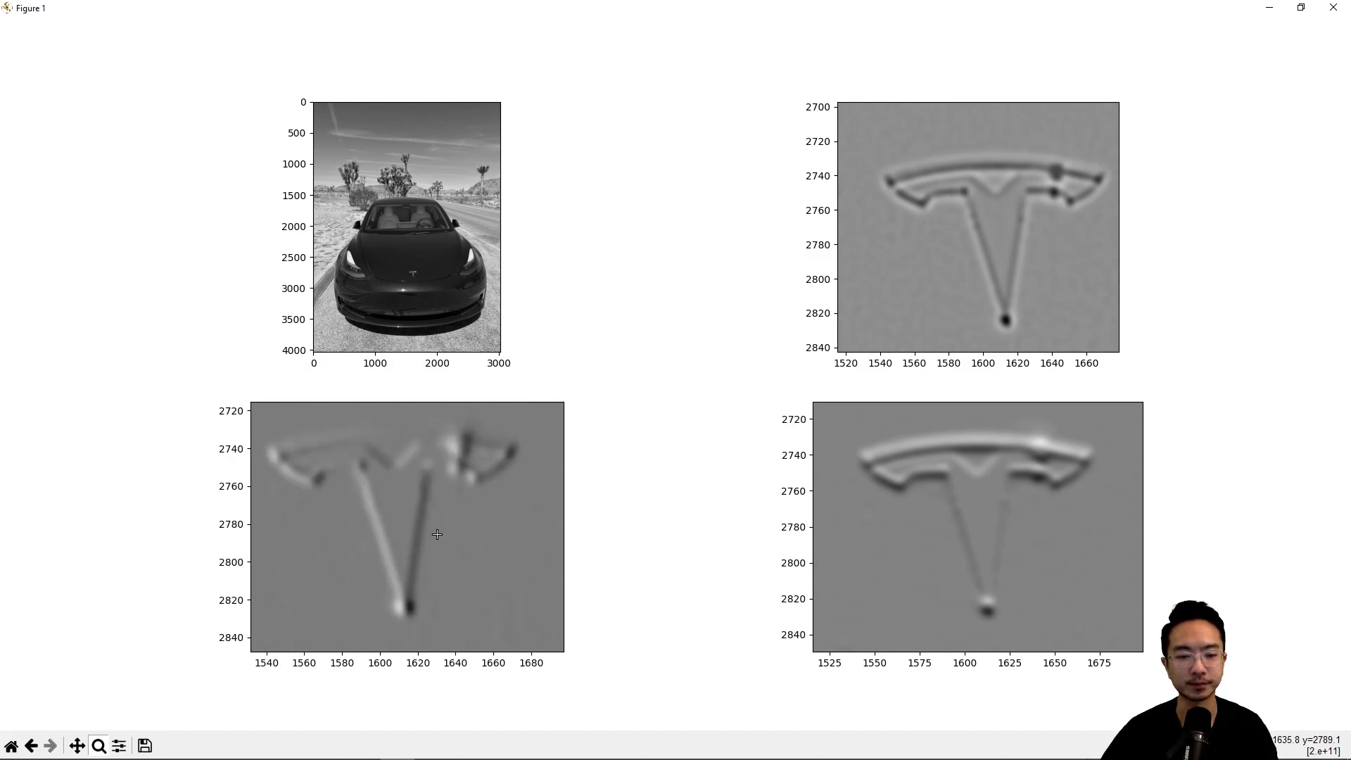
mouse_move(362, 503)
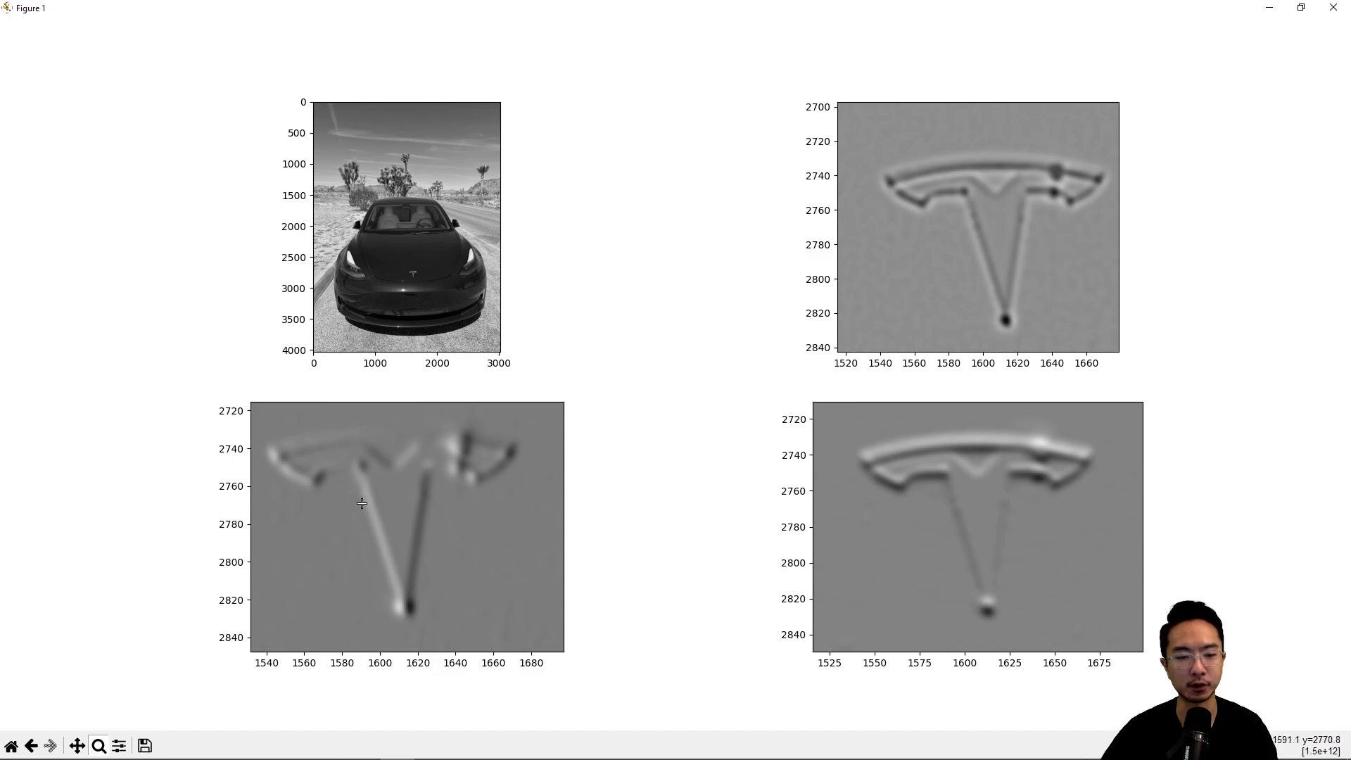
mouse_move(420, 494)
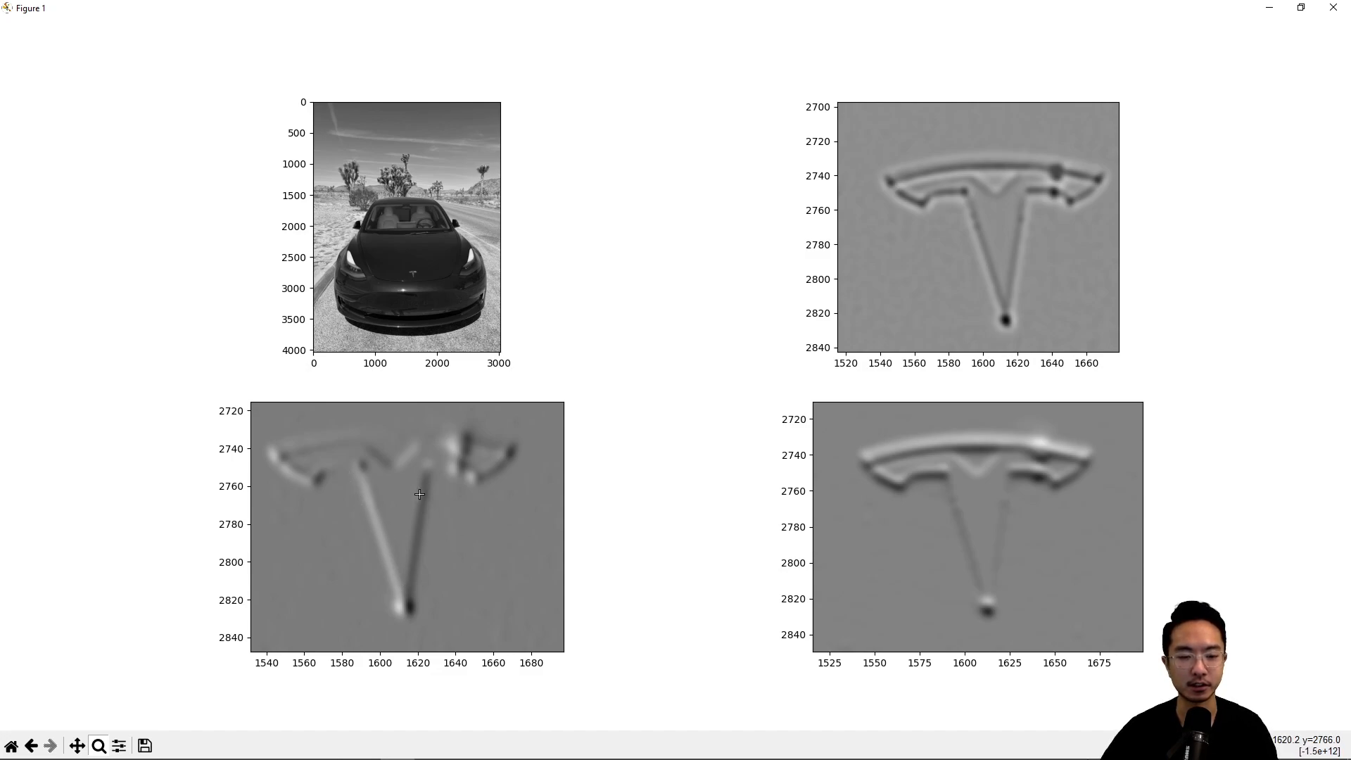
mouse_move(435, 535)
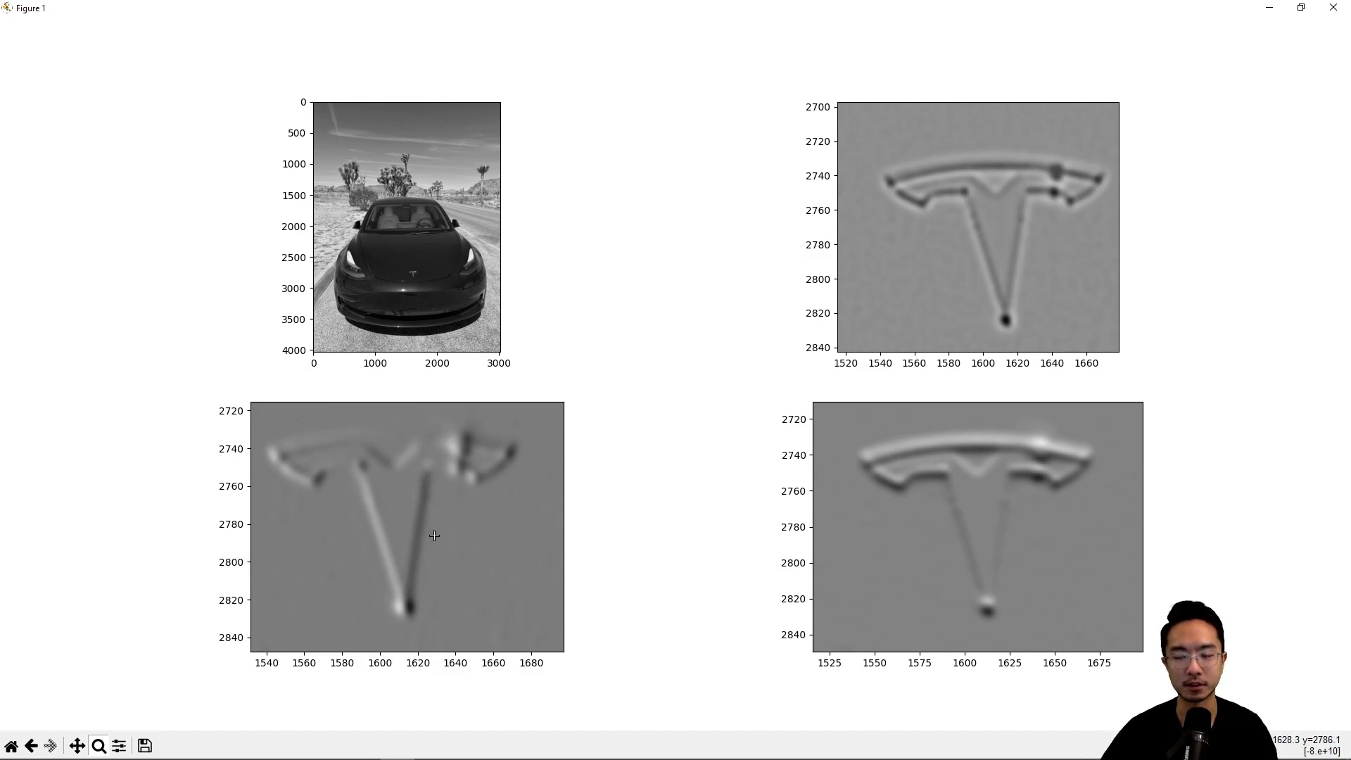
mouse_move(1183, 12)
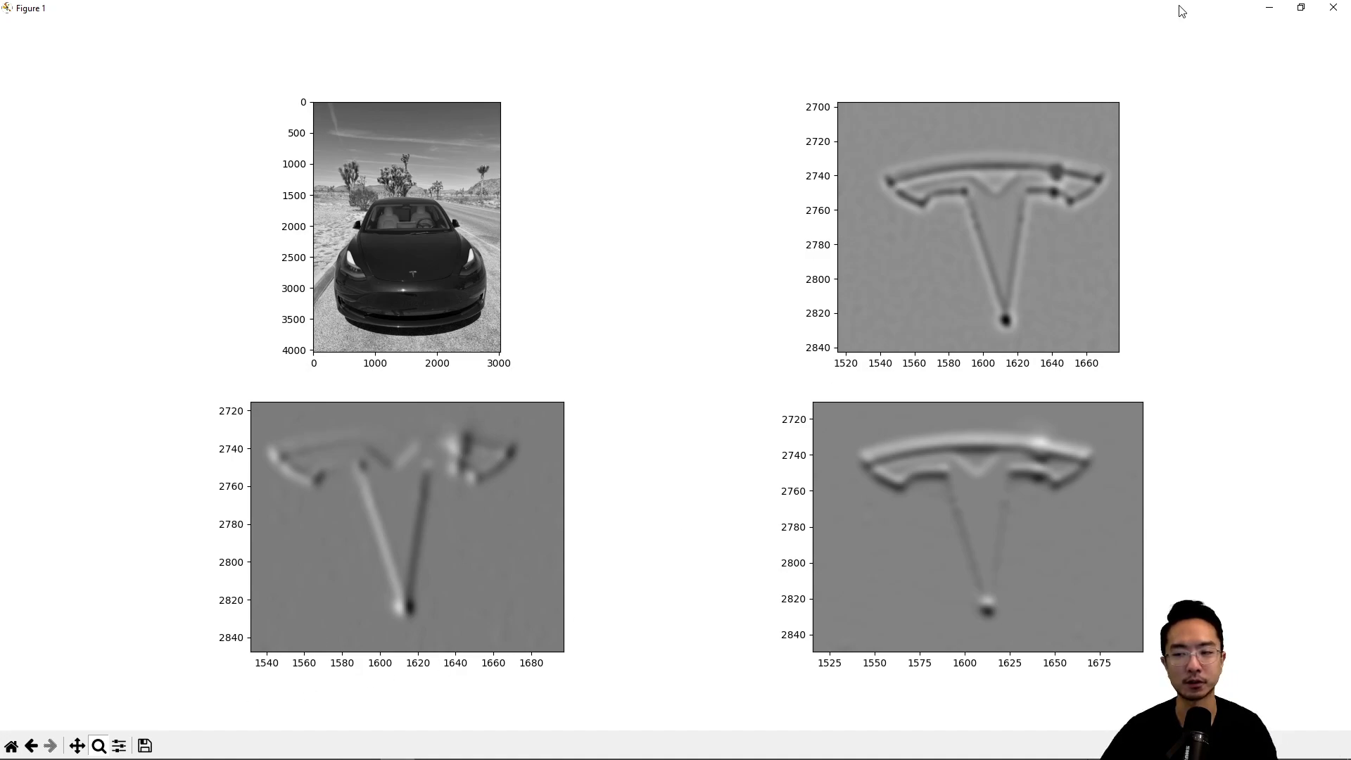
mouse_move(890, 164)
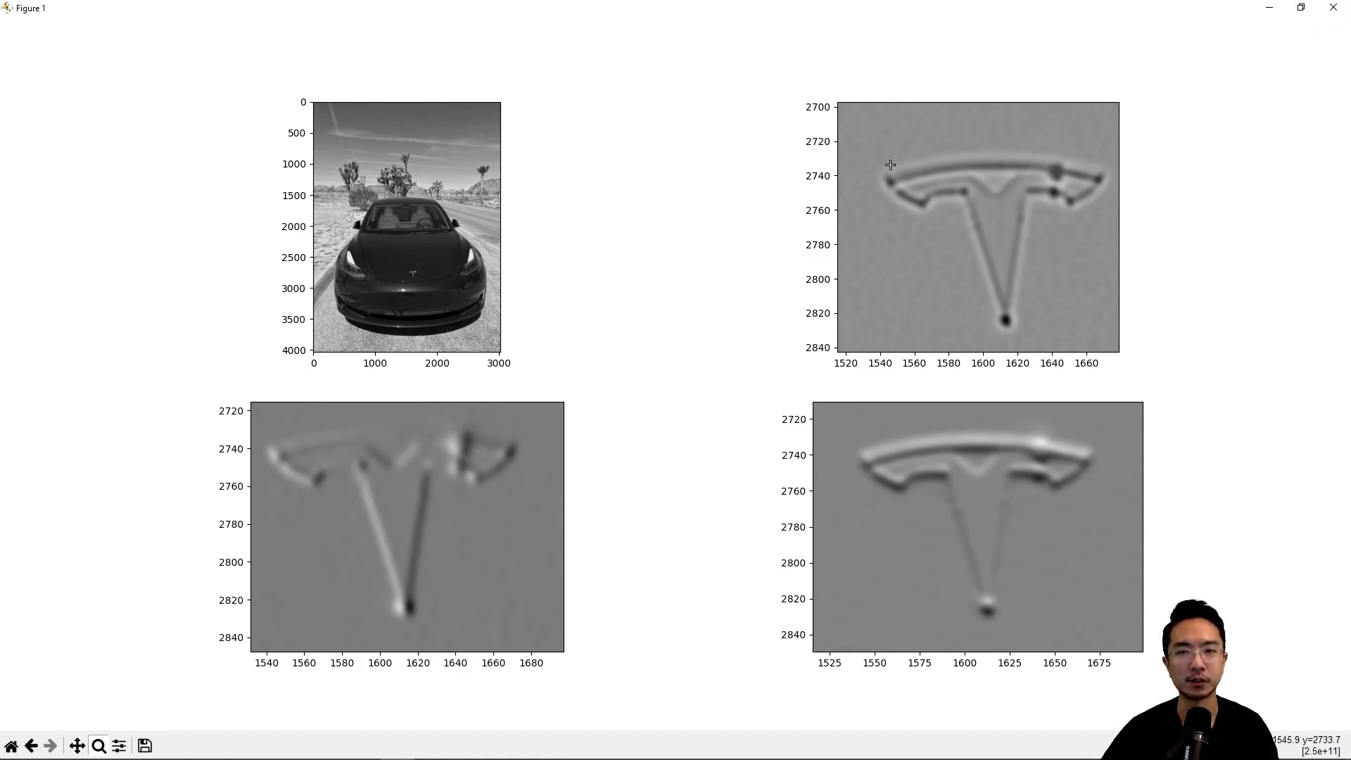
mouse_move(332, 528)
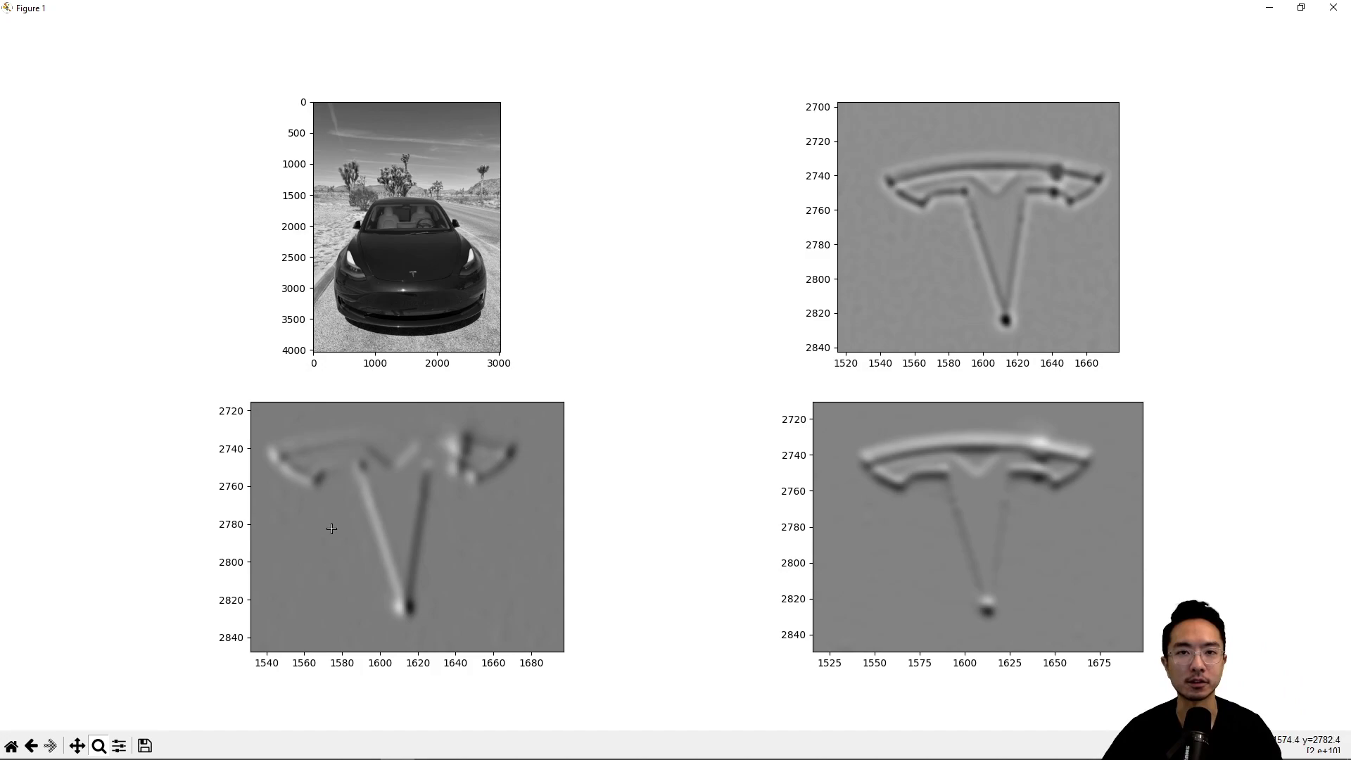